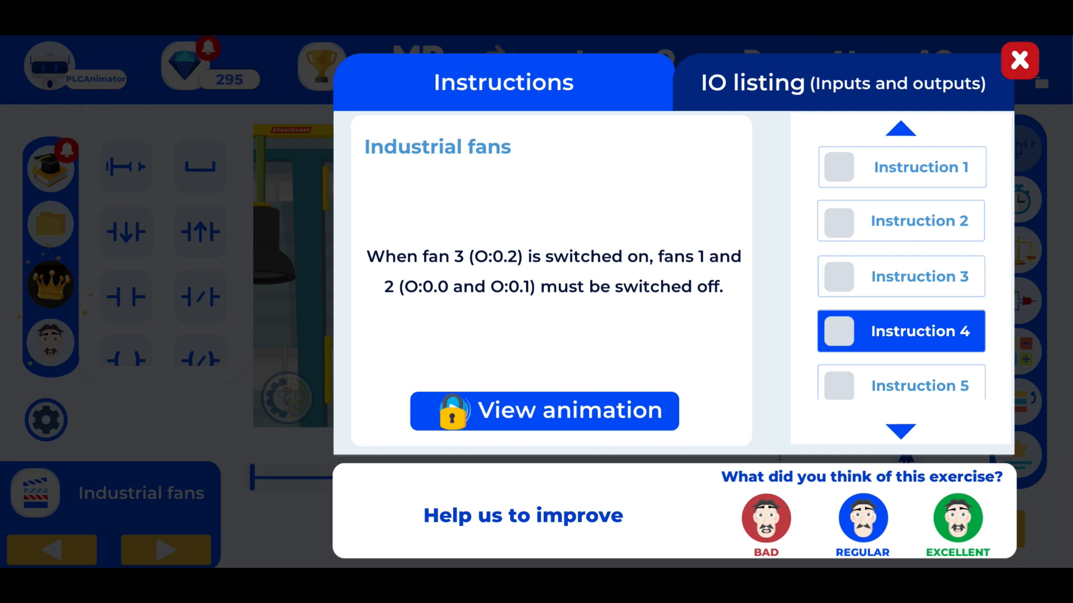
Step: Read Industrial fans instructions 1 through 4, then close the instructions dialog
click(902, 166)
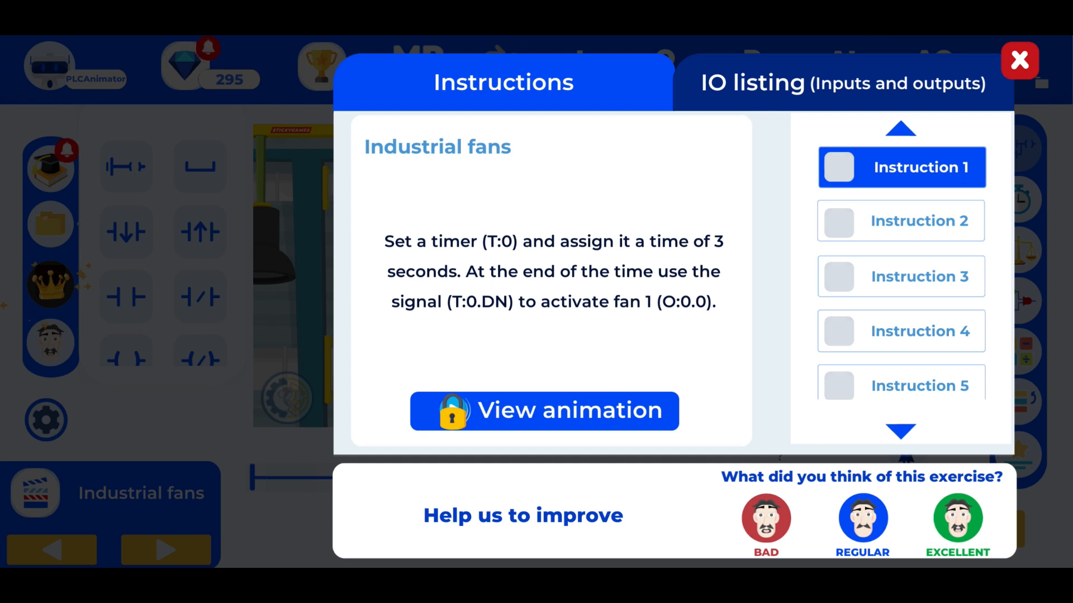
click(901, 221)
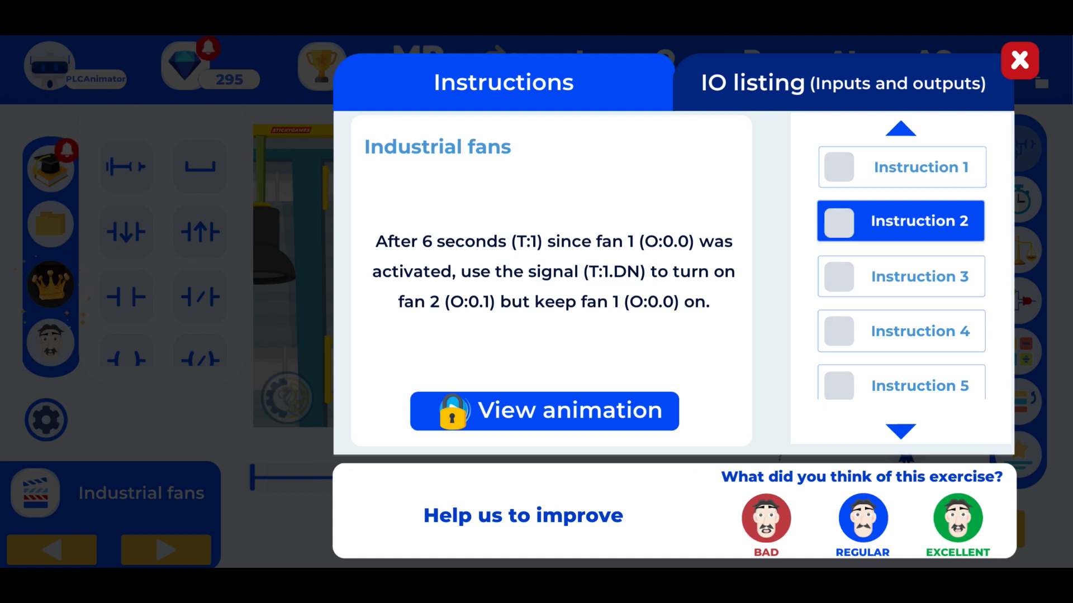
click(901, 276)
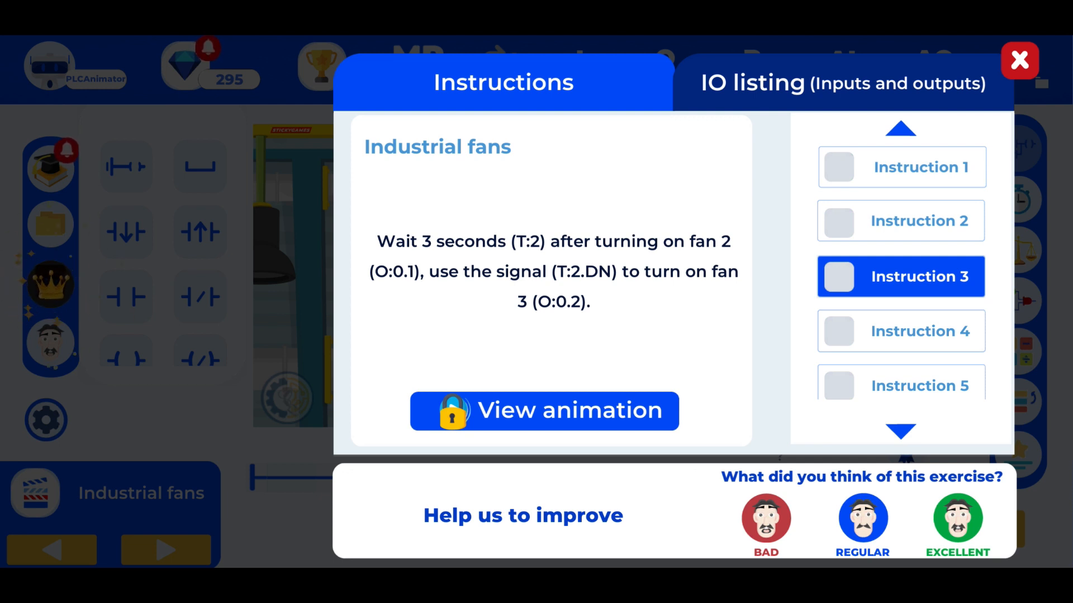
click(900, 331)
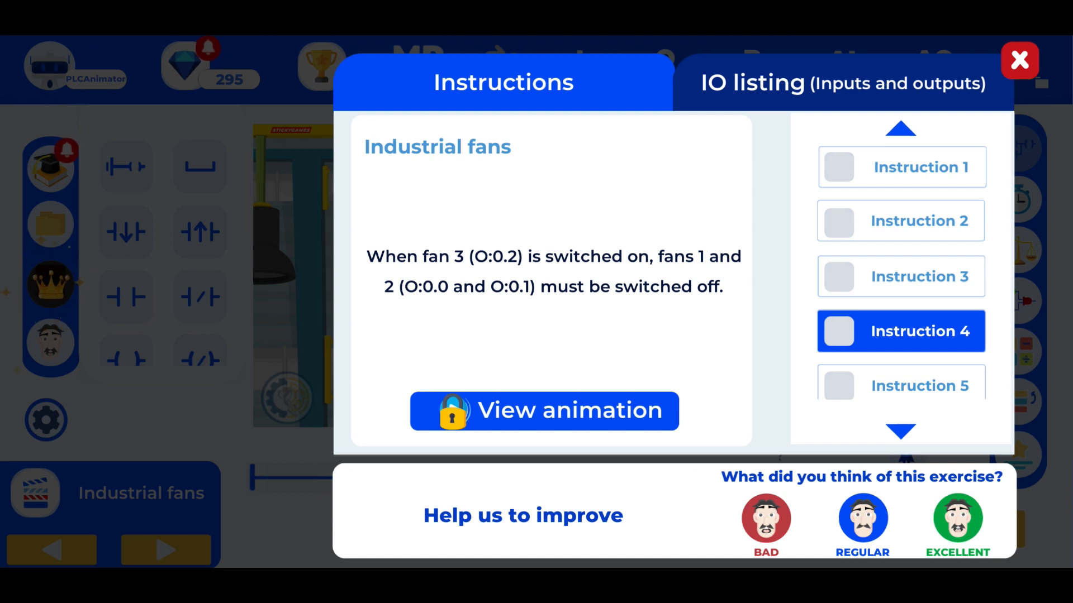
scroll(down, 3)
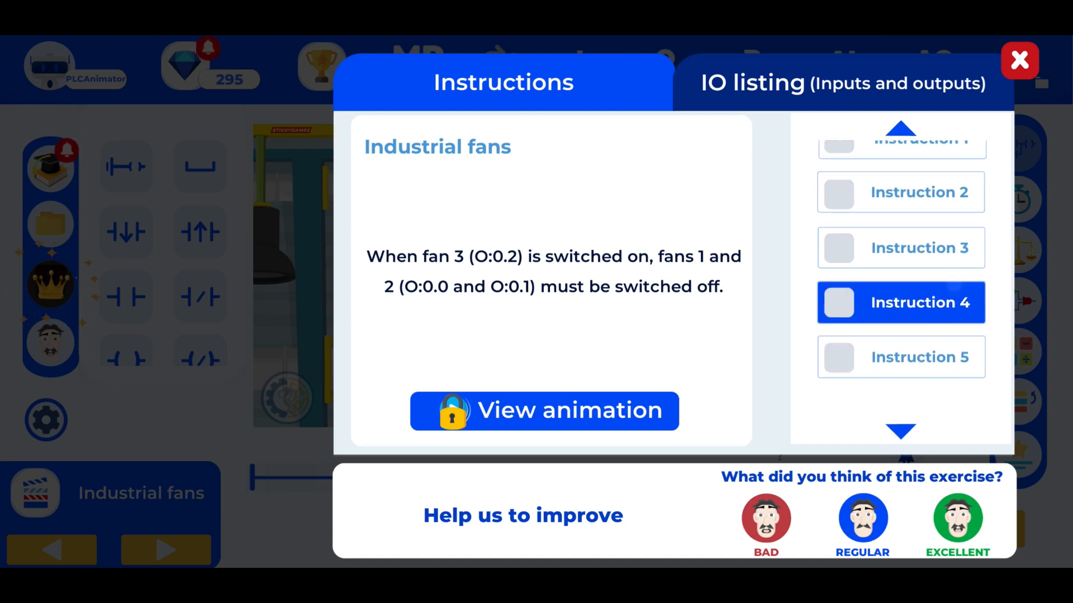
click(901, 357)
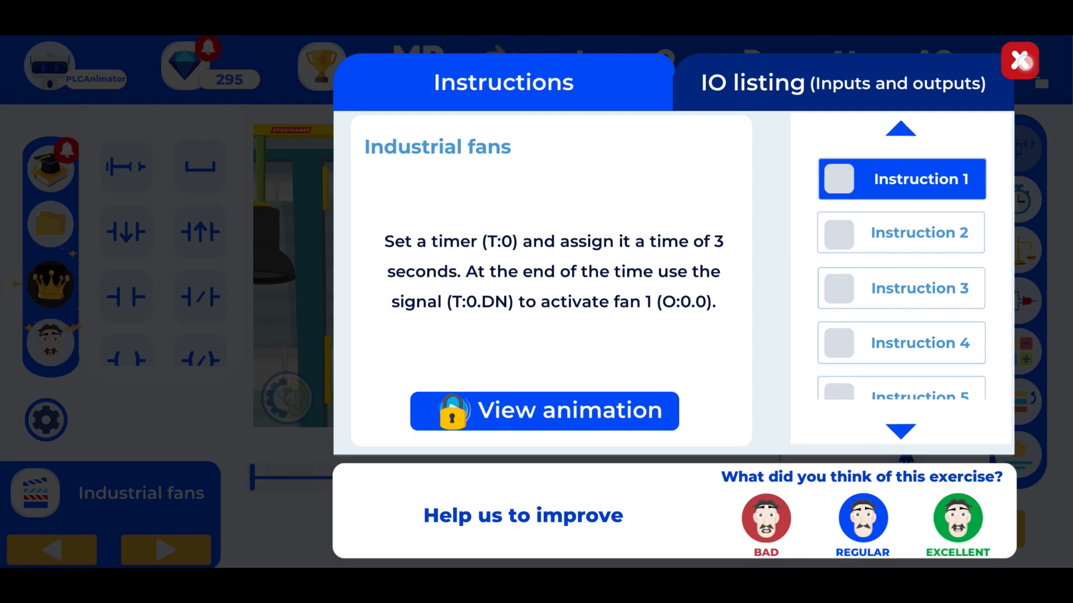
click(1017, 61)
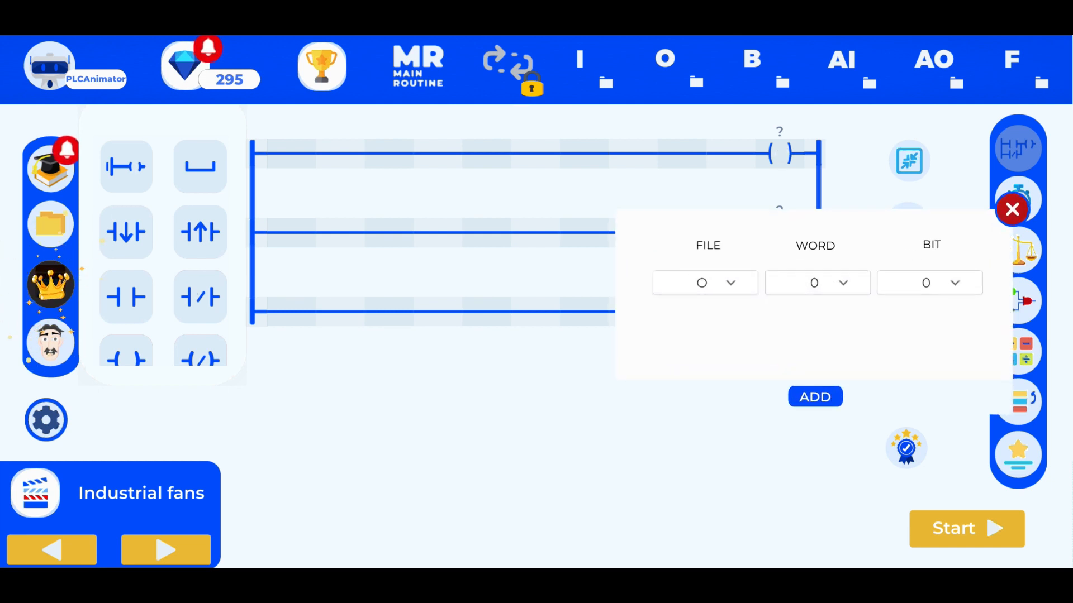
Step: Address the three rung coils as O:0.0, O:0.1 and O:0.2, and reopen the instructions
click(815, 397)
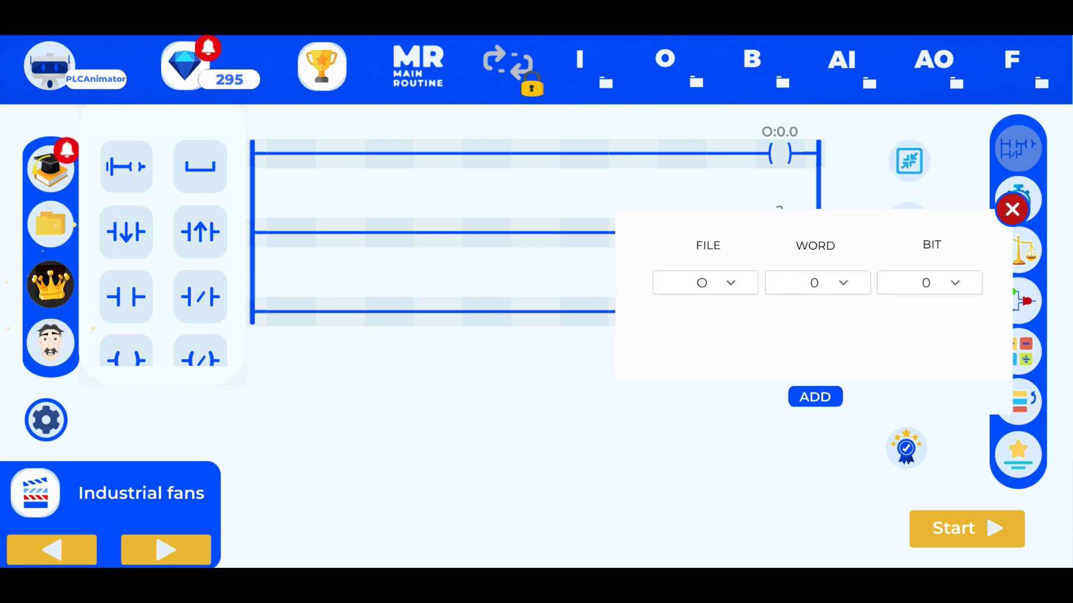
click(814, 397)
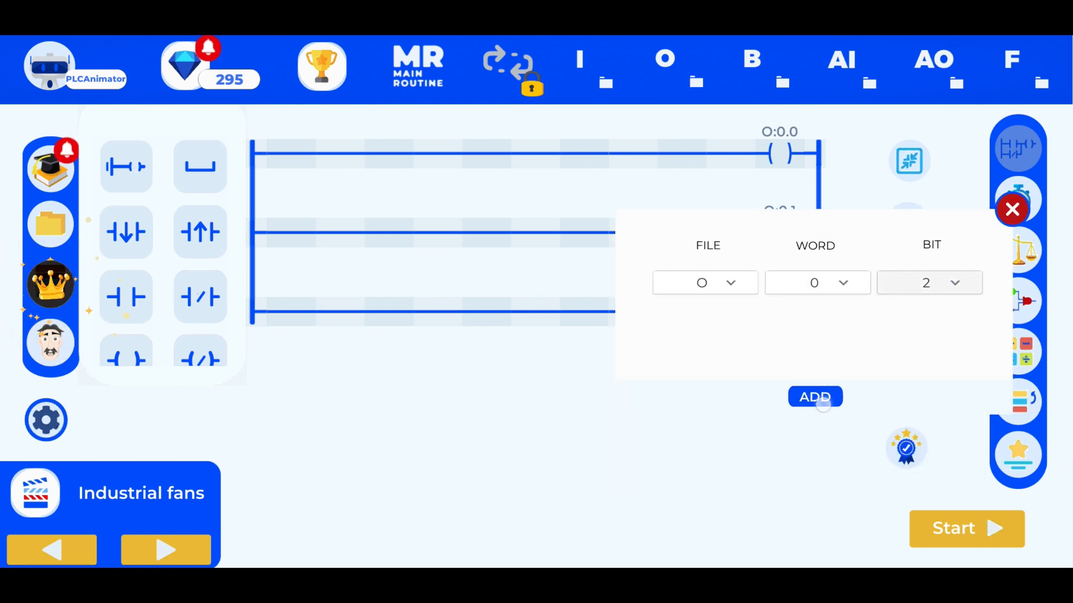
click(815, 397)
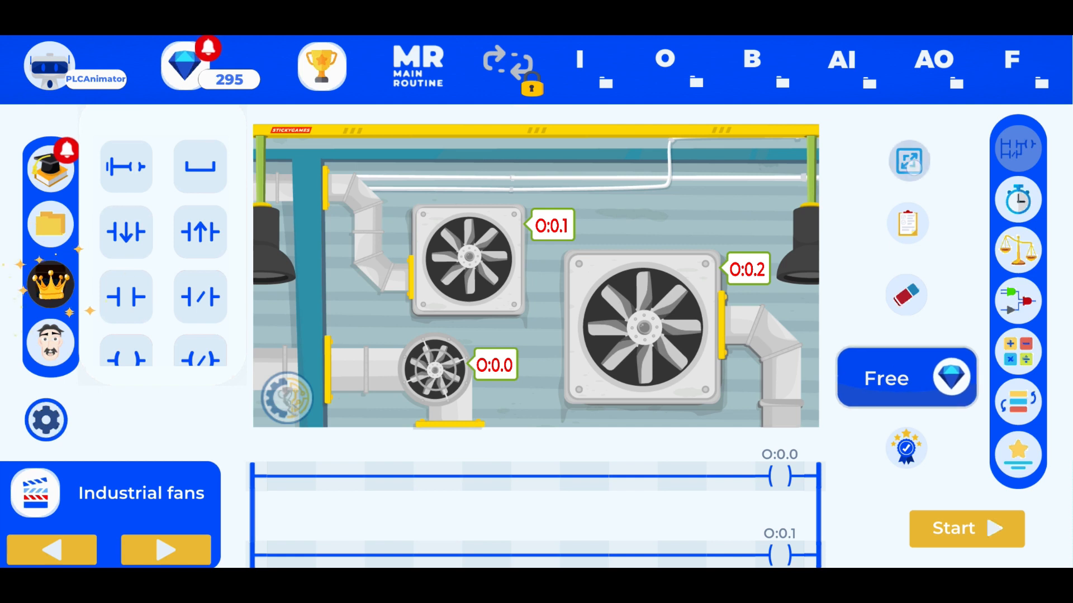
click(908, 161)
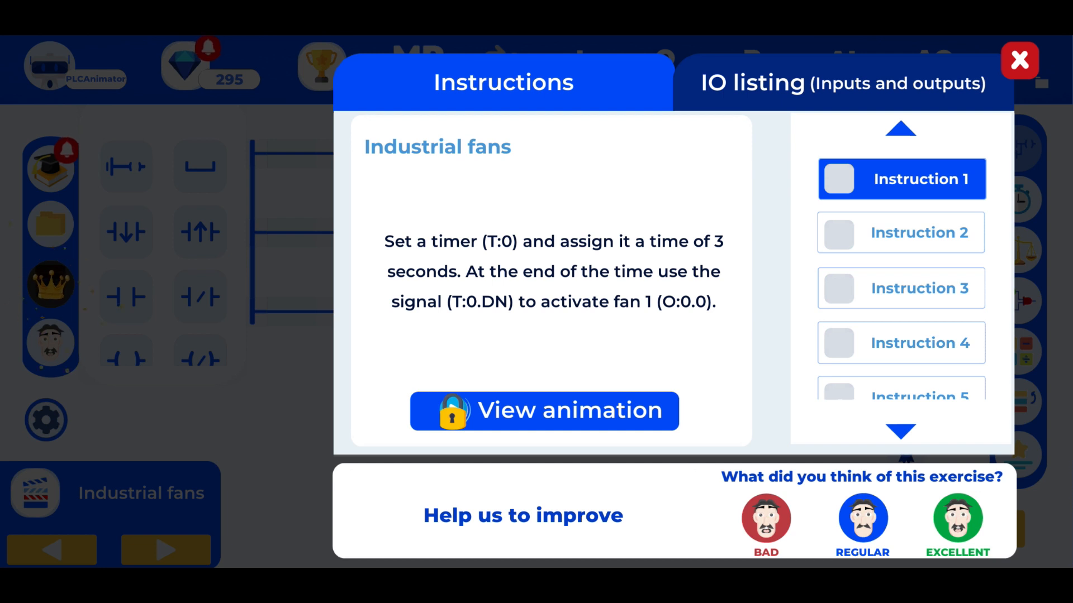
Step: Place on-delay timer T:0 on a new fourth rung with a 3-second preset
click(1016, 60)
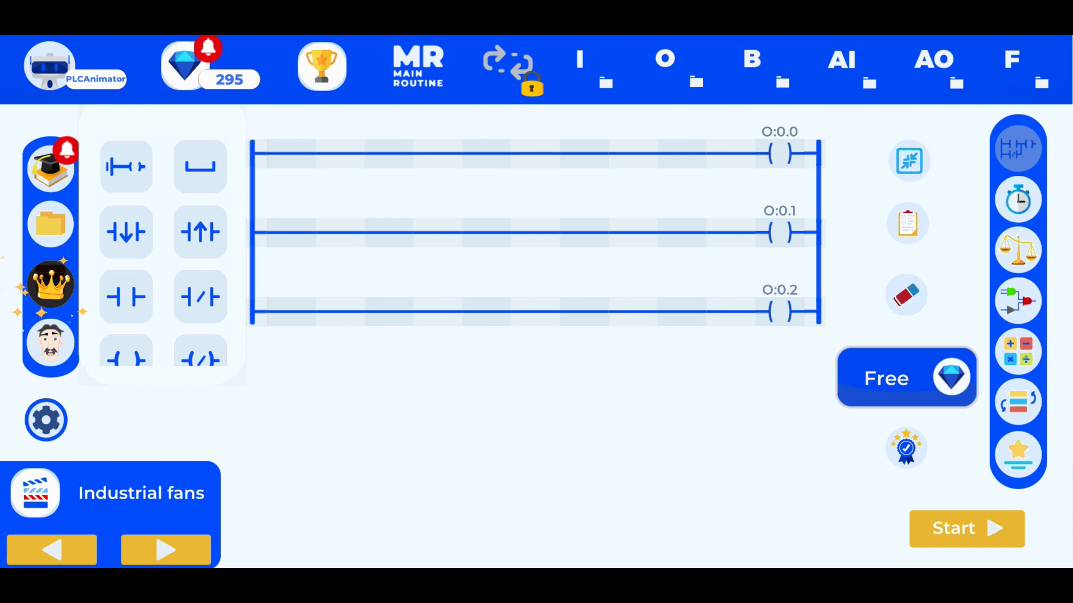
scroll(down, 3)
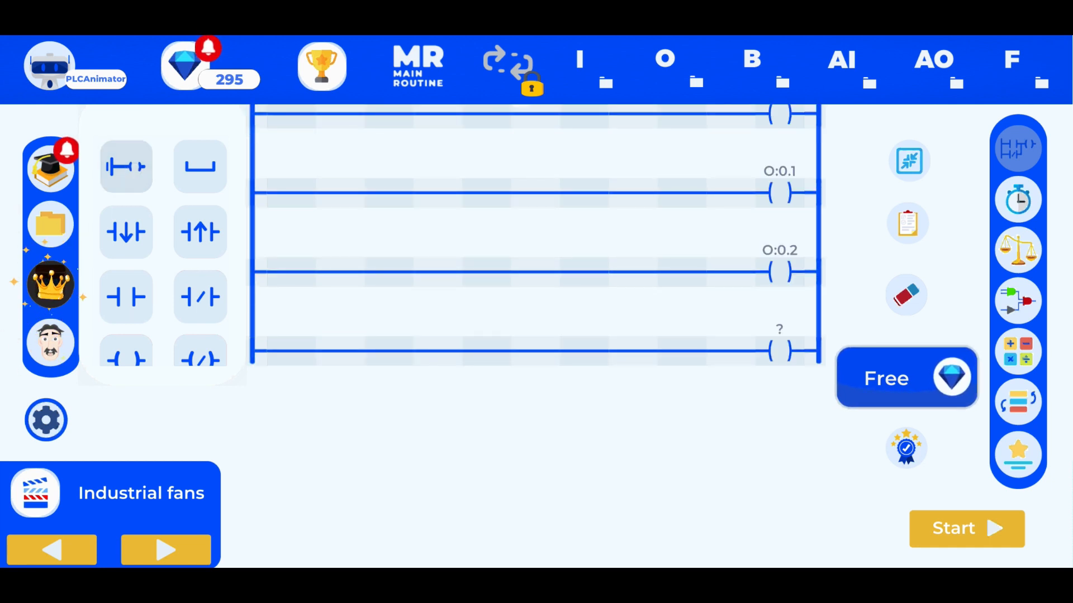
click(1020, 199)
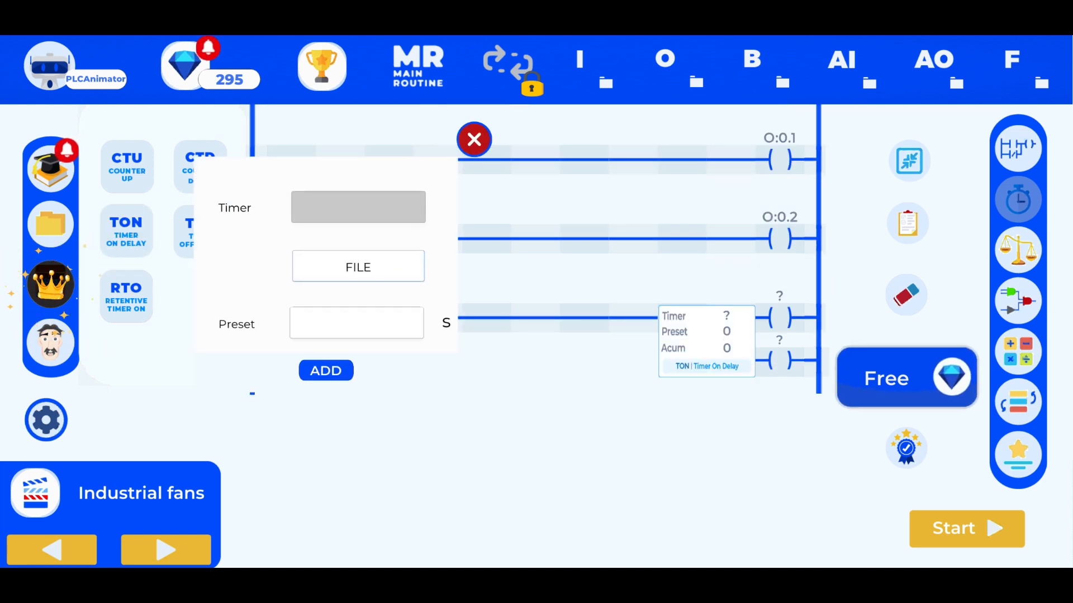
click(359, 267)
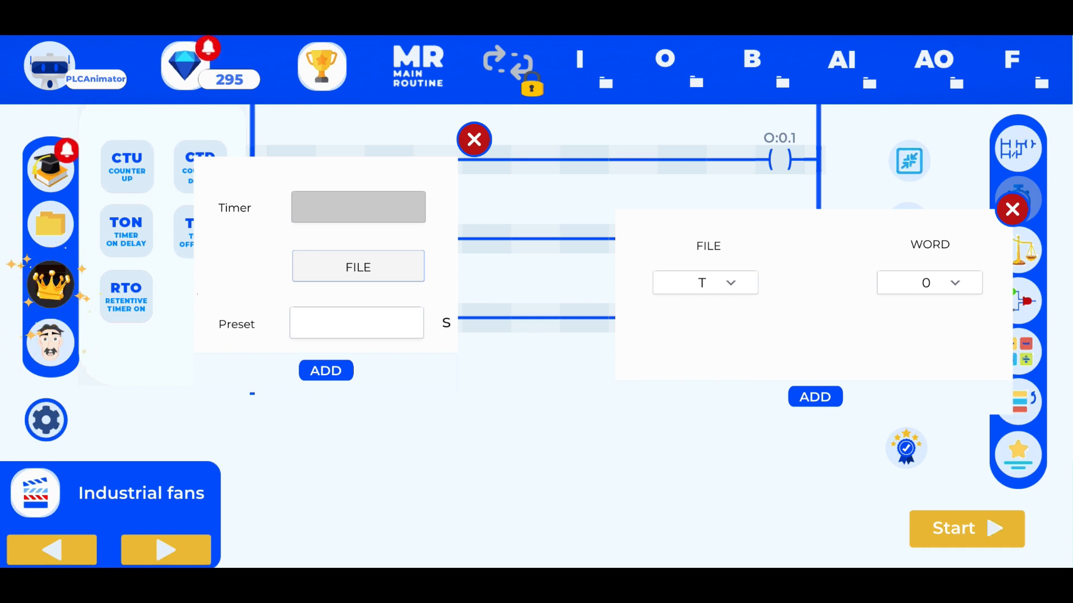
click(815, 396)
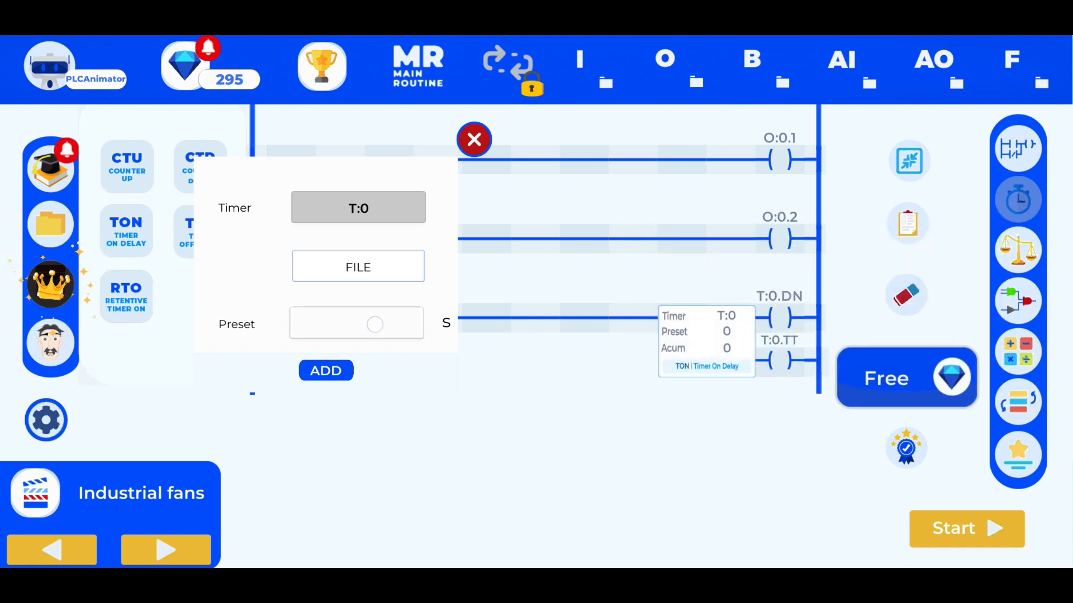
click(356, 323)
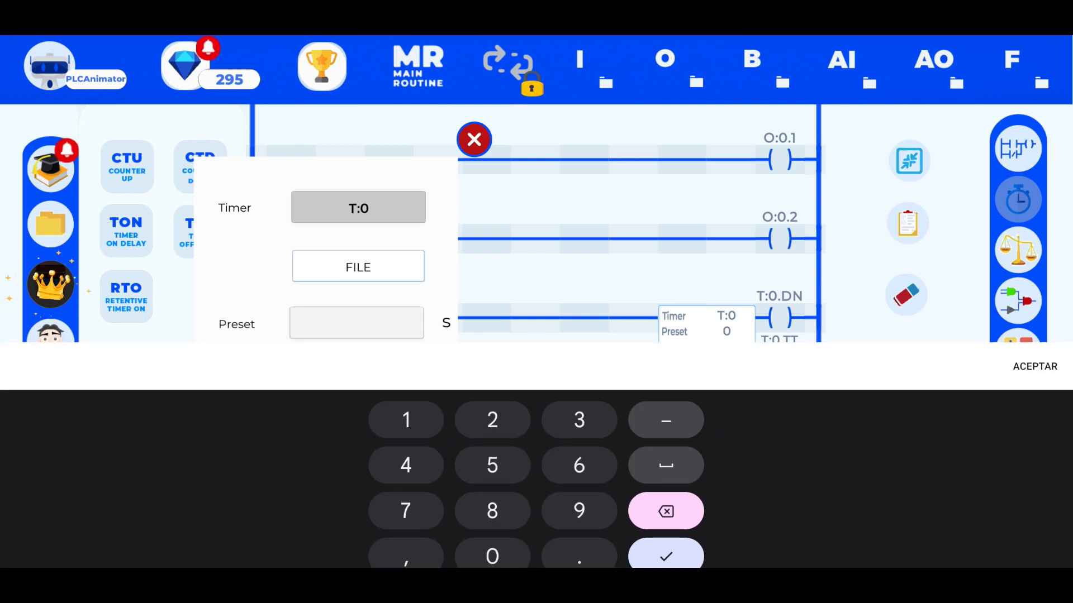
text(3)
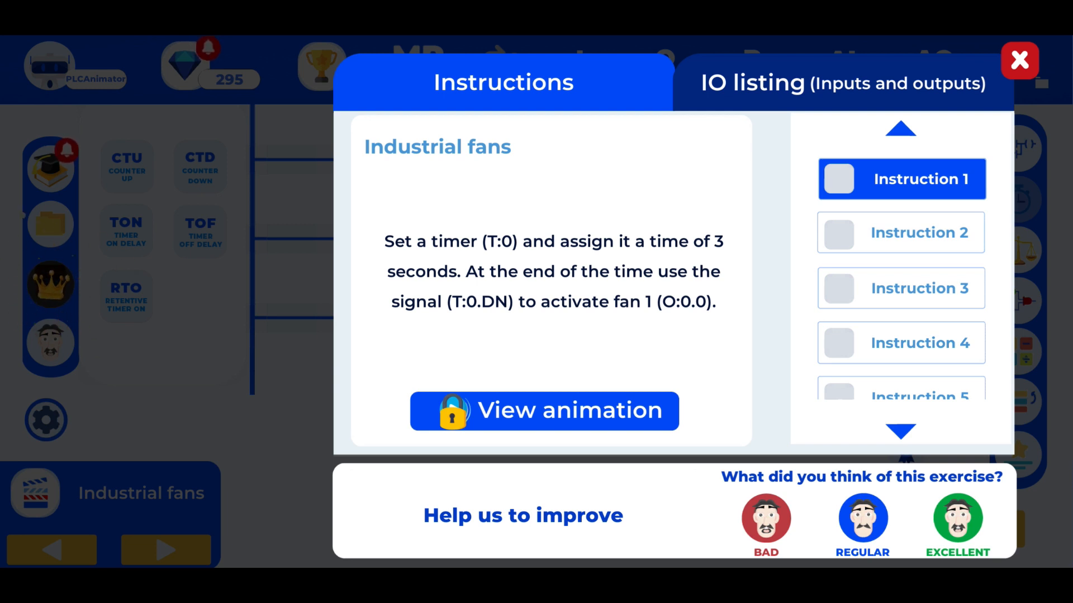
Step: Insert a T:0.DN contact before the O:0.0 coil on rung 1
click(1016, 60)
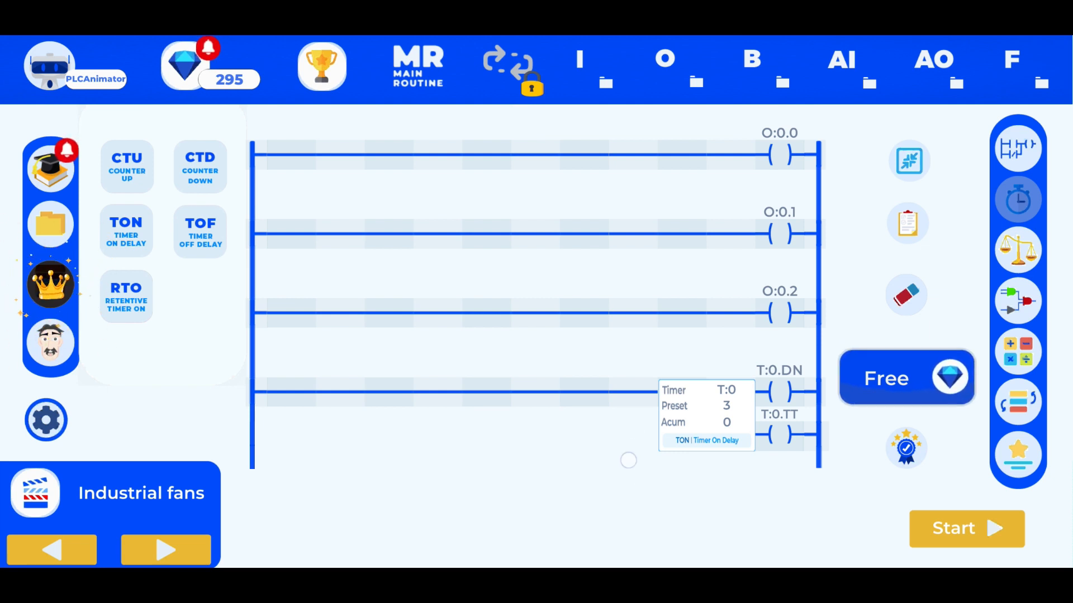
click(1017, 147)
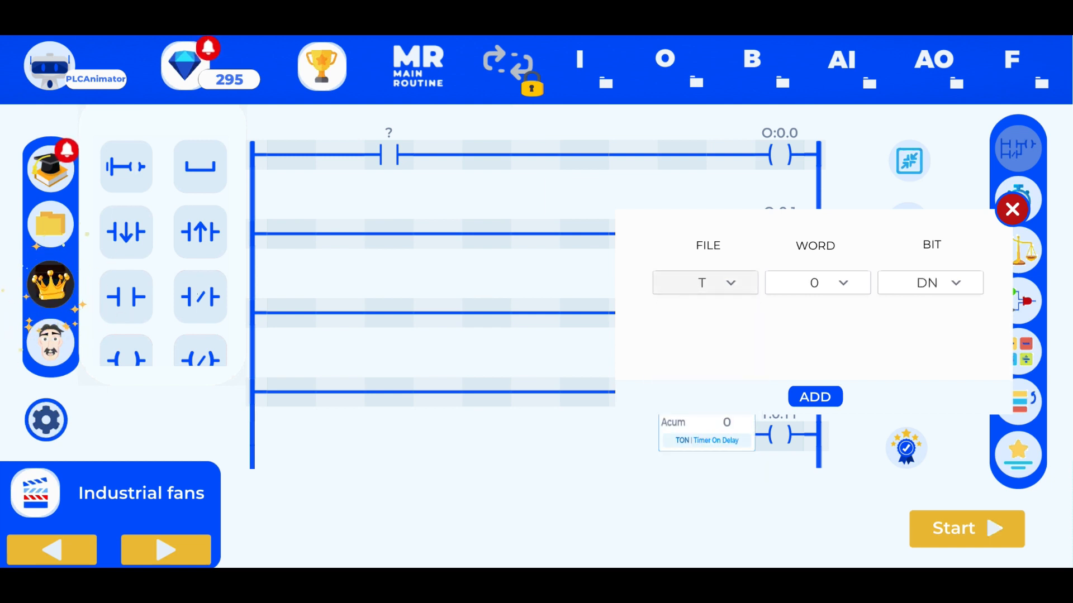
click(815, 397)
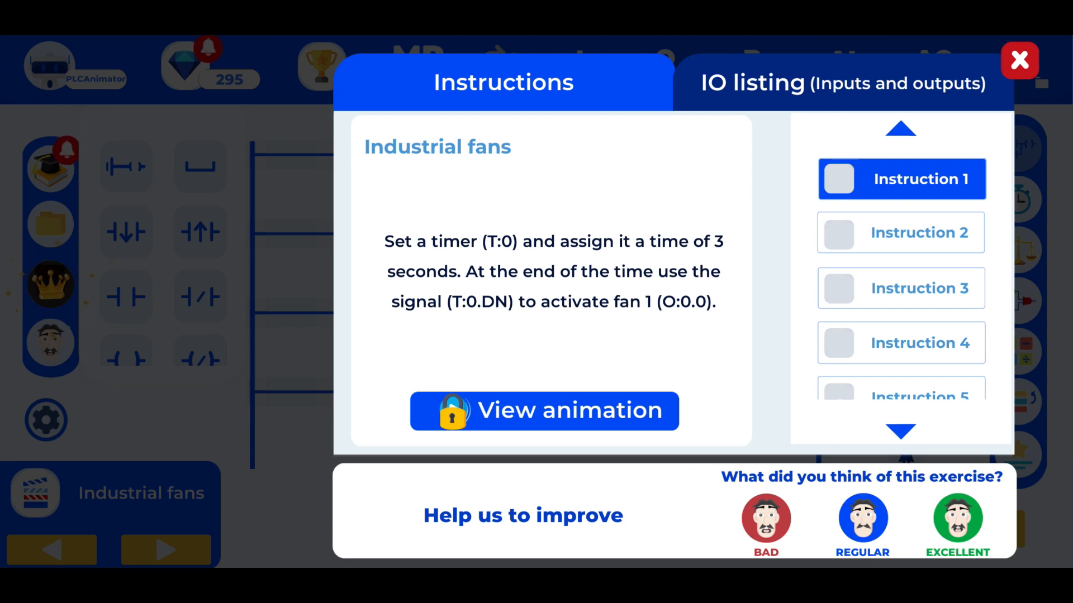
Step: Tick Instruction 1 complete, read Instruction 2 about fan 2, then close the panel
click(839, 179)
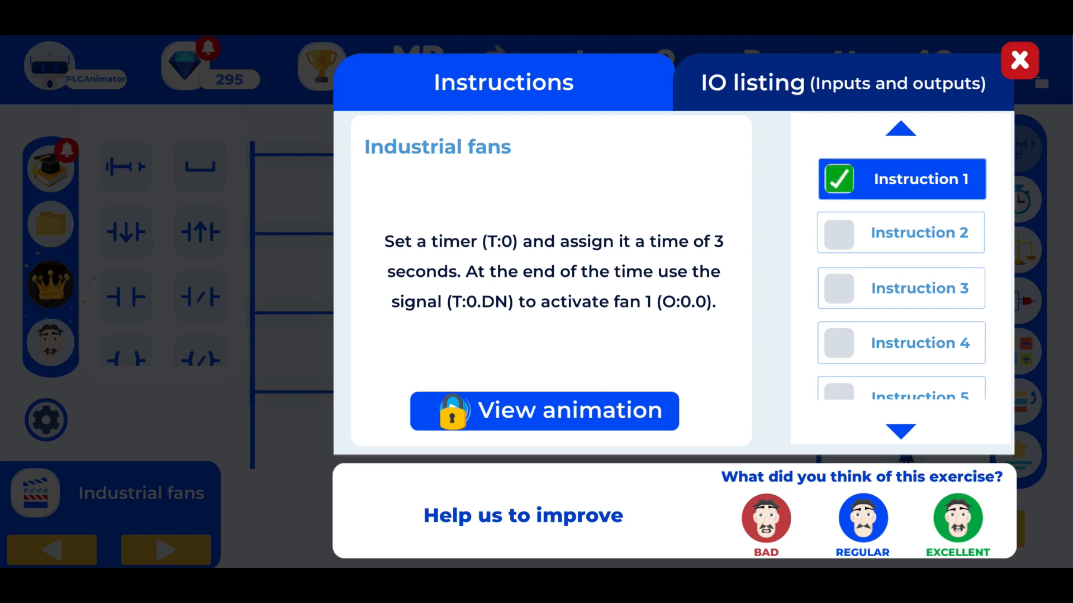
click(901, 232)
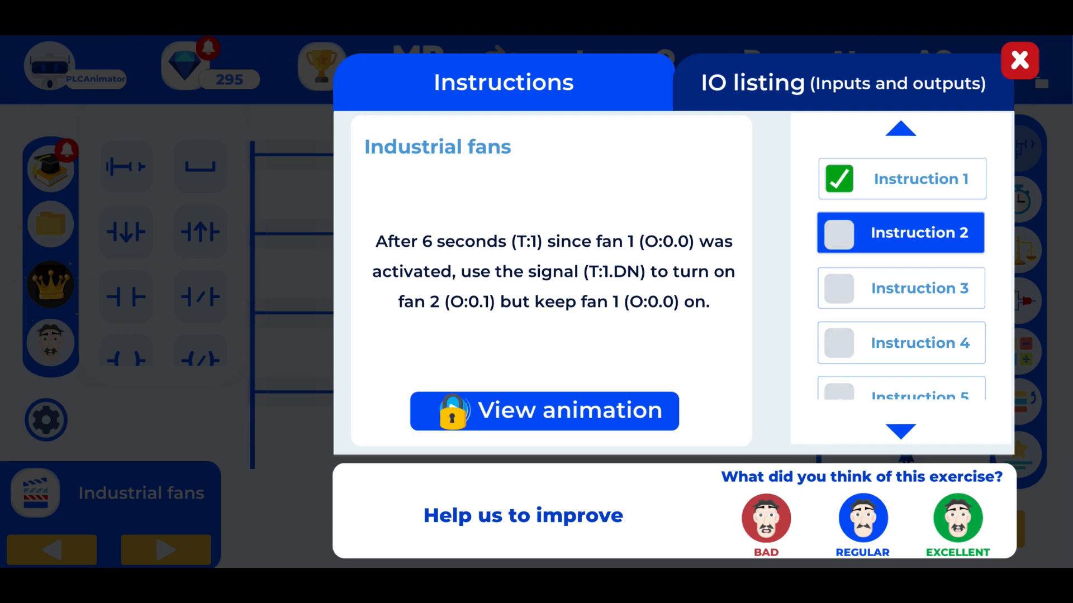
click(902, 179)
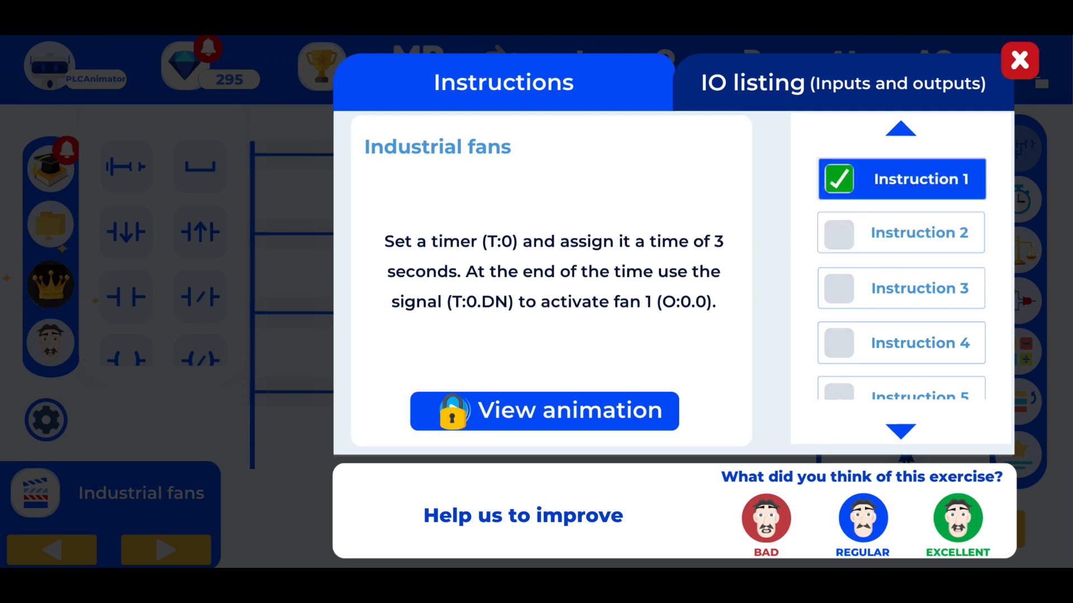
click(901, 232)
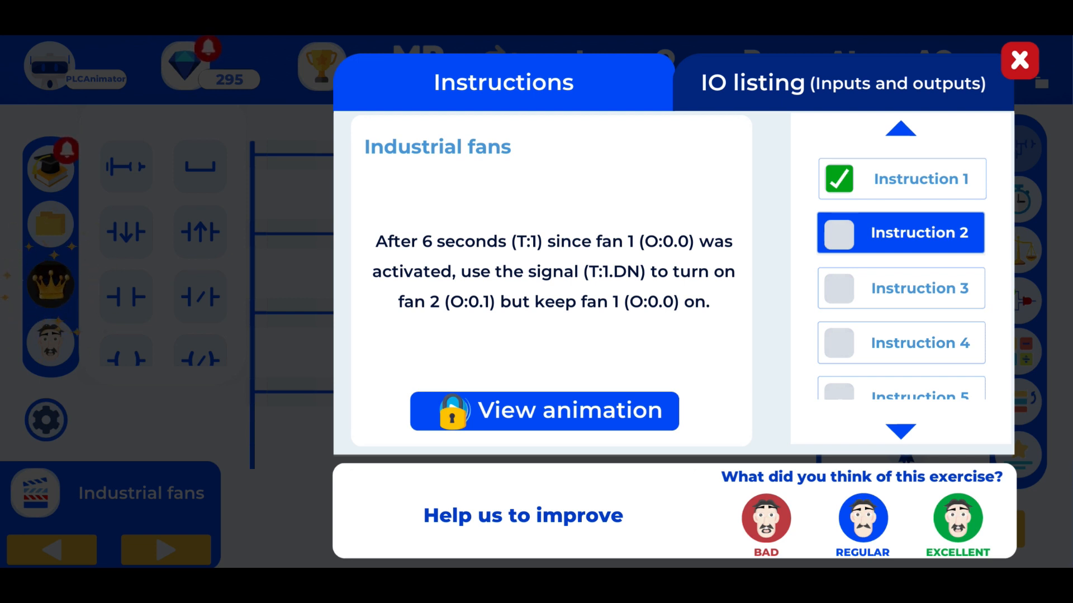
click(1016, 60)
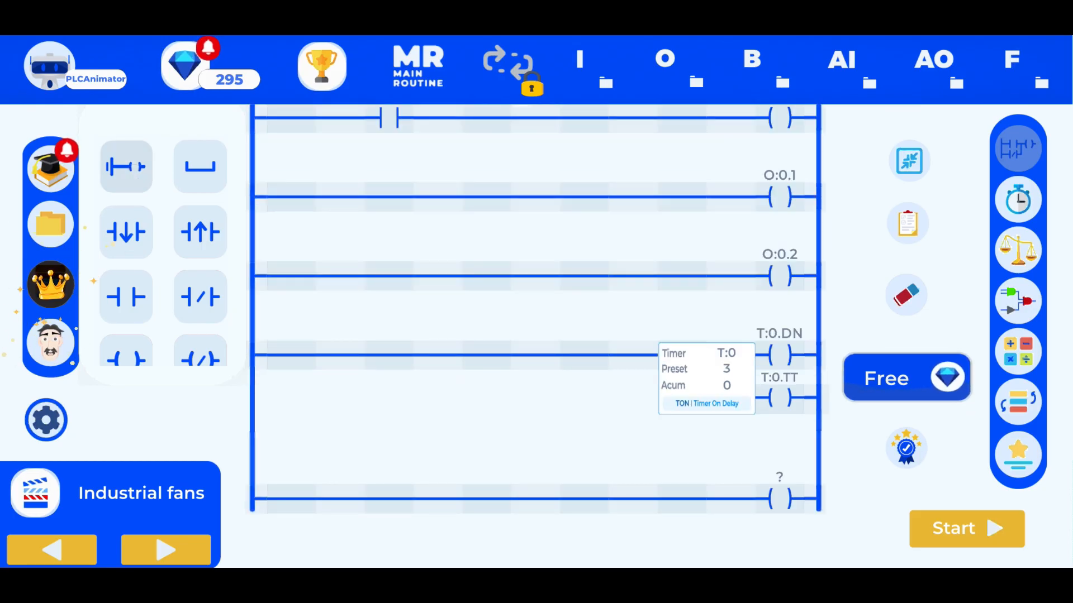
Step: Drop a TON timer on the bottom rung, addressed T:1 with a 6-second preset
click(1020, 199)
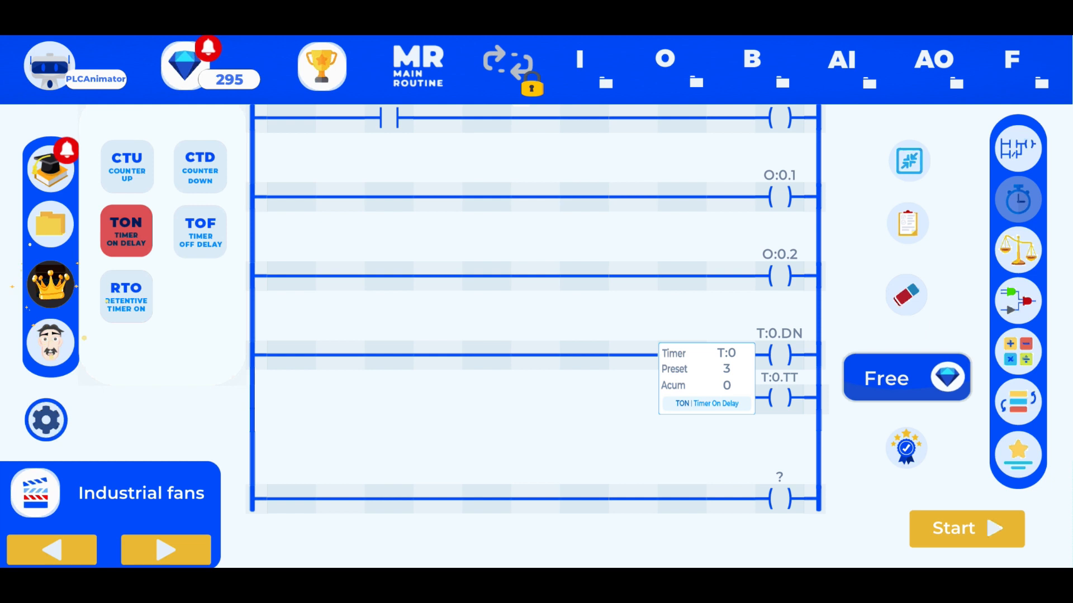
scroll(down, 3)
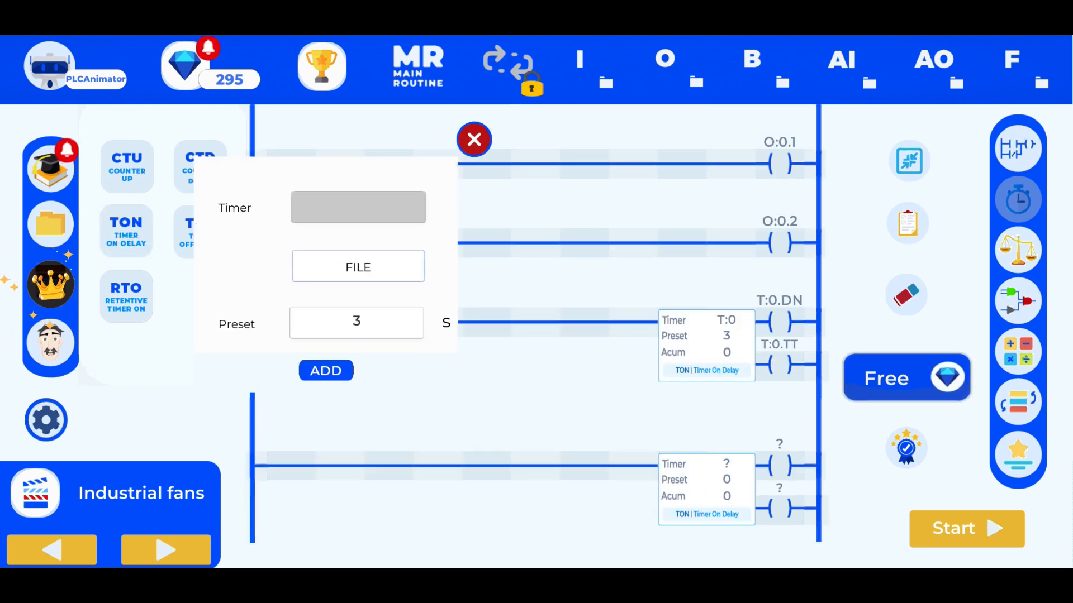
click(358, 266)
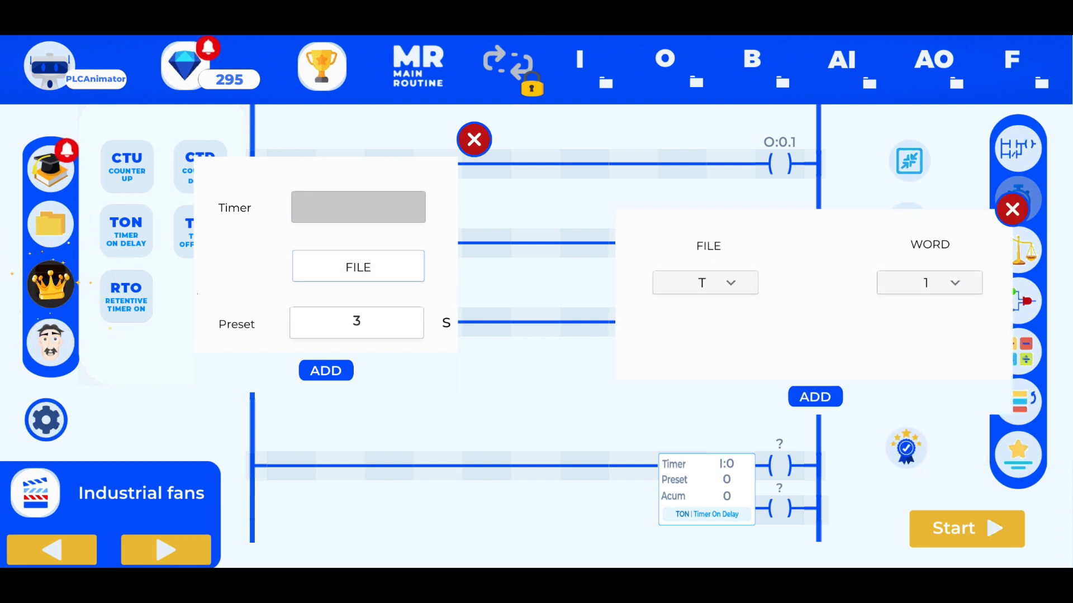
click(814, 397)
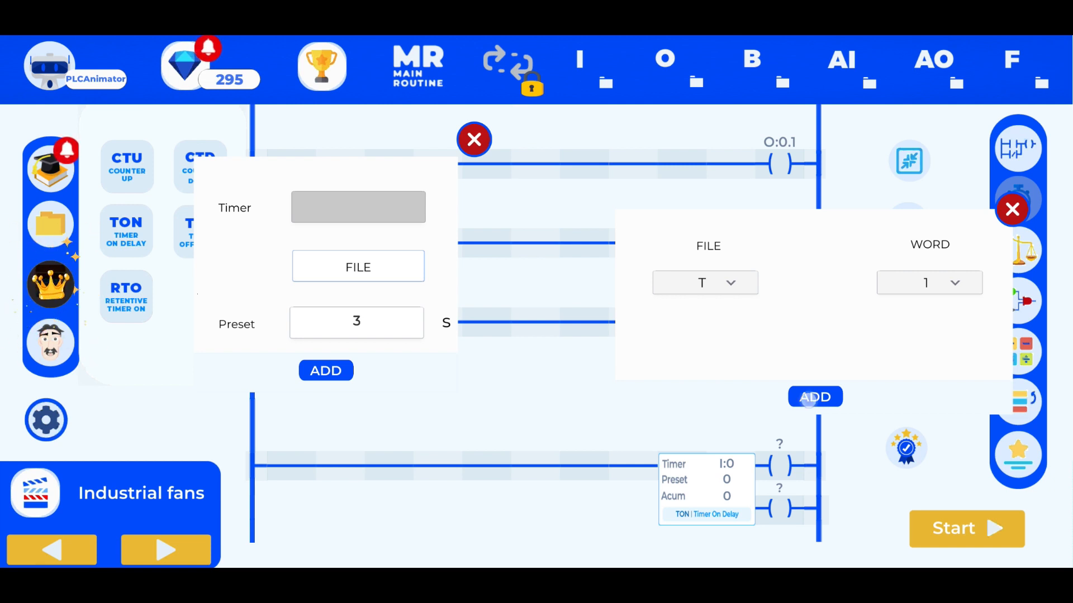
click(814, 397)
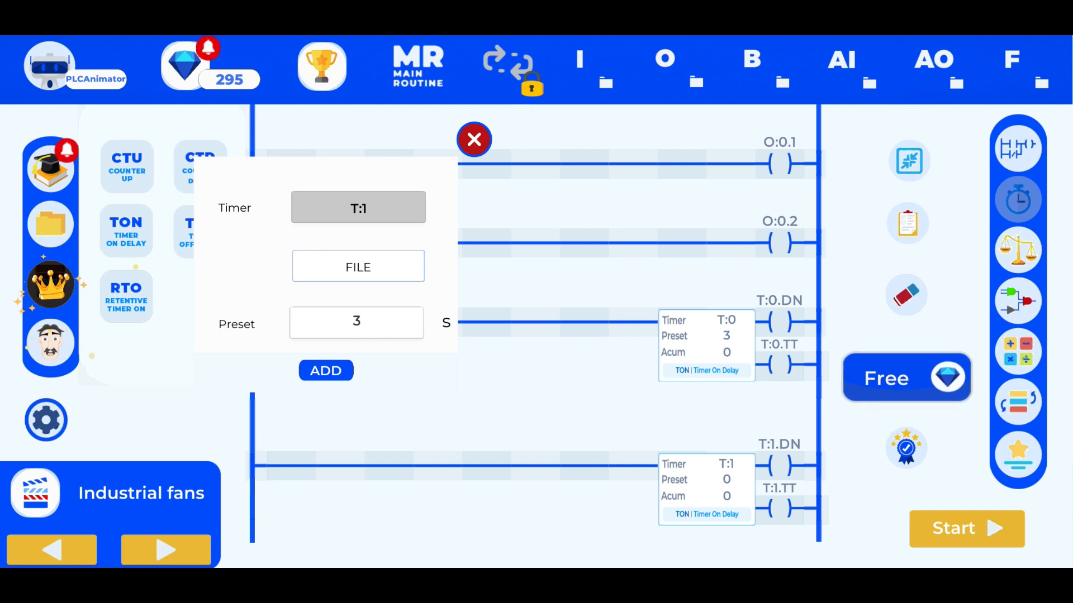
click(325, 370)
text(6)
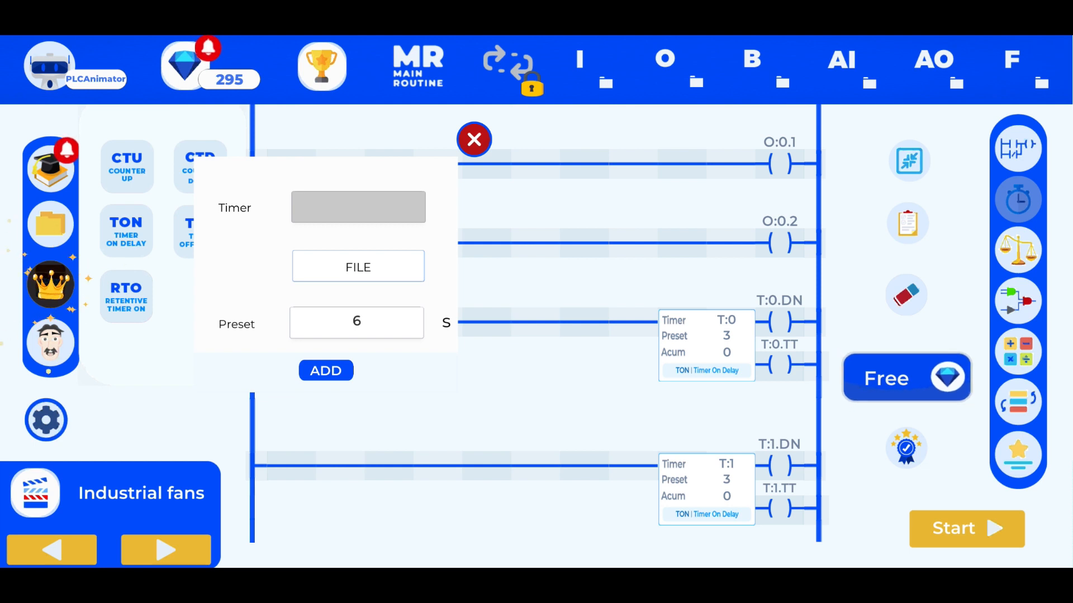
click(325, 371)
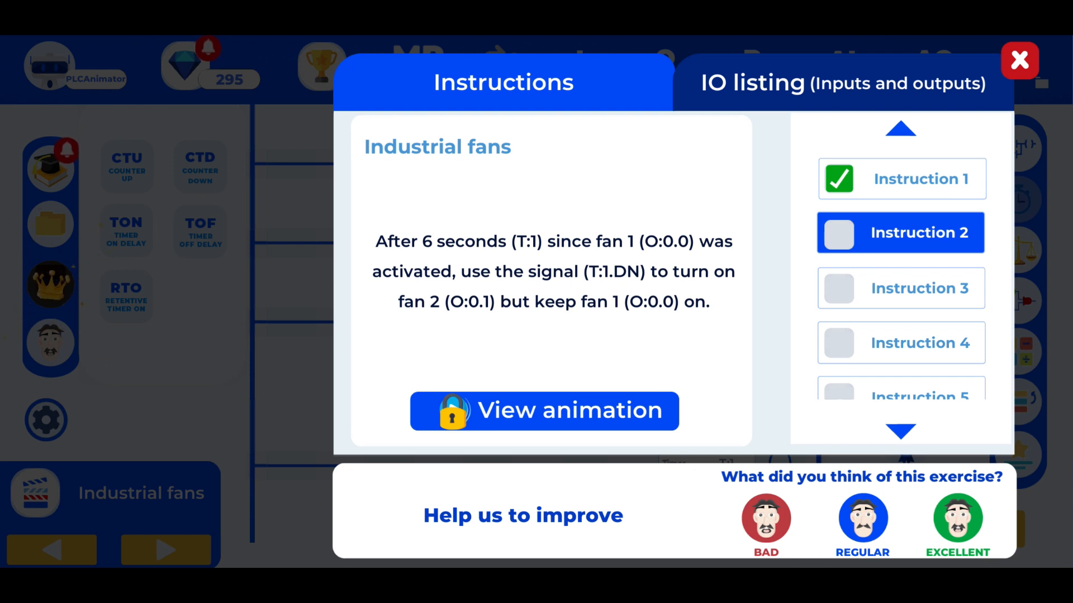
Step: Check the Instruction 2 box and close the instructions panel
click(838, 233)
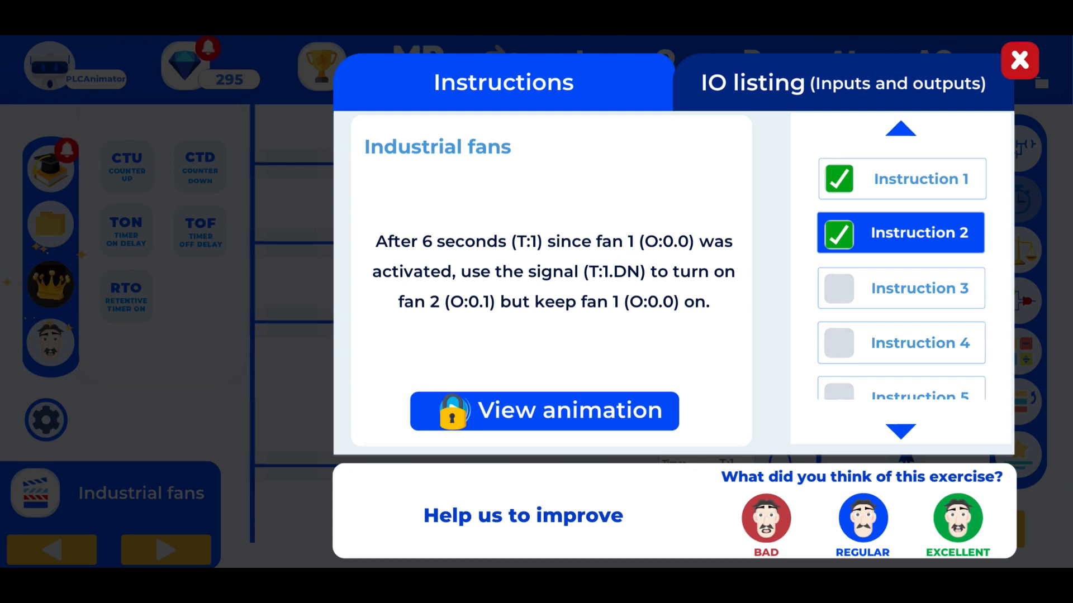
click(1017, 60)
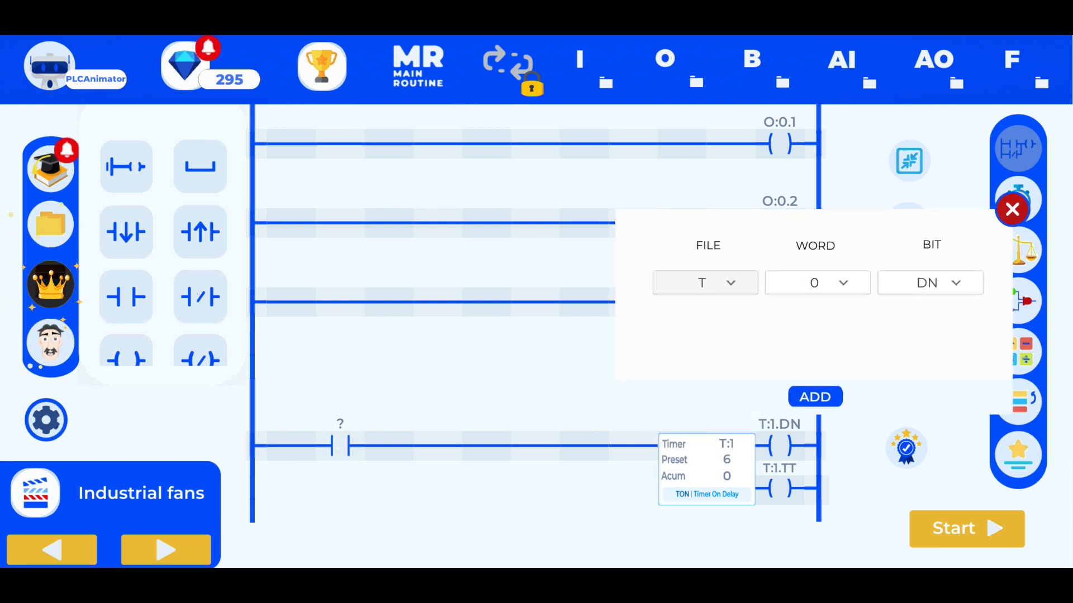
Step: Address the contact before timer T:1 as T:0.DN
click(815, 397)
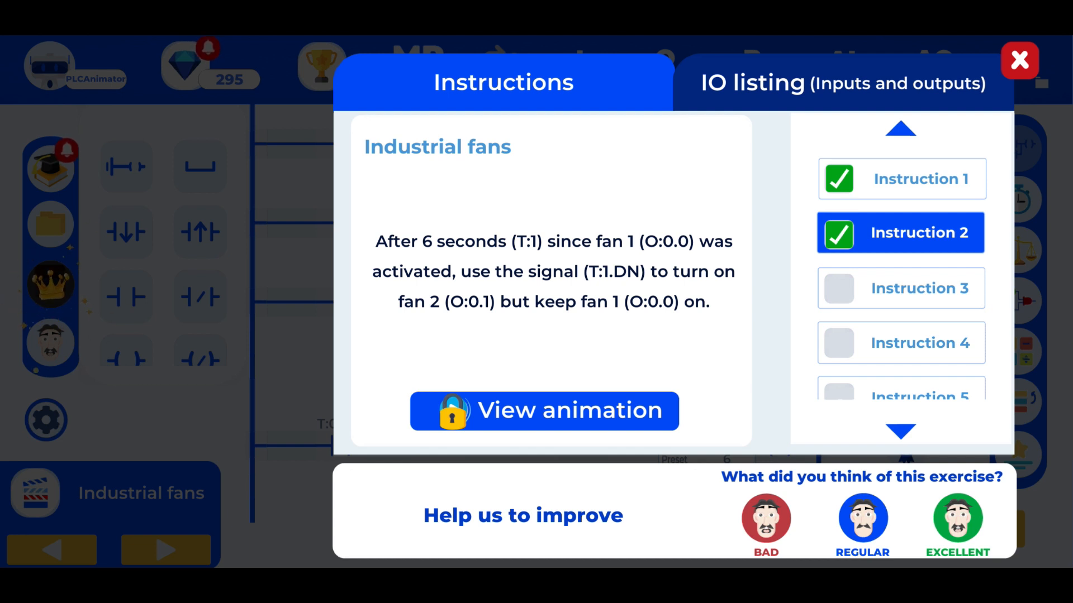
Step: Add a contact addressed T:1.DN on the O:0.1 fan 2 rung
click(1016, 61)
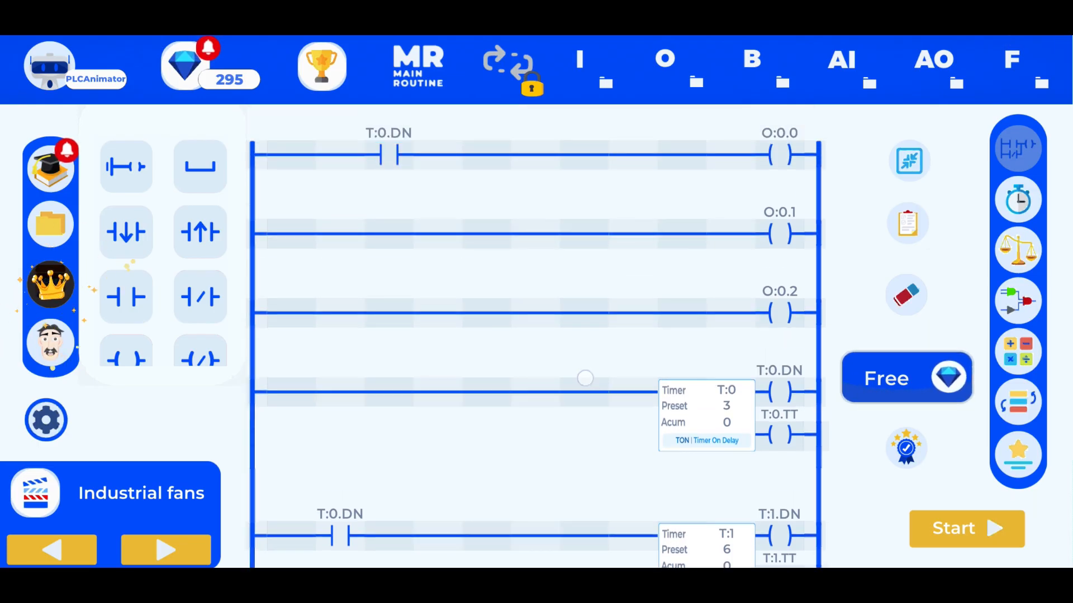
click(125, 297)
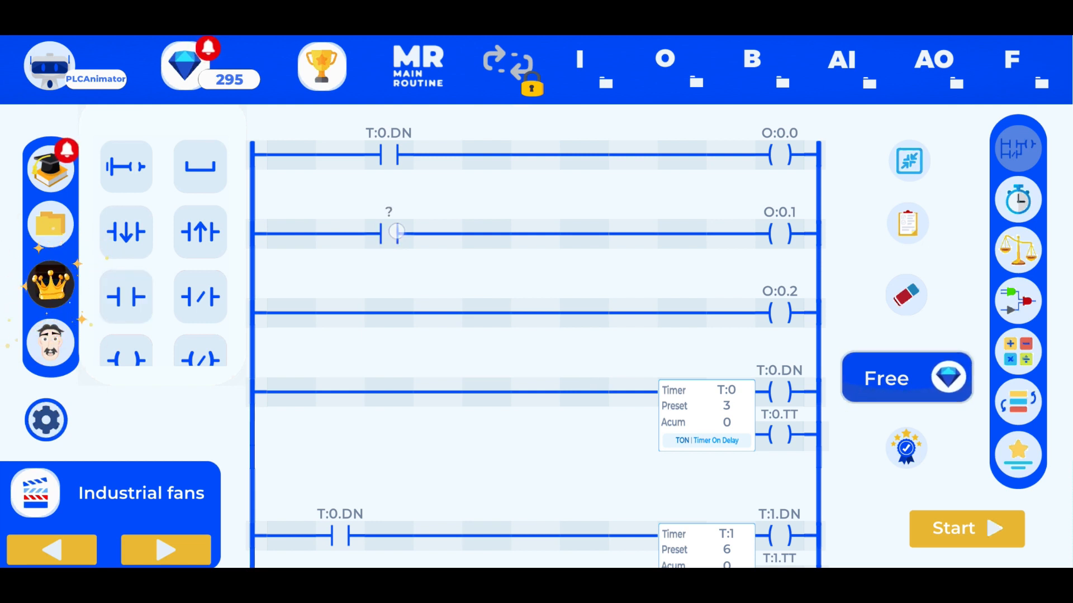
click(388, 233)
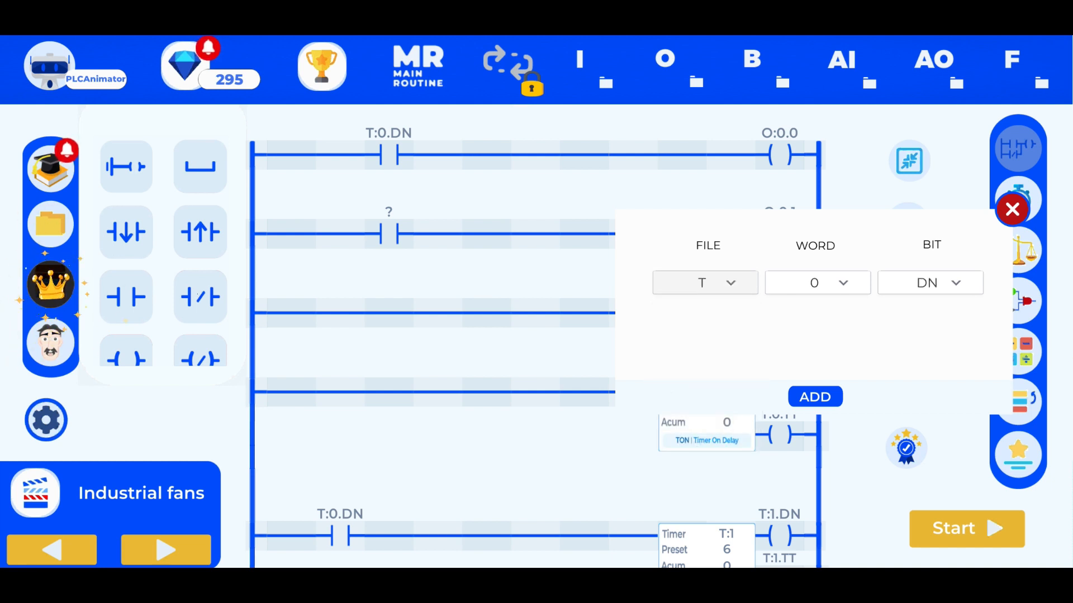
click(817, 283)
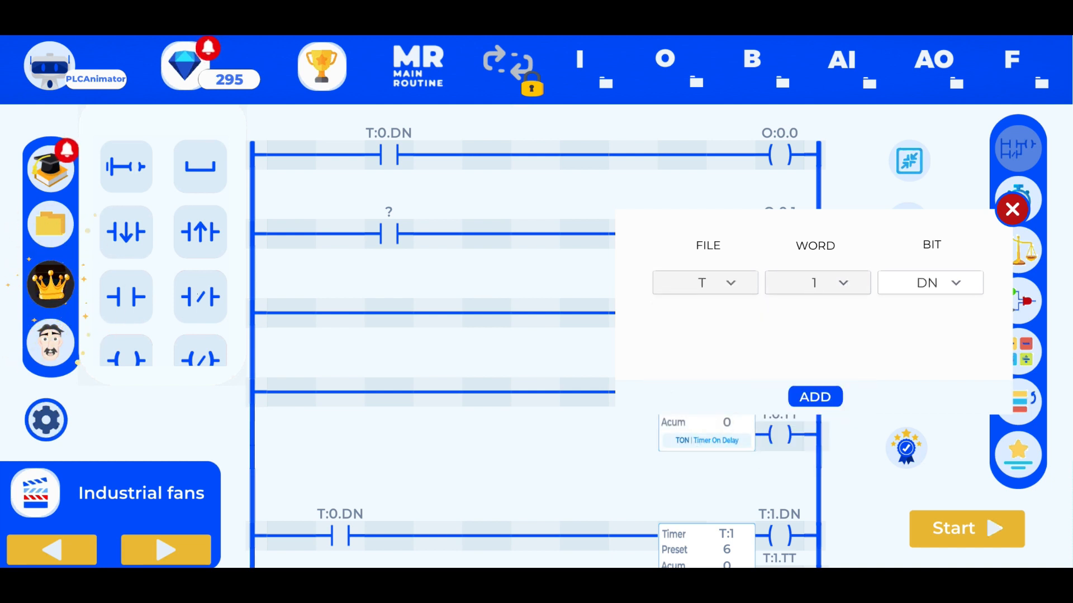
click(814, 396)
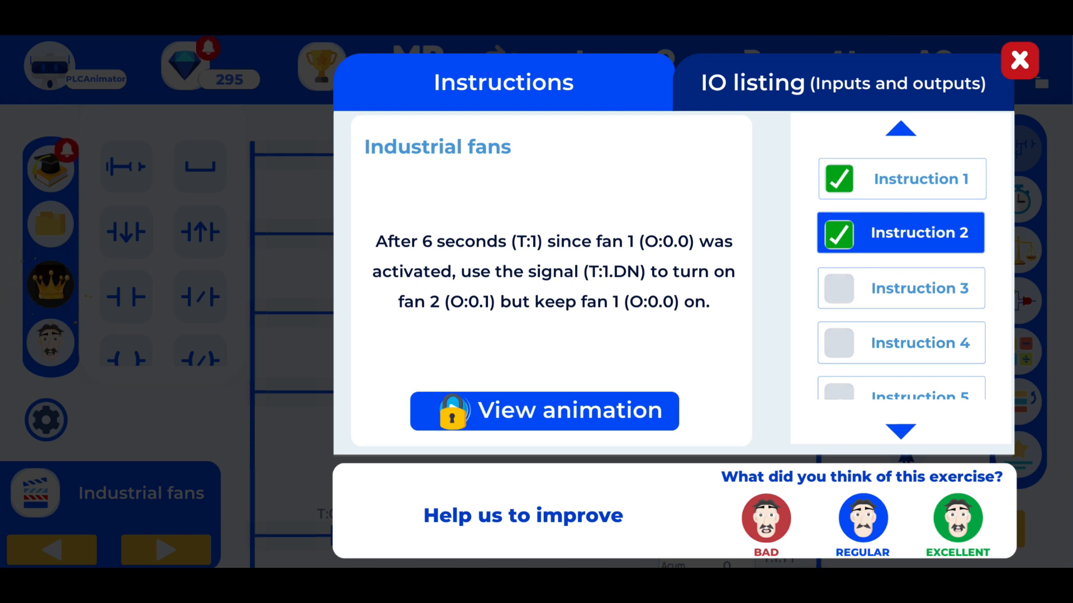
Step: Browse Instructions 2, 3 and 4 on fan 3 and its timer, then close them
click(901, 288)
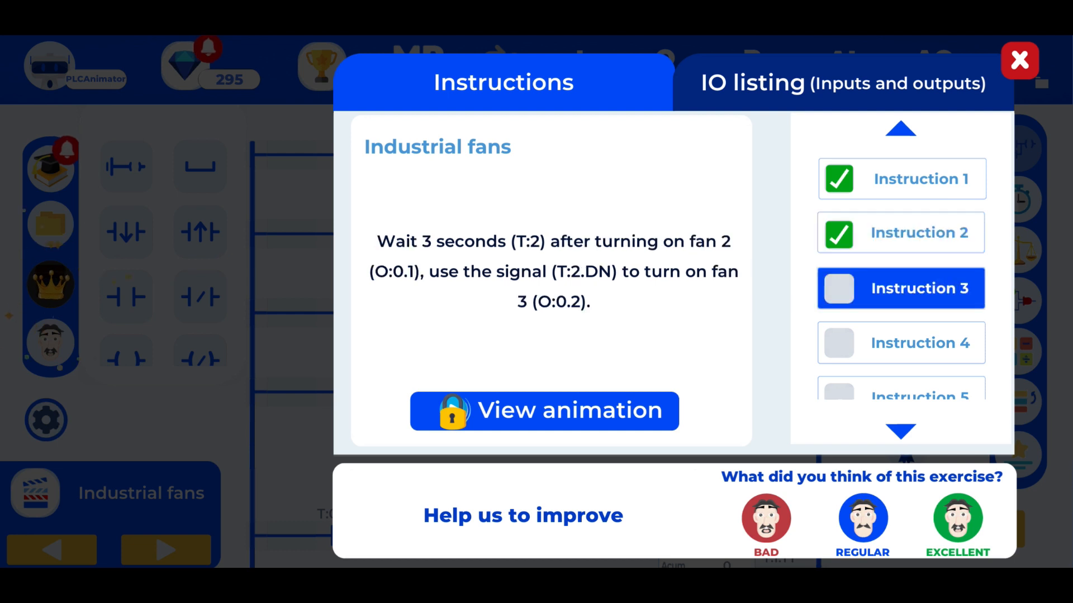
click(901, 232)
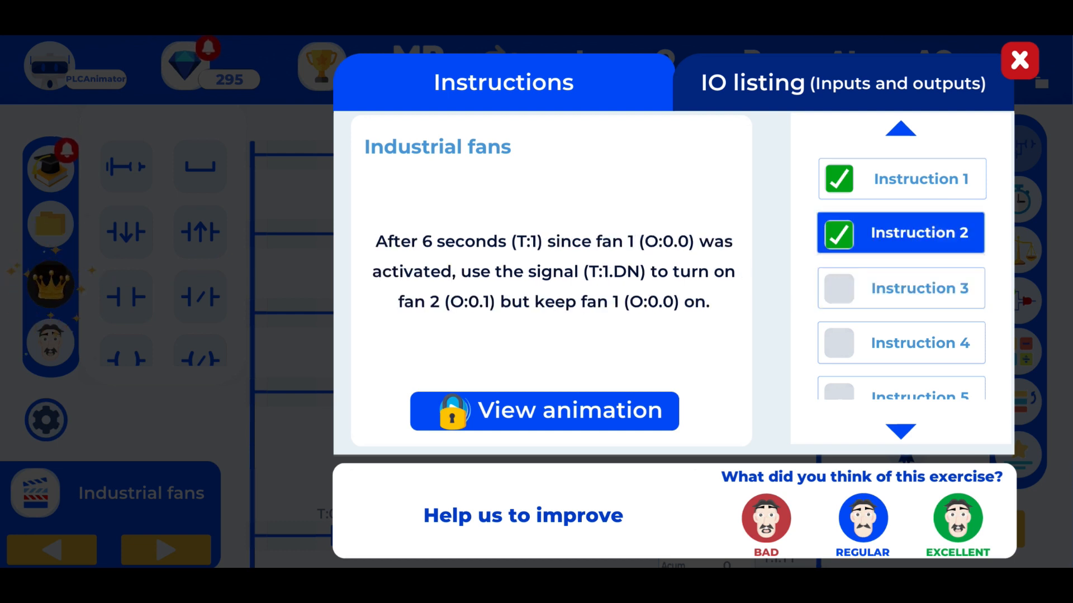
click(901, 288)
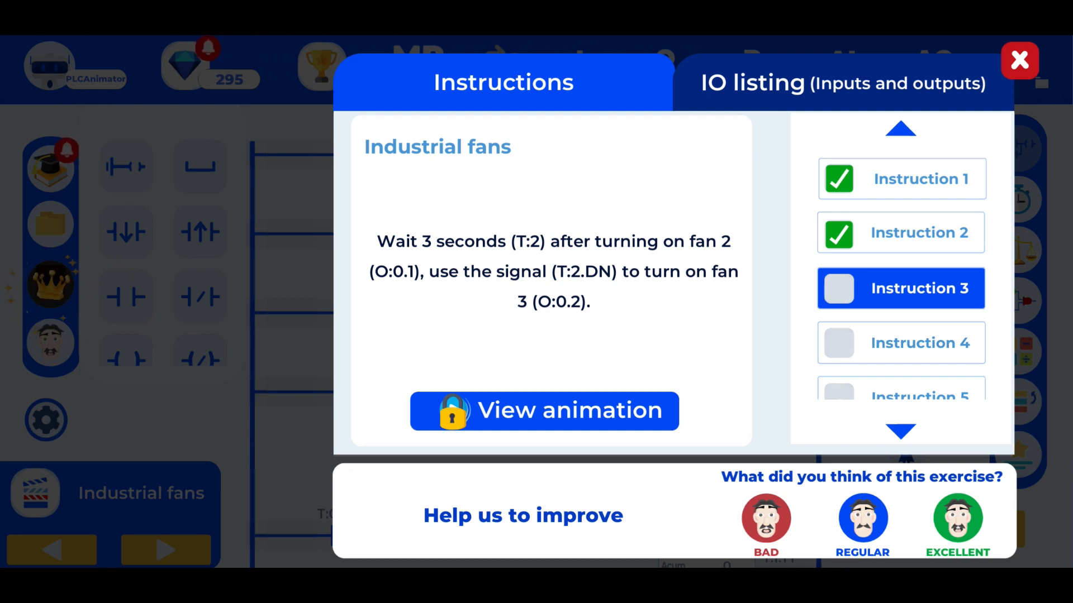
click(901, 343)
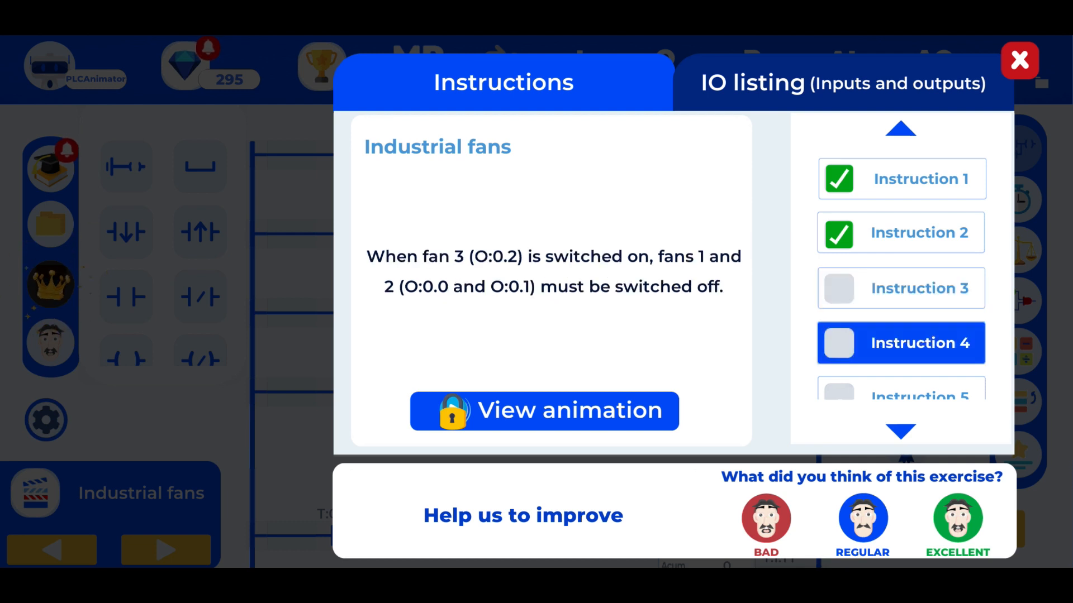
click(901, 288)
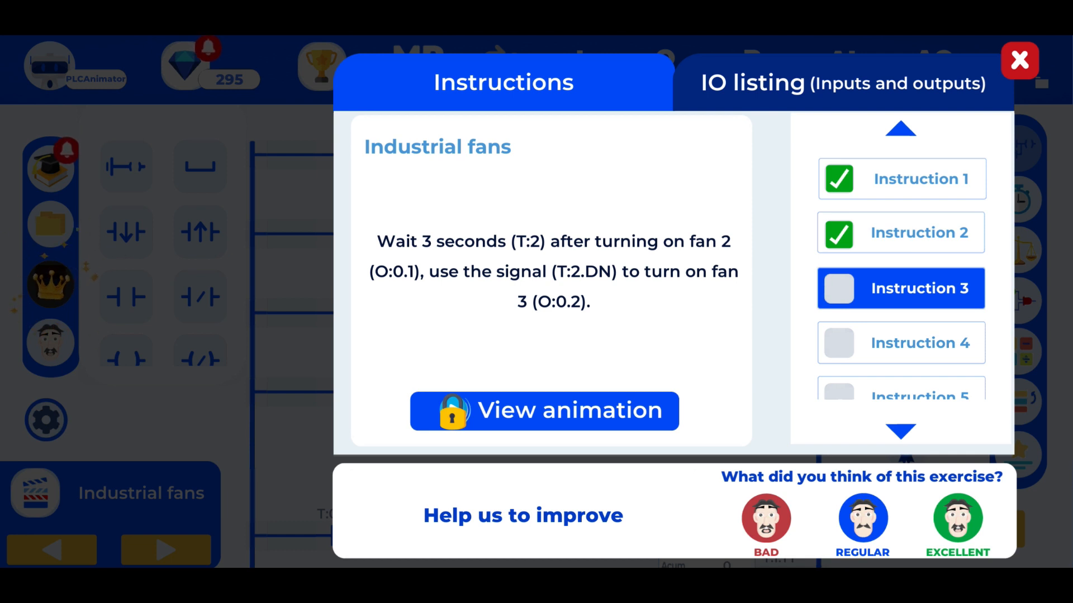
click(1018, 61)
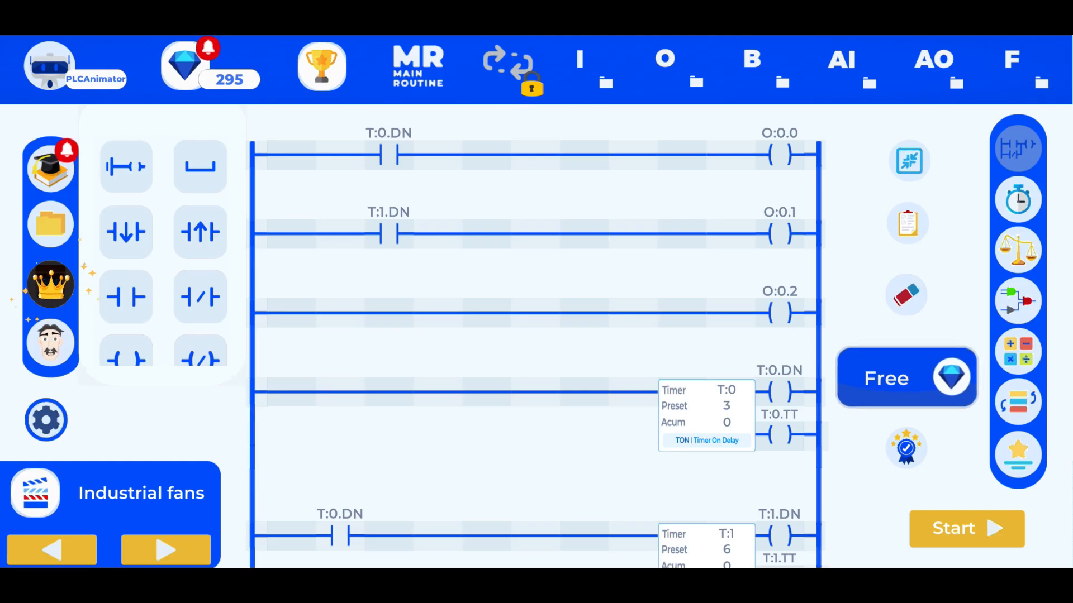
Step: Place an on-delay timer and a contact on the empty bottom rung
scroll(down, 3)
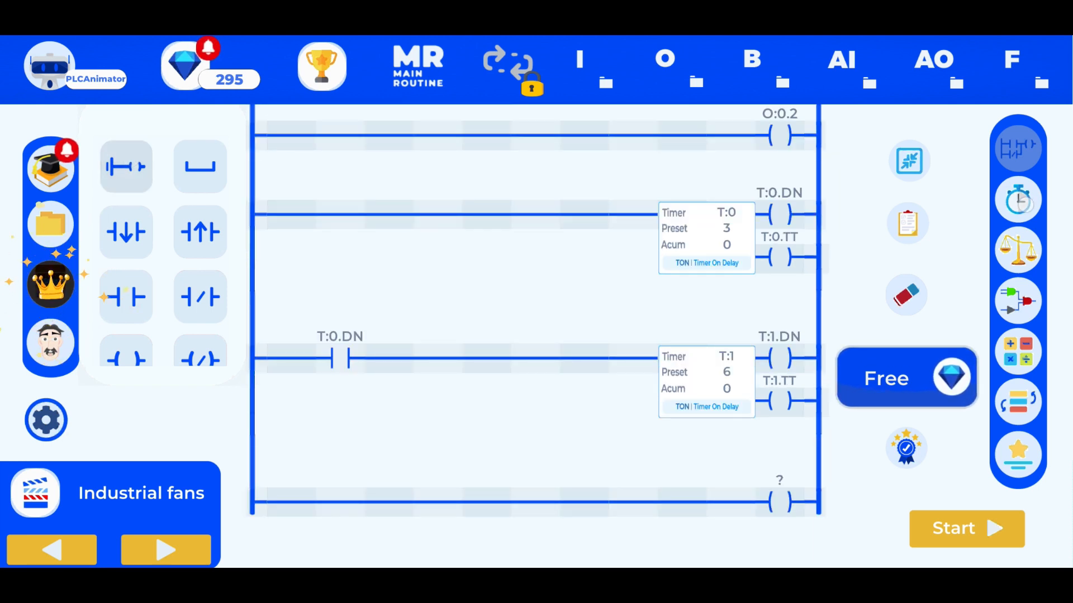
click(1019, 205)
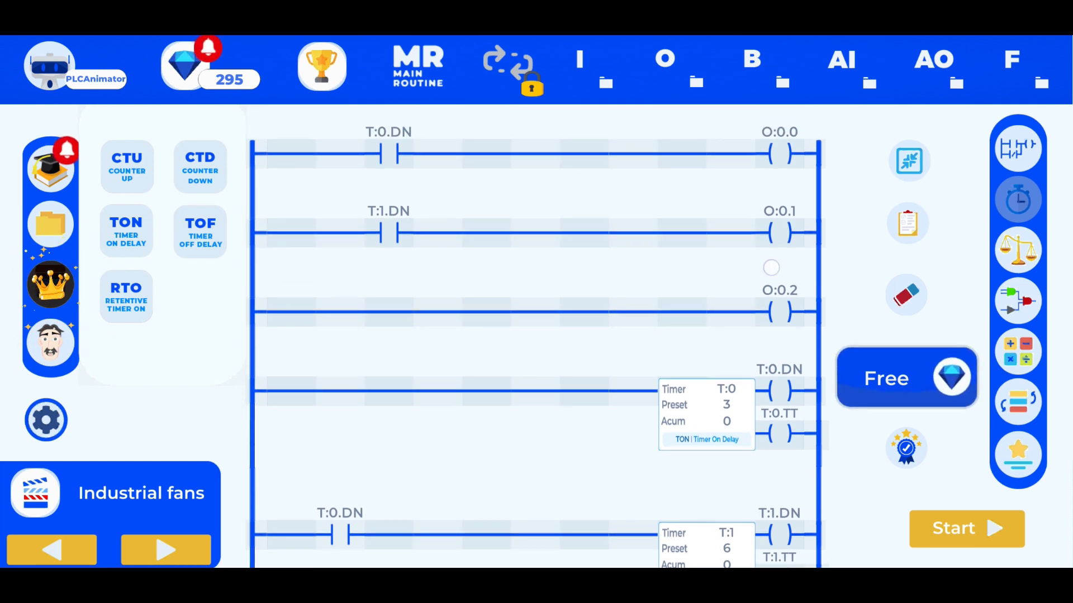
click(1018, 147)
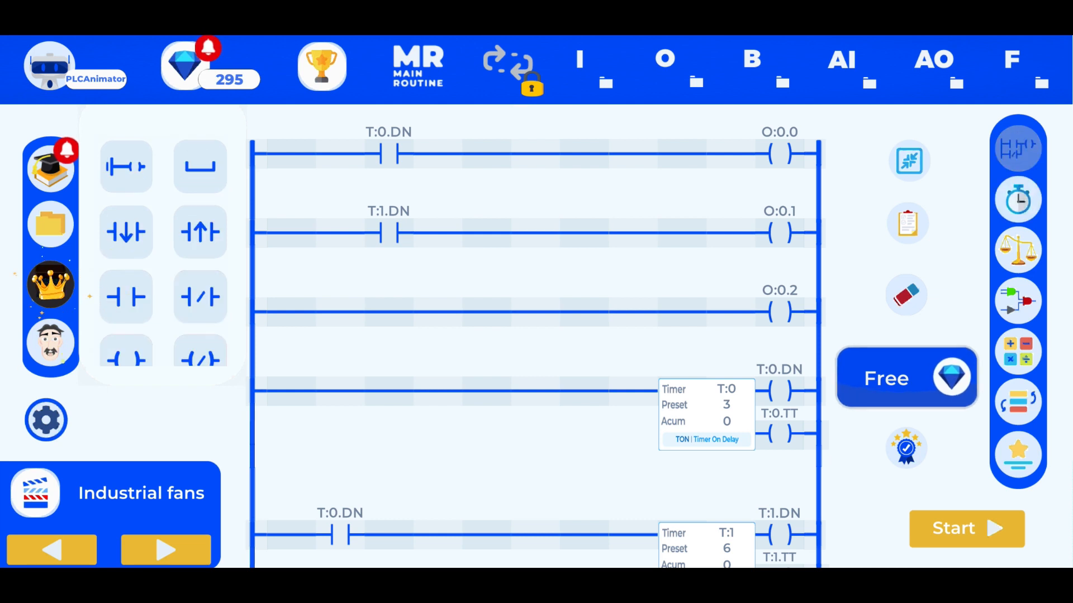
click(126, 297)
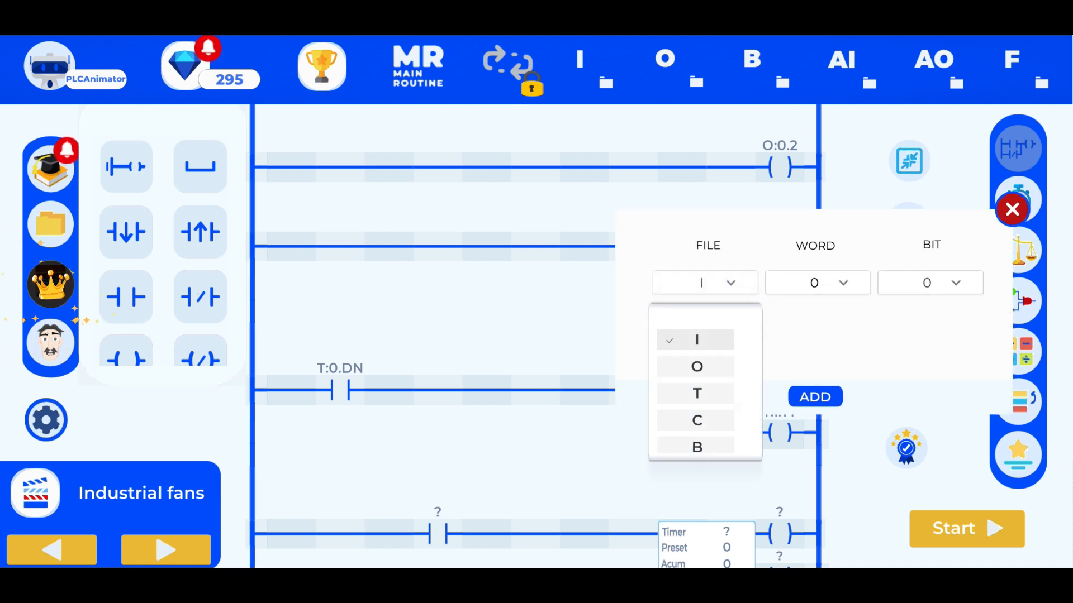
Step: Address the bottom rung's contact as O:0.1
click(696, 367)
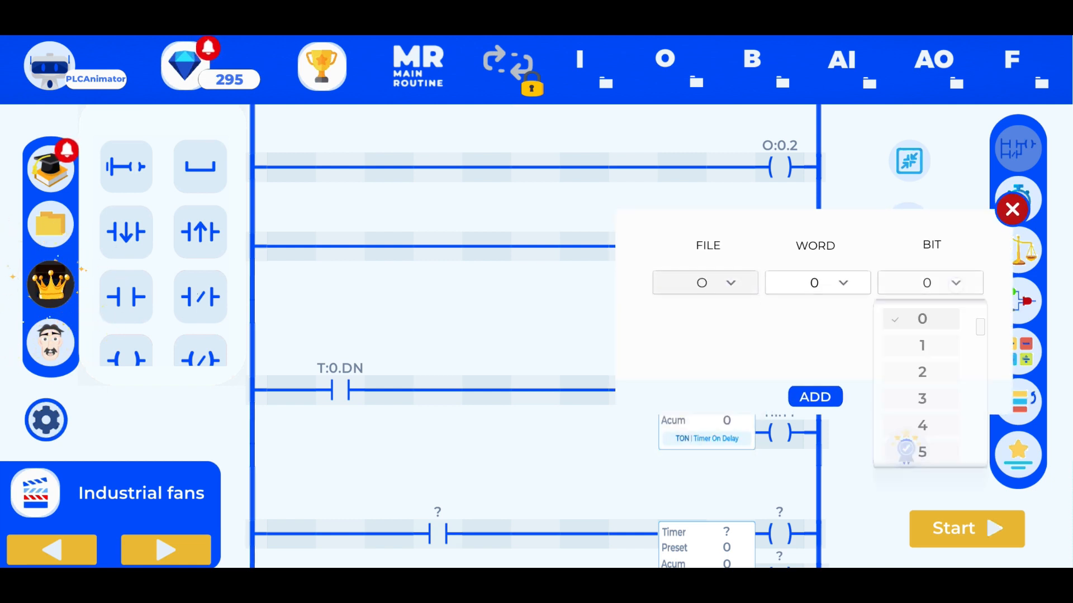
click(921, 345)
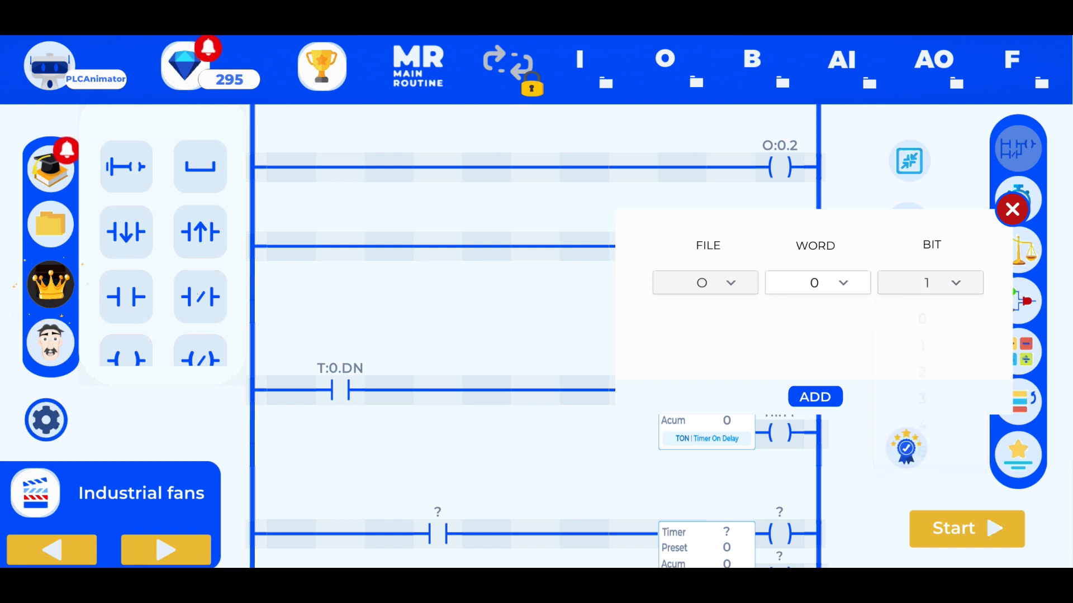
click(814, 396)
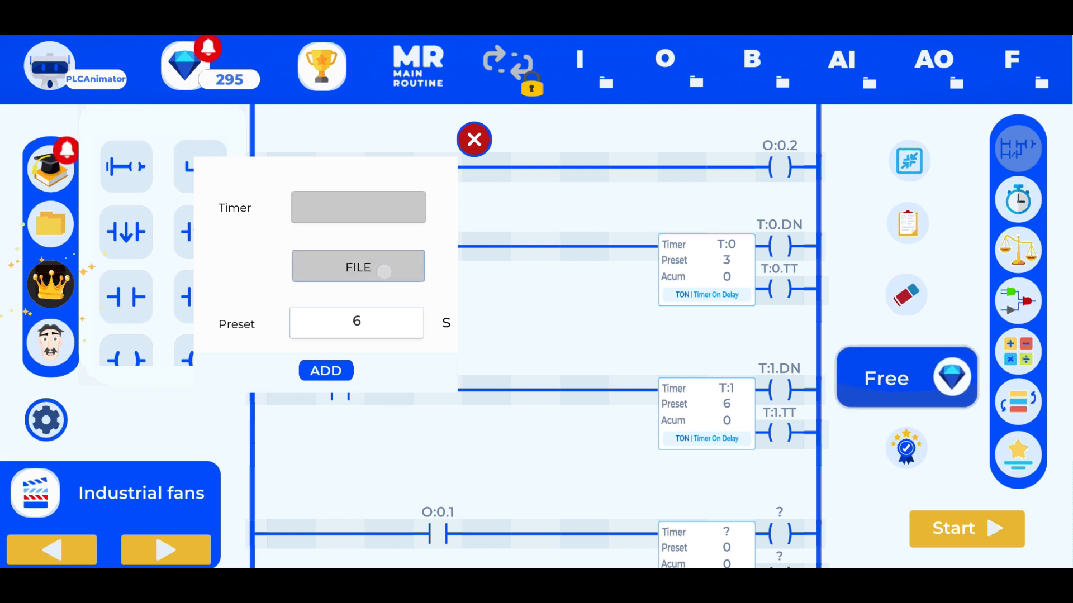
Step: Assign the new timer block as T:2 with a 3-second preset
click(358, 265)
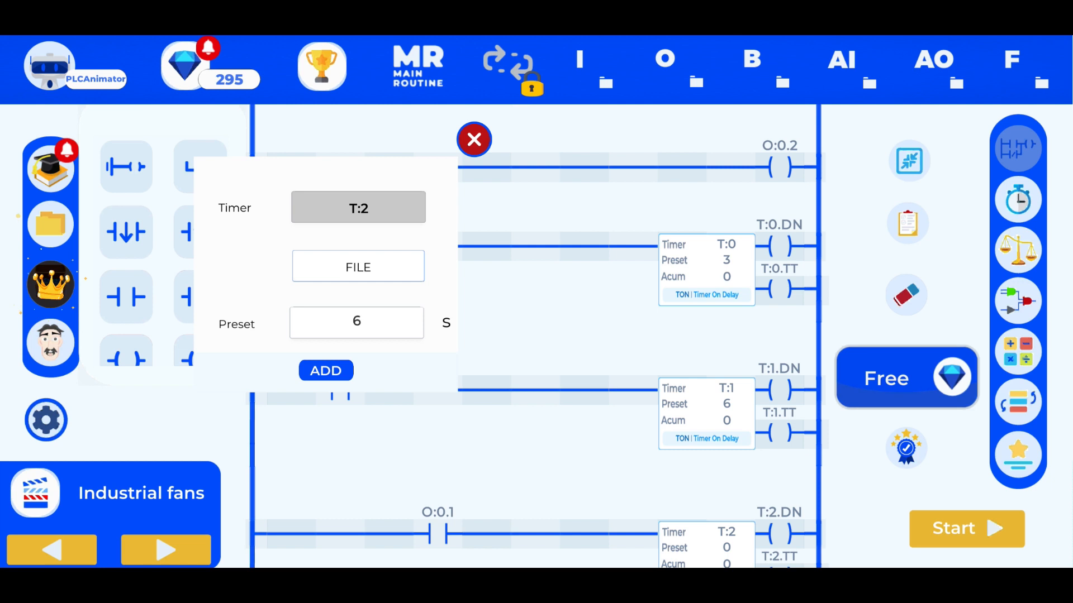
click(326, 370)
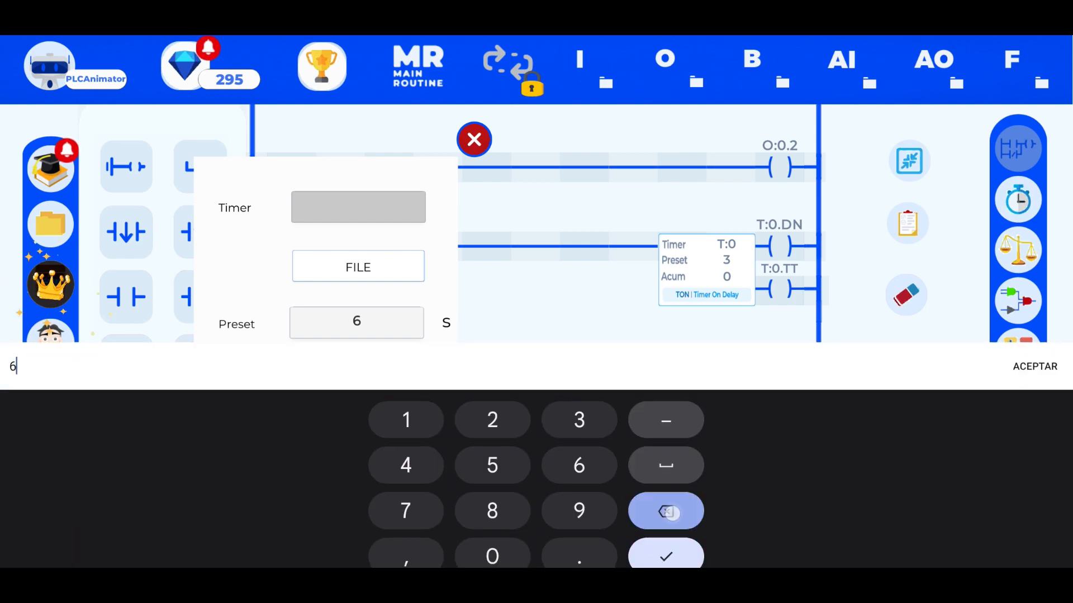
click(665, 556)
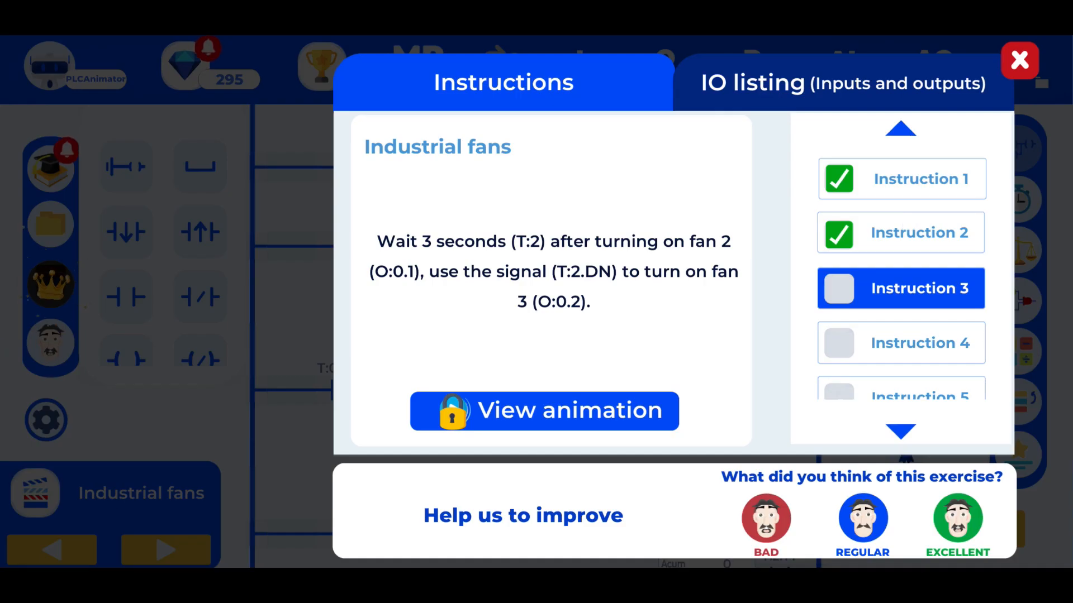
Step: Close the instructions and add a T:2.DN contact to fan 3's O:0.2 rung
click(1019, 62)
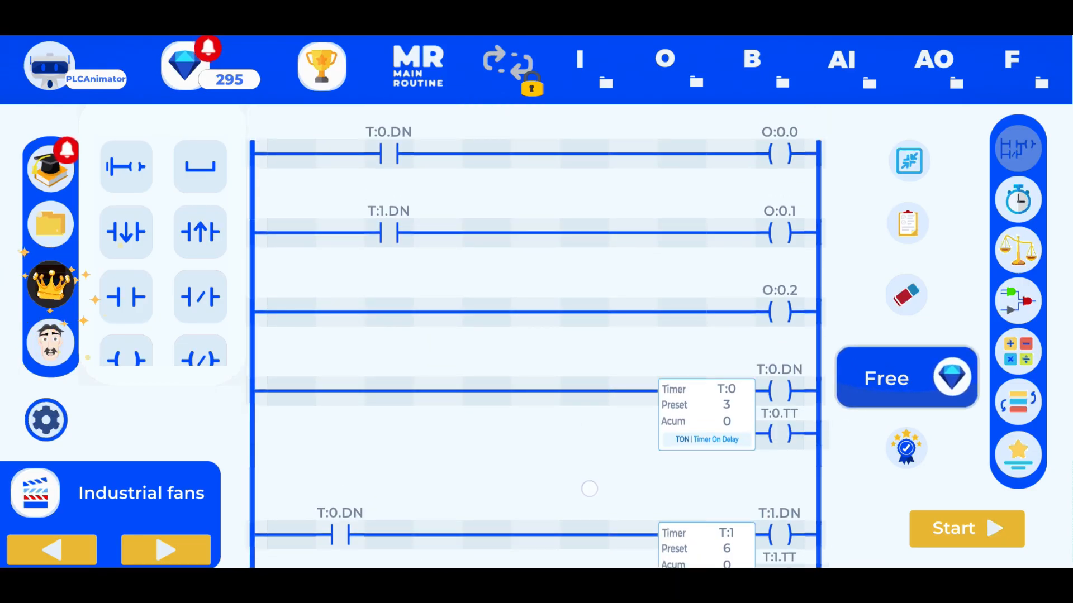
click(125, 296)
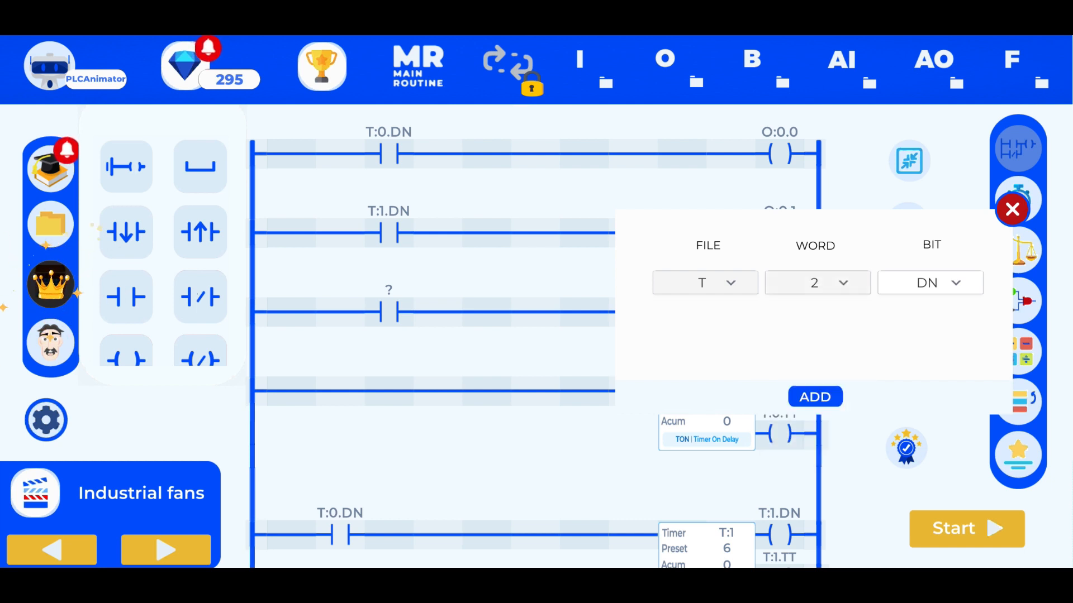
click(814, 397)
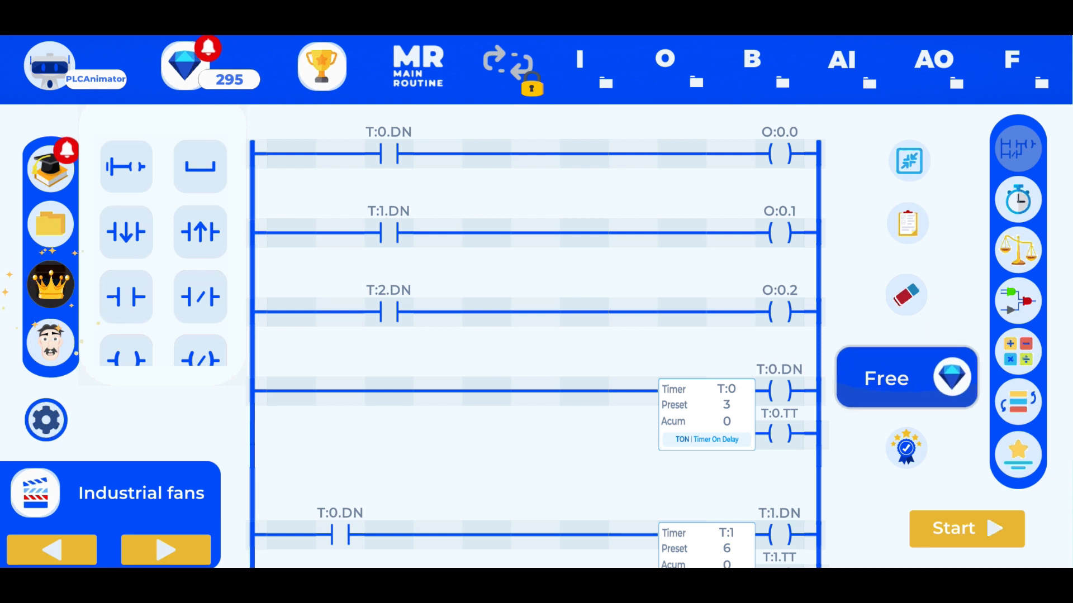
scroll(down, 3)
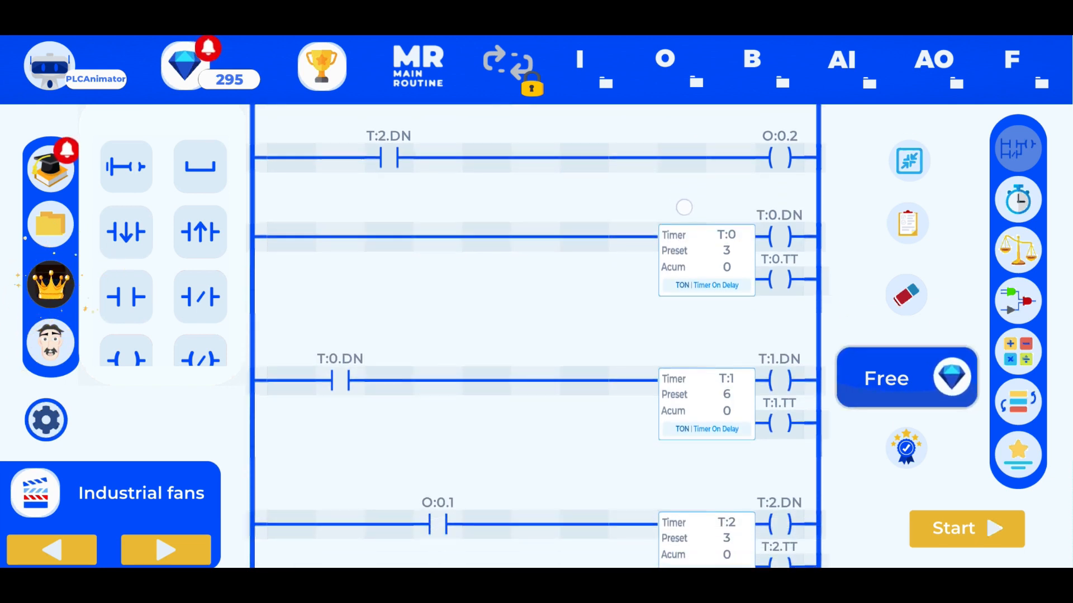
scroll(down, 3)
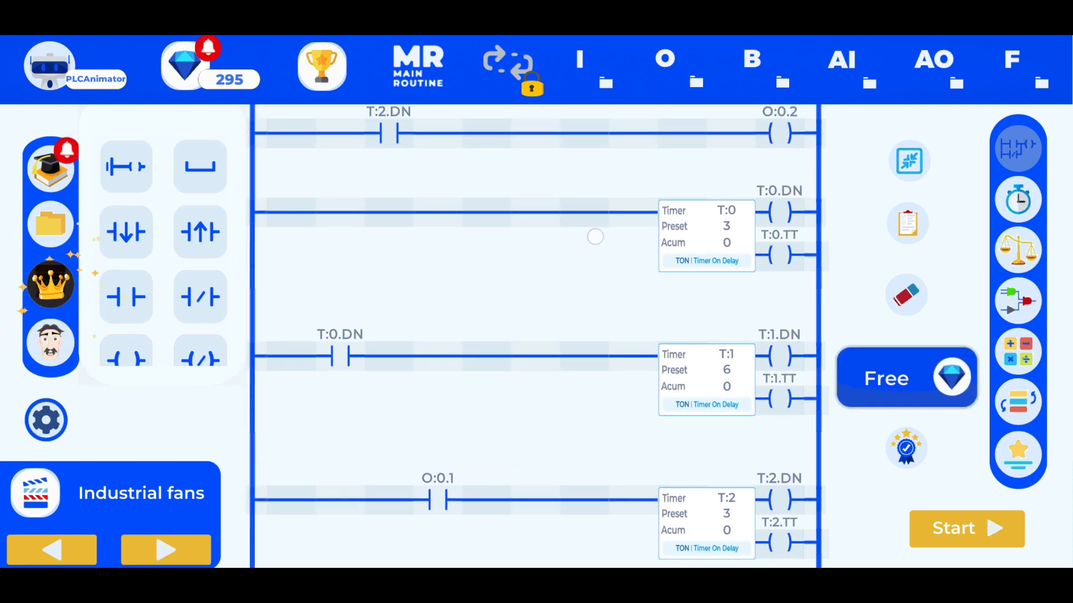
scroll(down, 3)
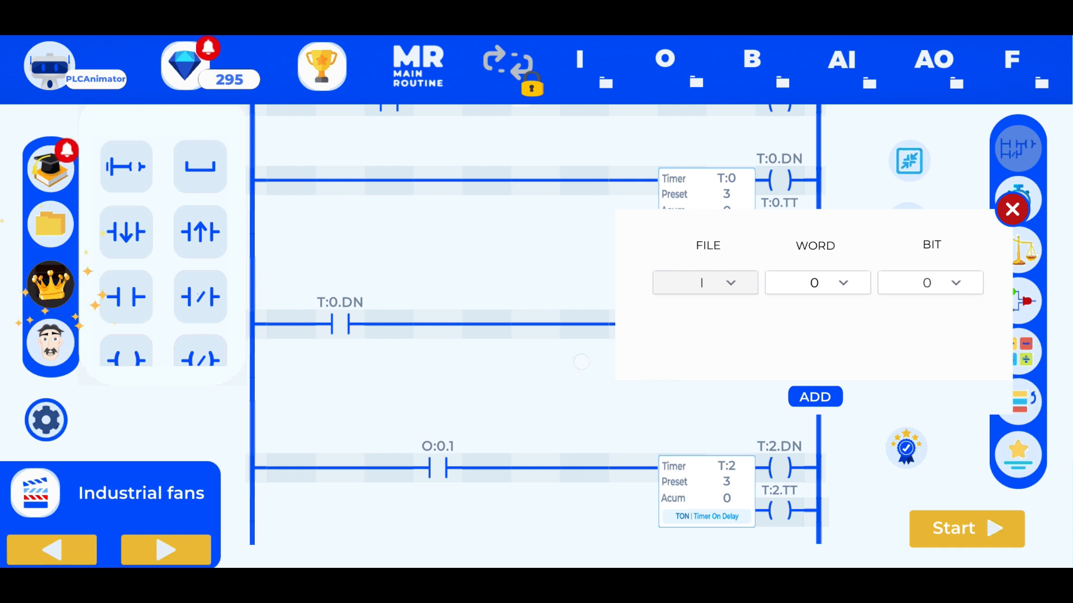
Step: Change the contact starting timer T:2 from O:0.1 to T:1.DN
click(815, 397)
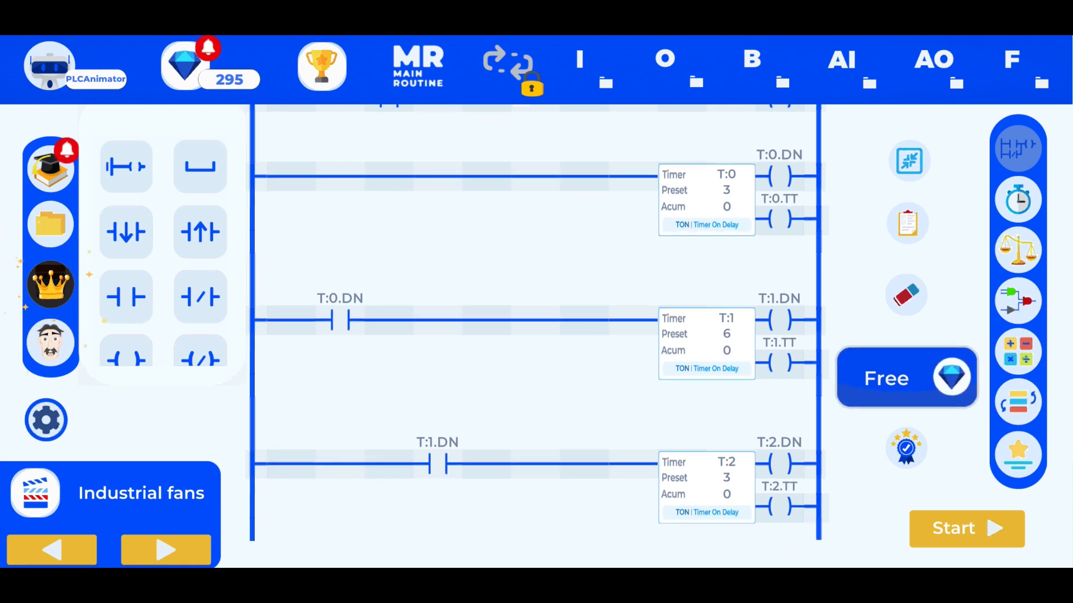
scroll(up, 3)
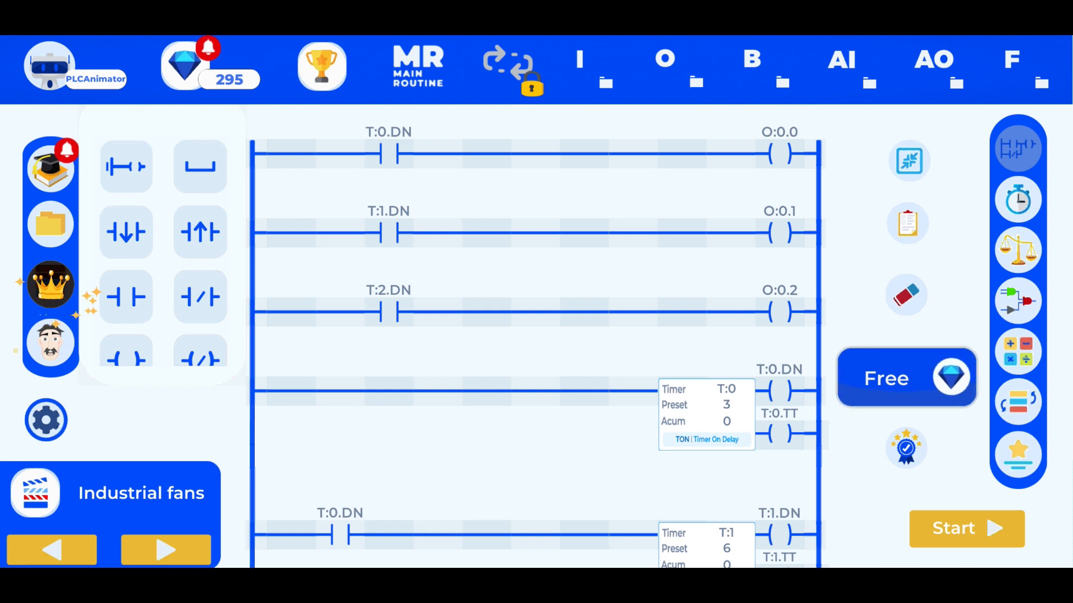
scroll(down, 3)
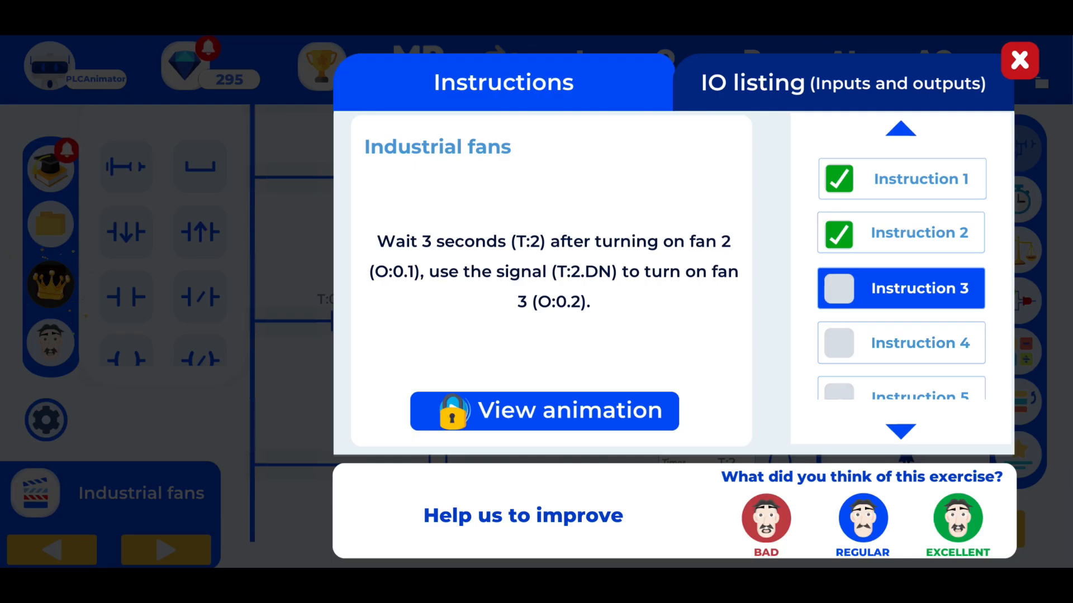
Step: Tick Instruction 3 as complete, read Instruction 4, then close the instructions
click(838, 289)
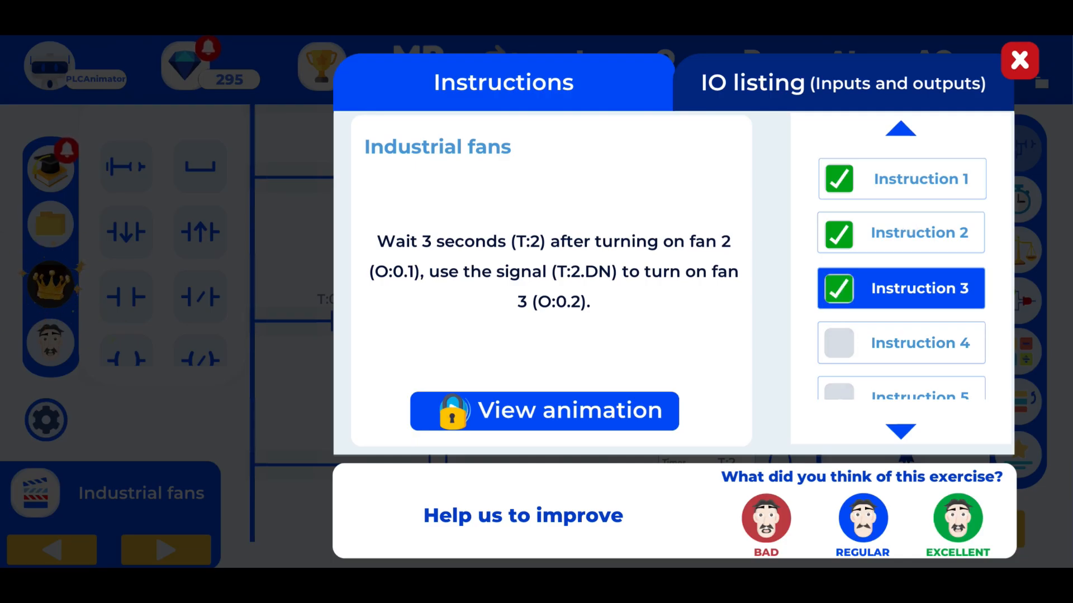
scroll(down, 3)
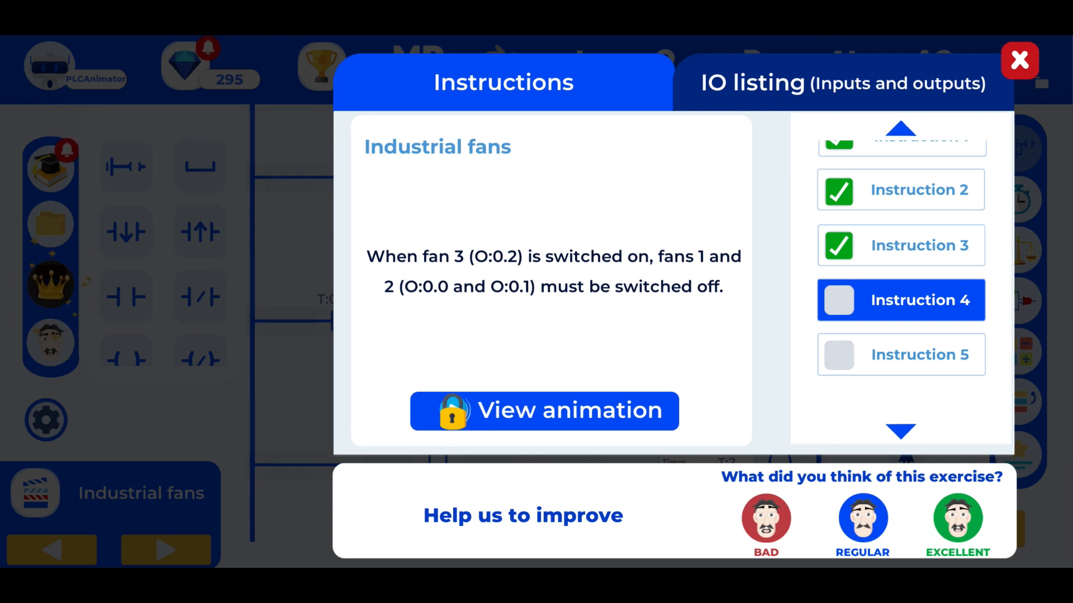
click(1018, 61)
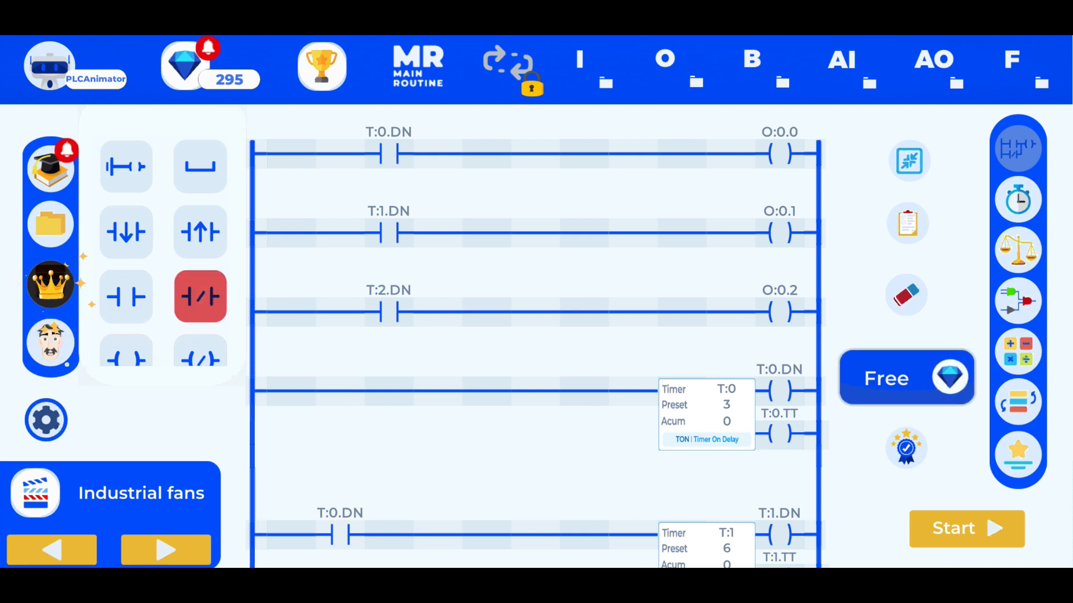
Step: Add O:0.2 normally closed contacts to fan 2's and fan 1's rungs
click(200, 297)
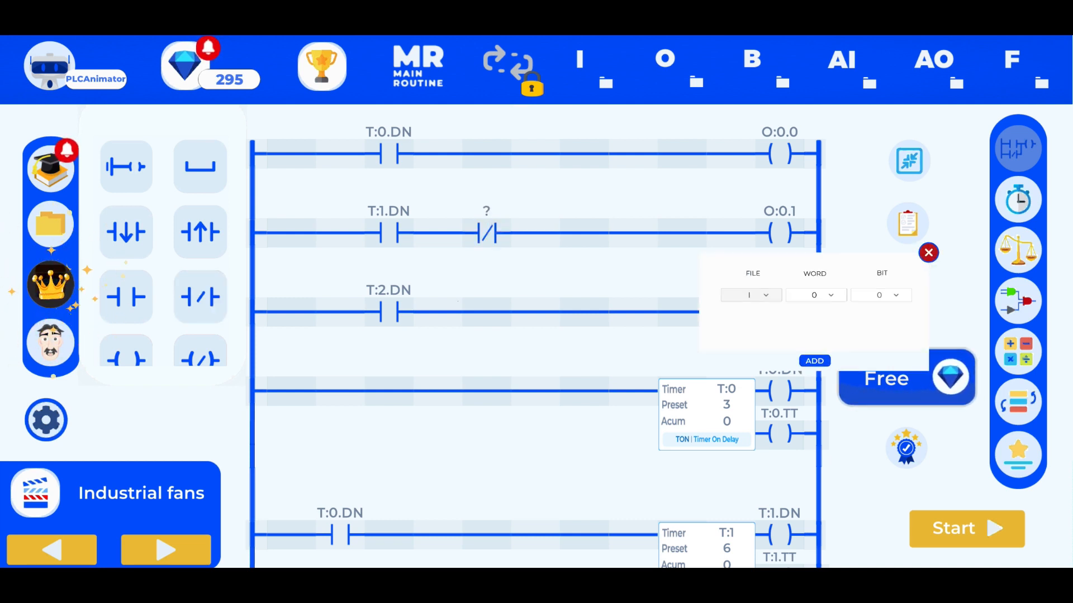
click(751, 295)
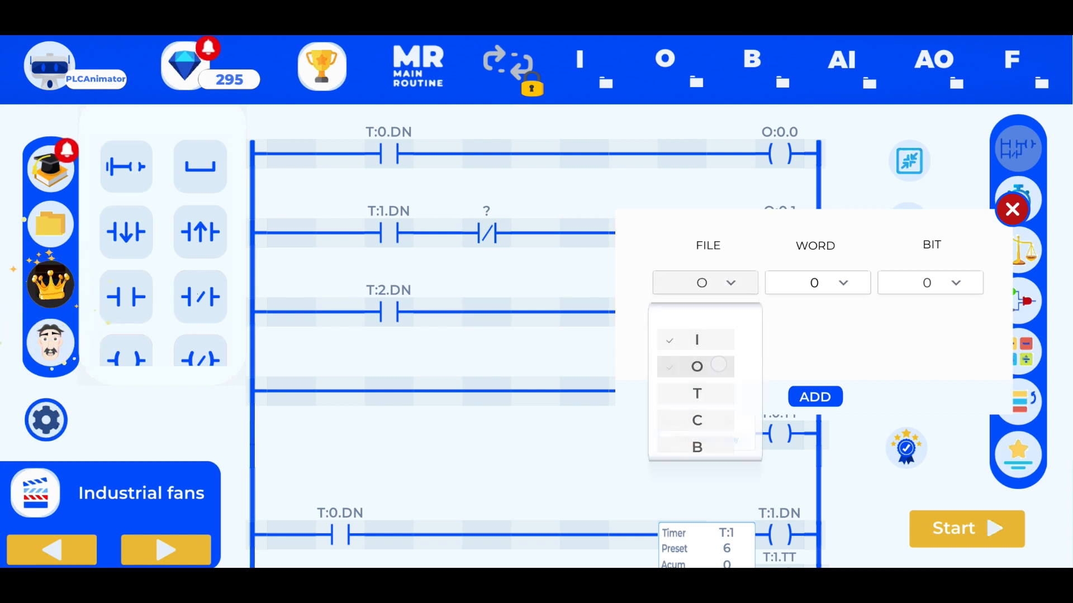
click(930, 283)
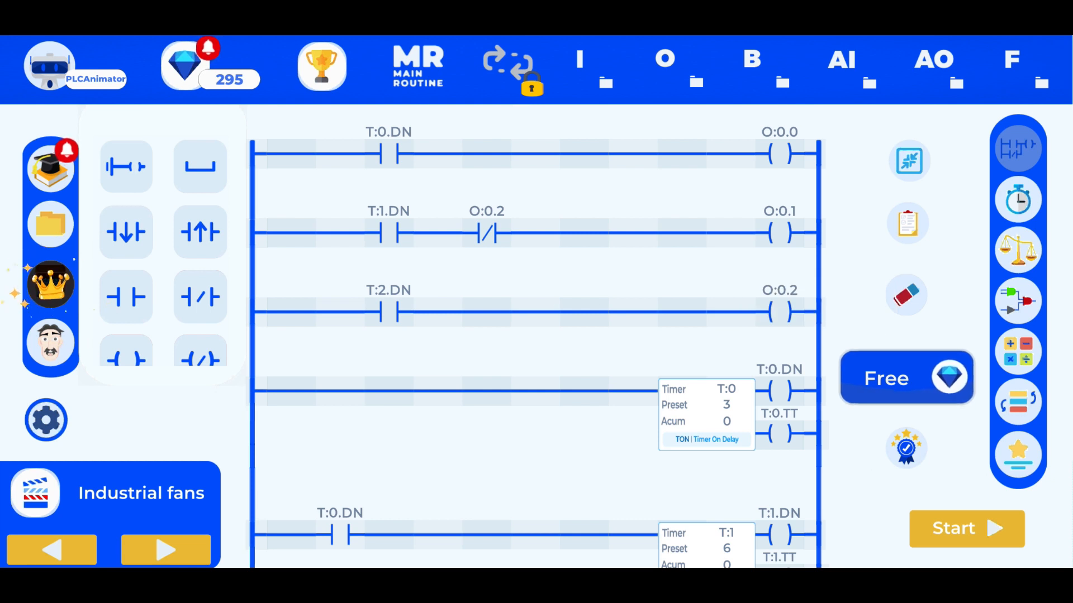
click(199, 297)
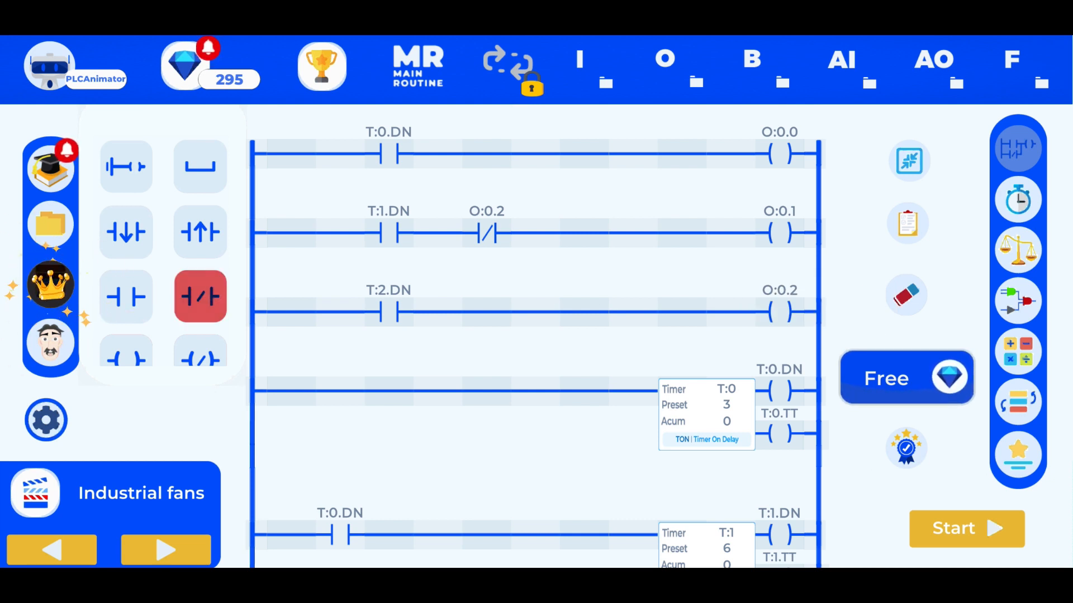
click(200, 297)
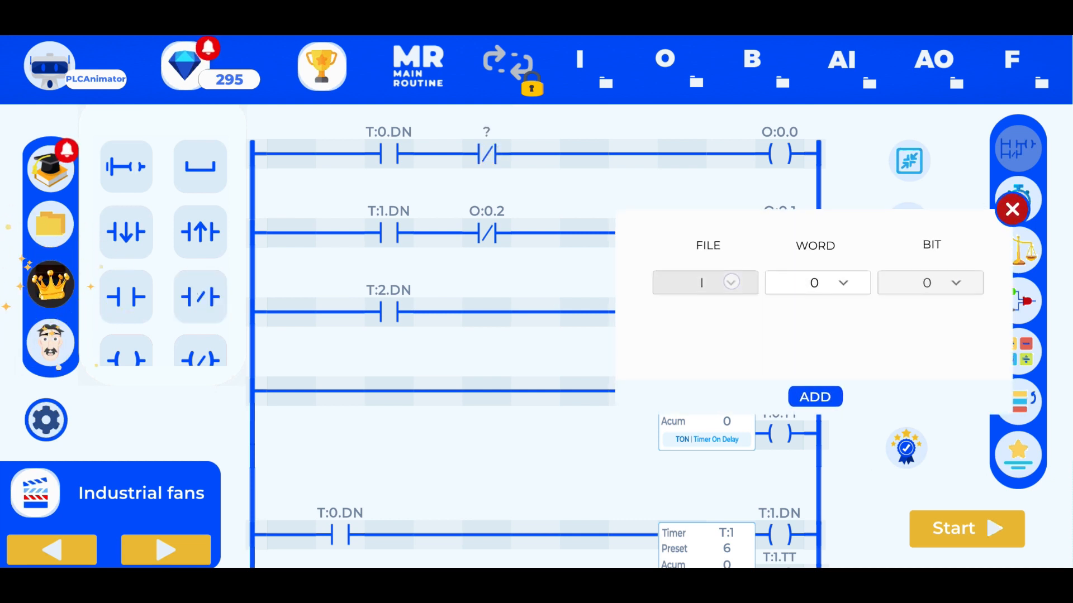
click(929, 282)
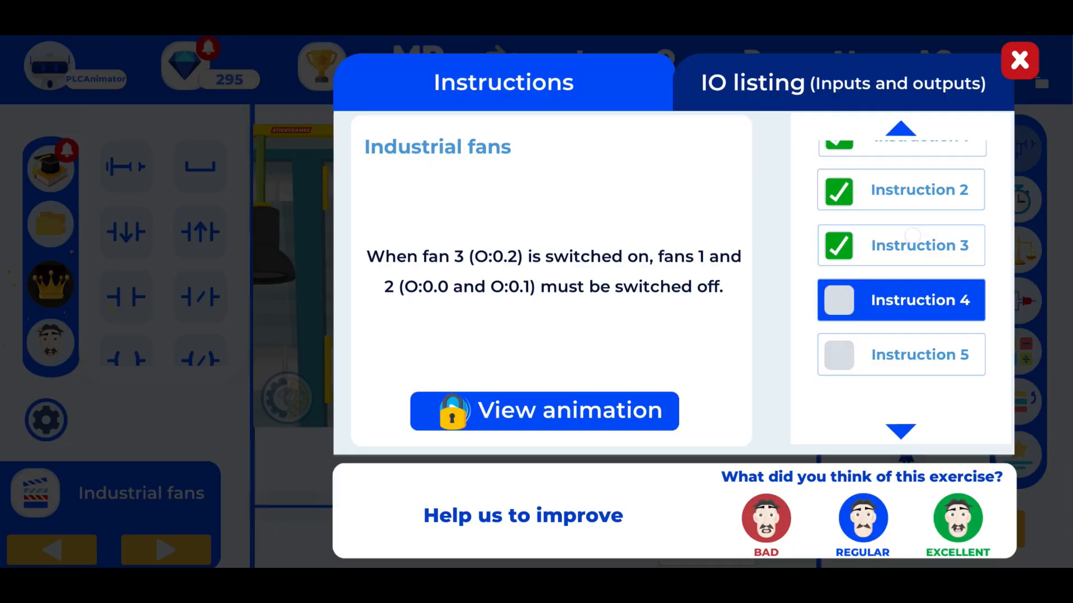
click(838, 300)
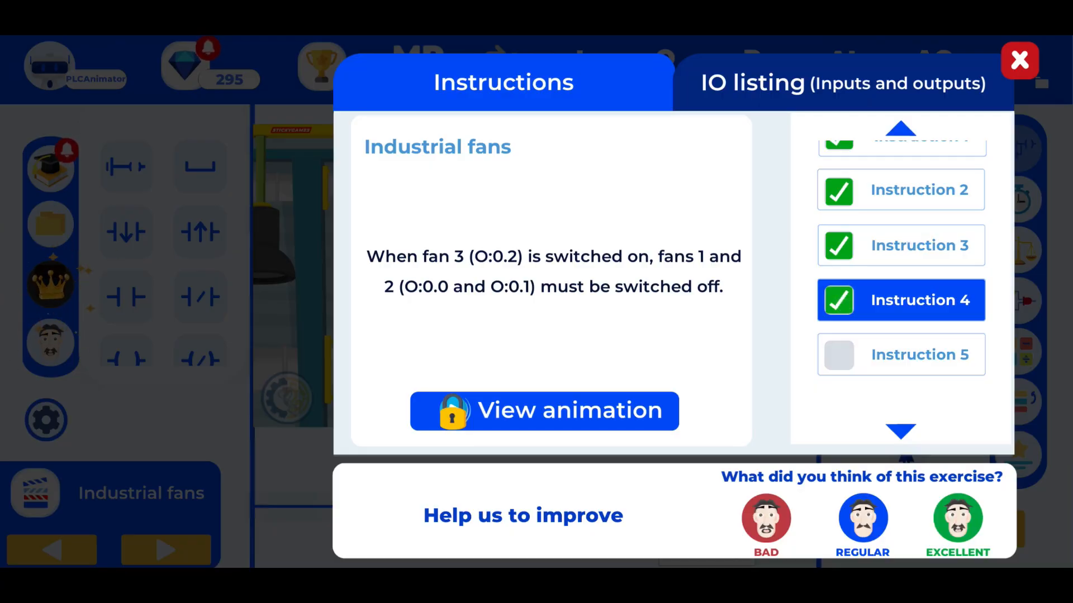
click(901, 354)
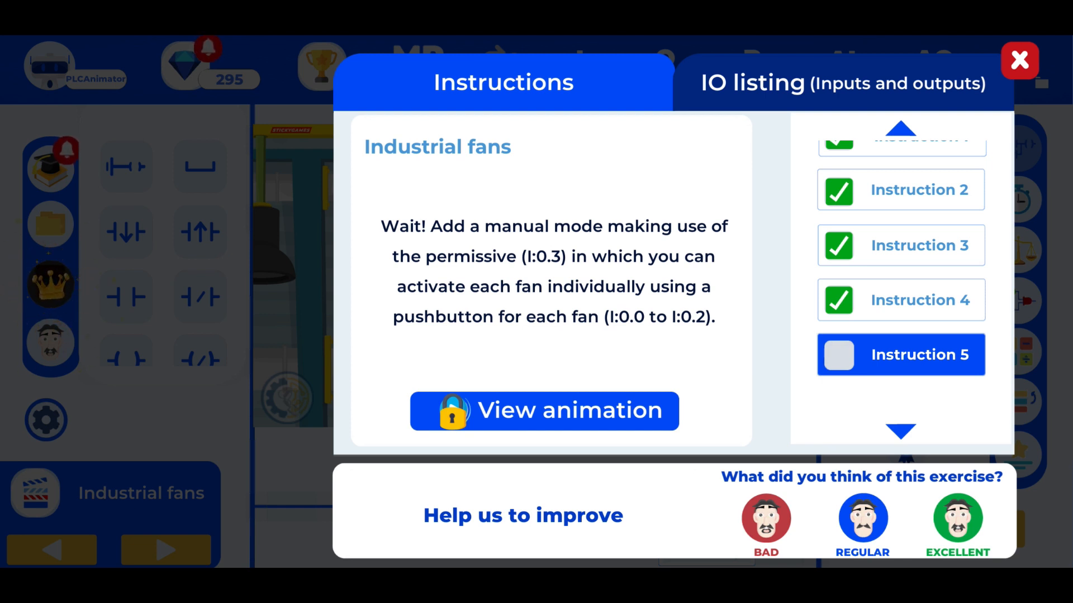
click(1018, 62)
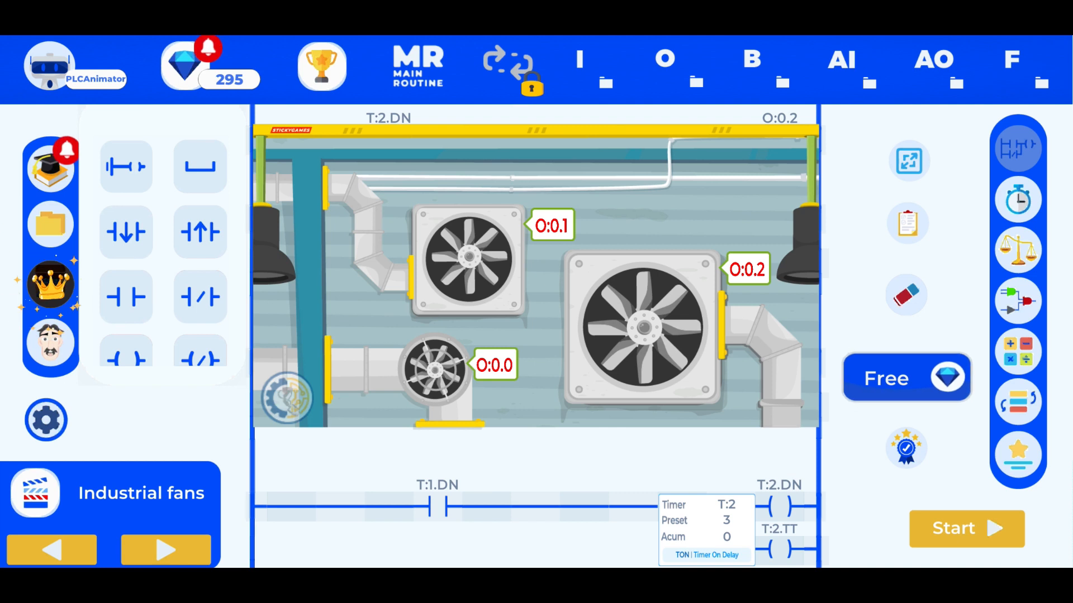
Step: Show Instruction 5 about manual mode with one pushbutton per fan
click(966, 529)
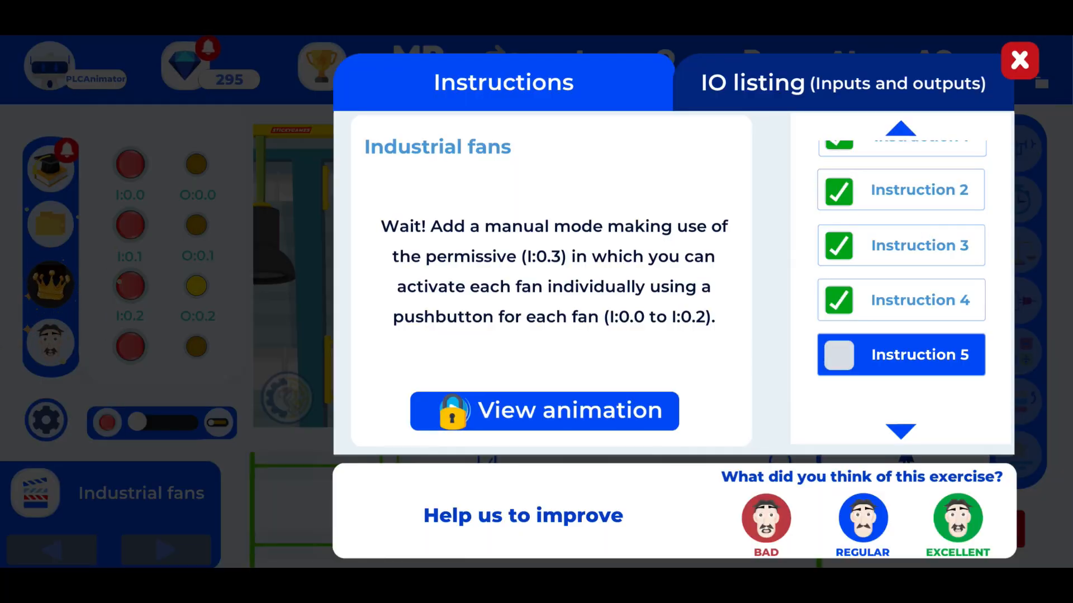
Step: Review Instruction 4, close the instructions, and dismiss the reward popup
click(901, 300)
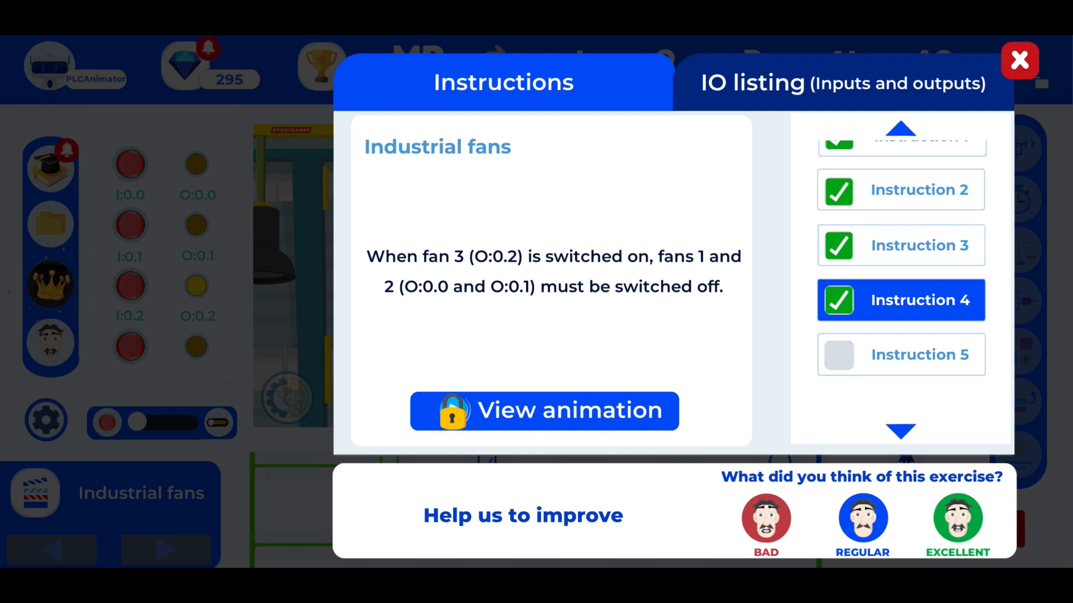
click(1017, 61)
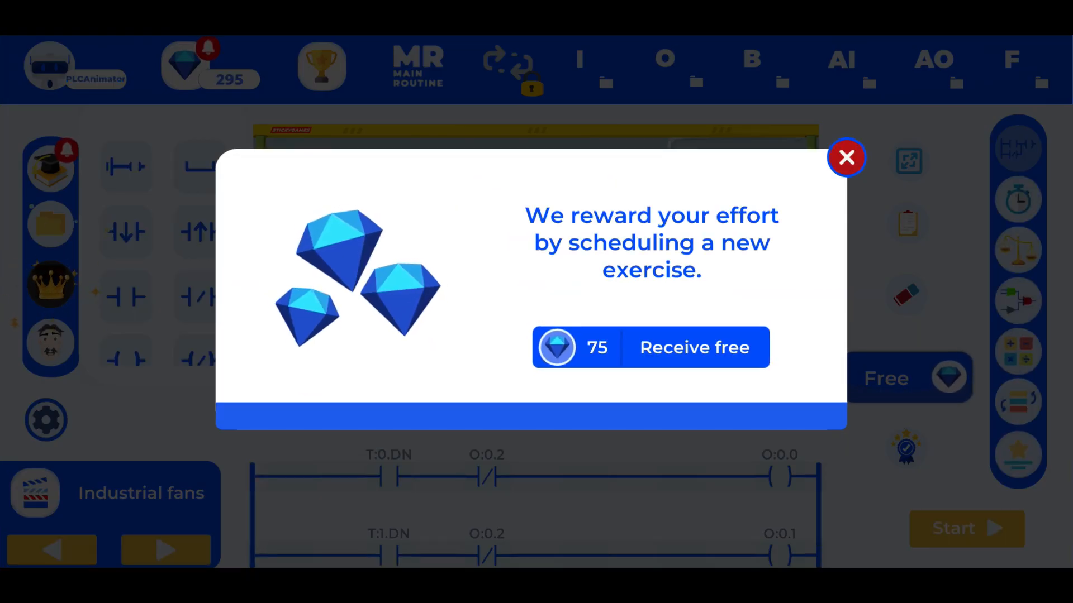
click(847, 157)
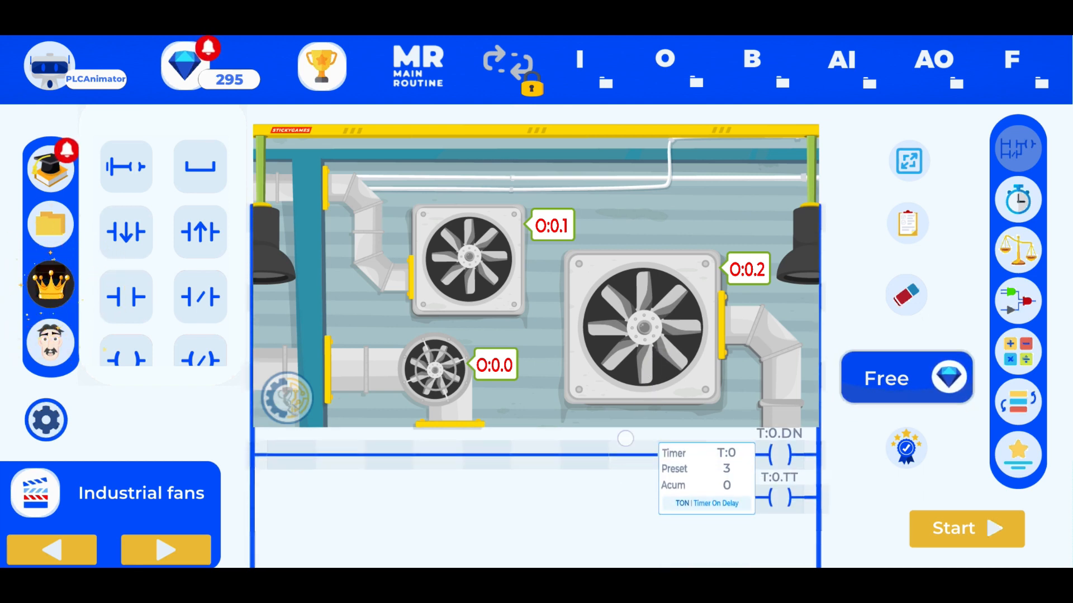
Step: Scroll the ladder and maximize the ladder editor to full size
scroll(down, 3)
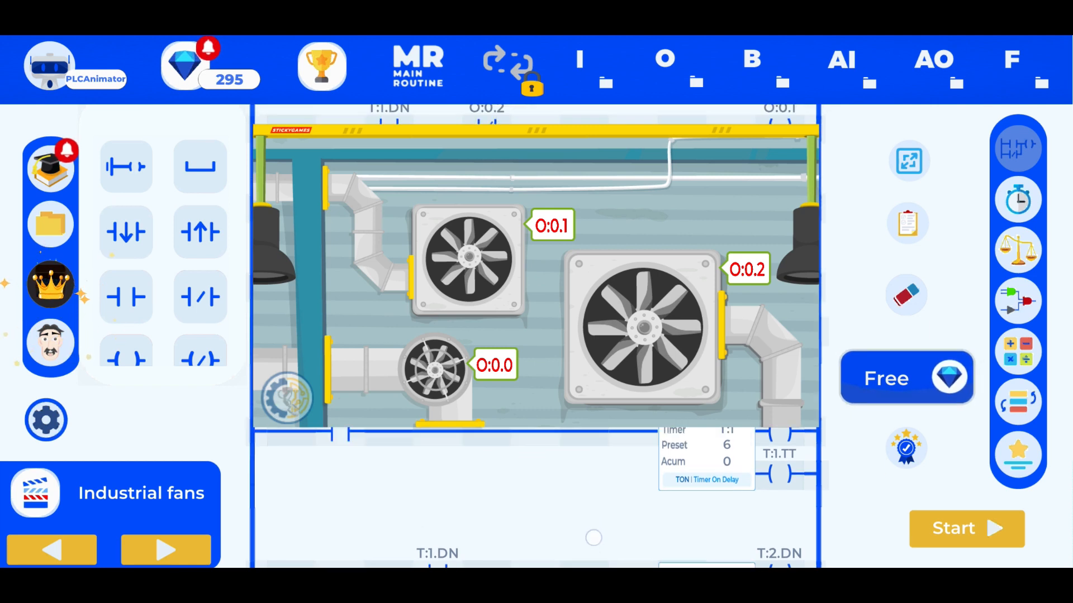
scroll(down, 3)
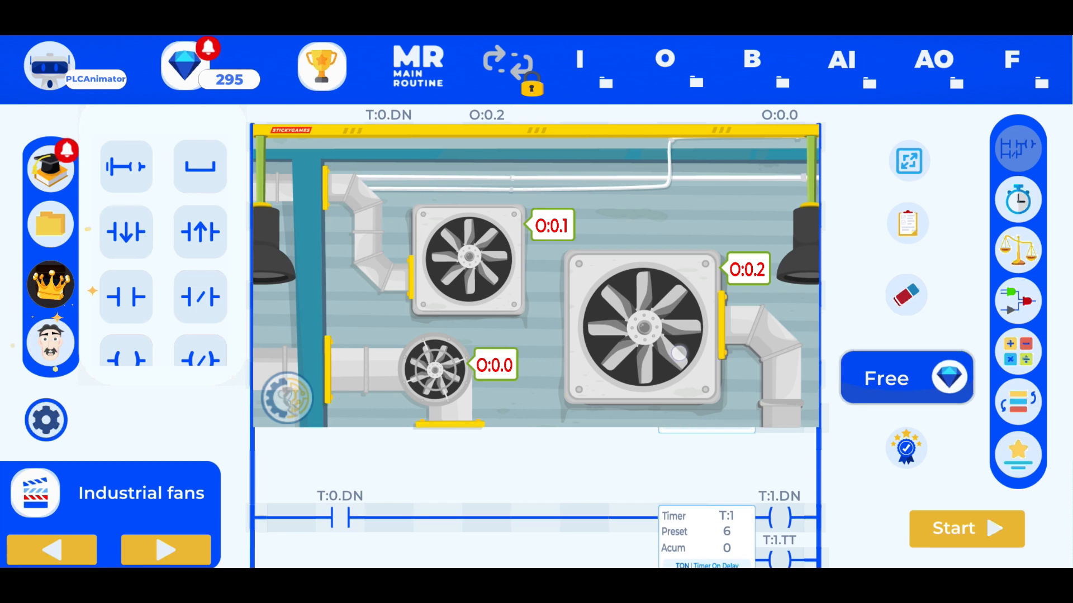
click(966, 529)
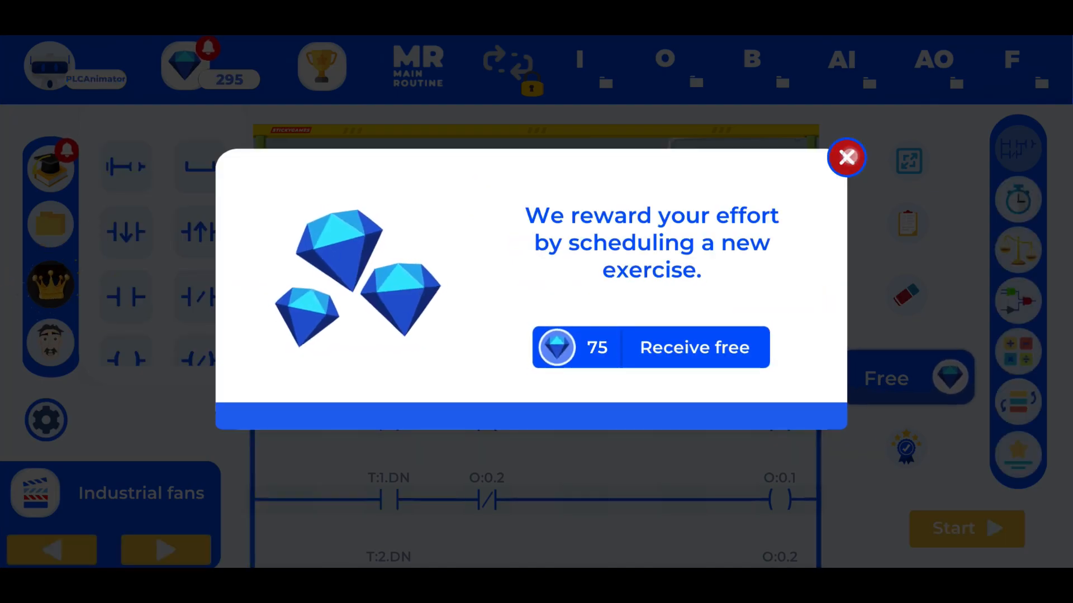
Step: Dismiss the reward popup and edit the T:2 rung contact's address
click(846, 157)
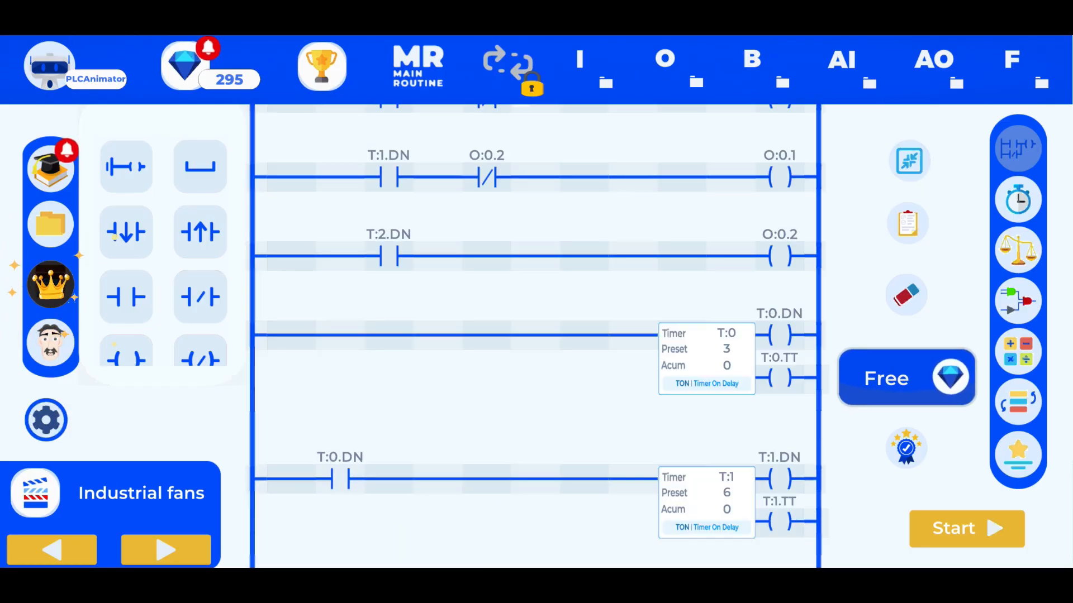
scroll(down, 3)
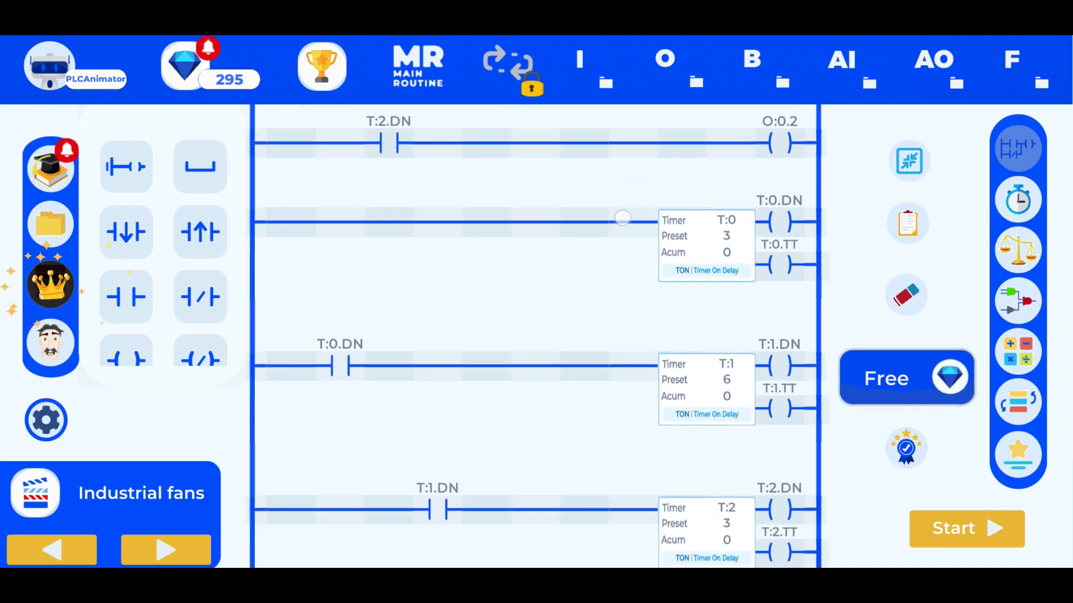
scroll(down, 3)
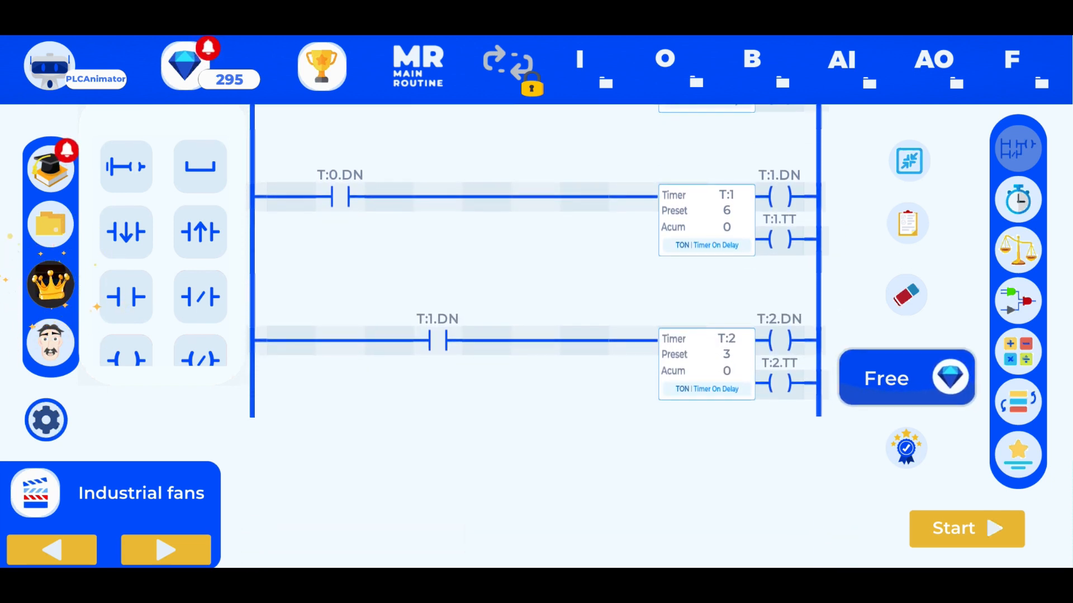
scroll(down, 3)
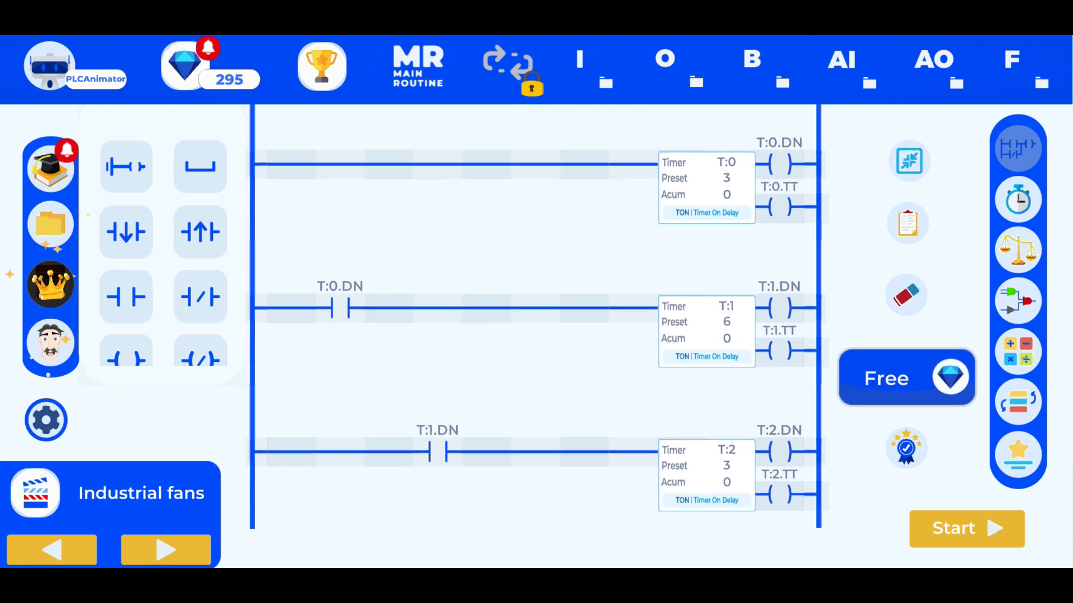
click(126, 298)
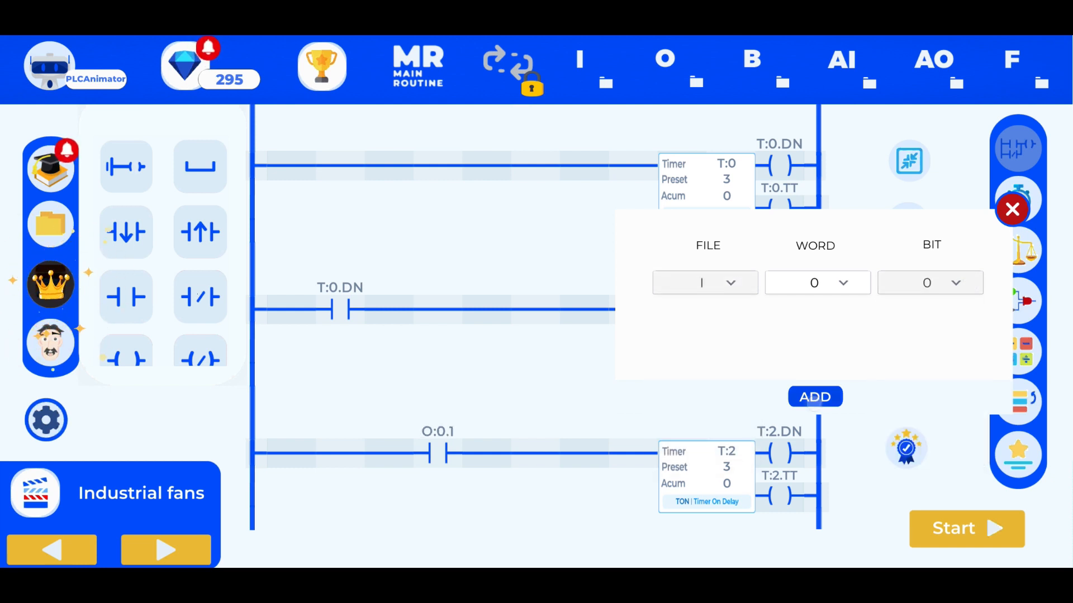
click(814, 396)
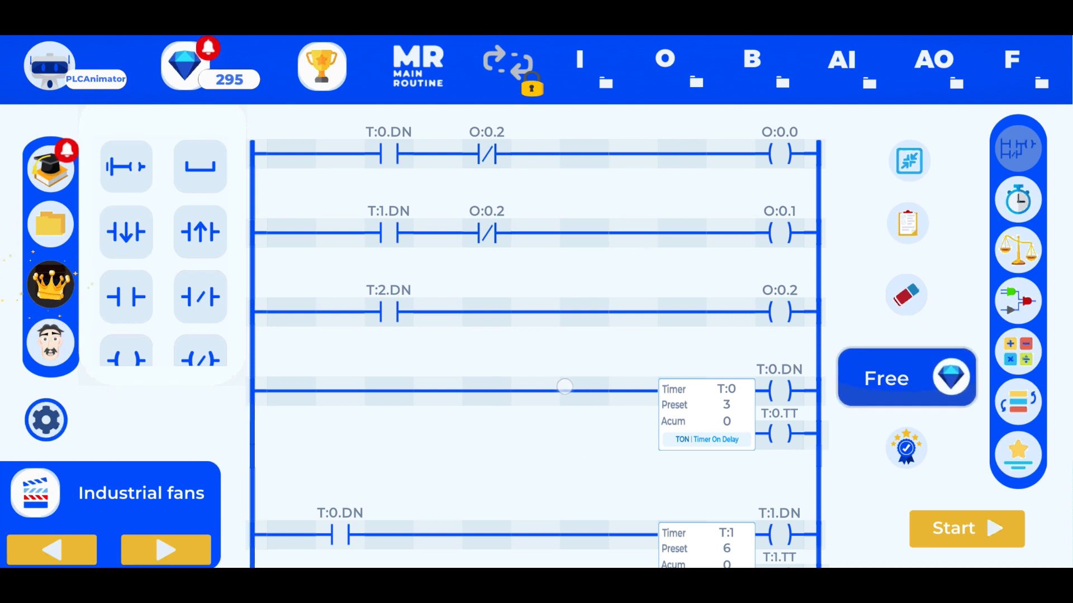
Step: Scroll the ladder and close the contact address dialog to restore the fan simulation view
scroll(down, 3)
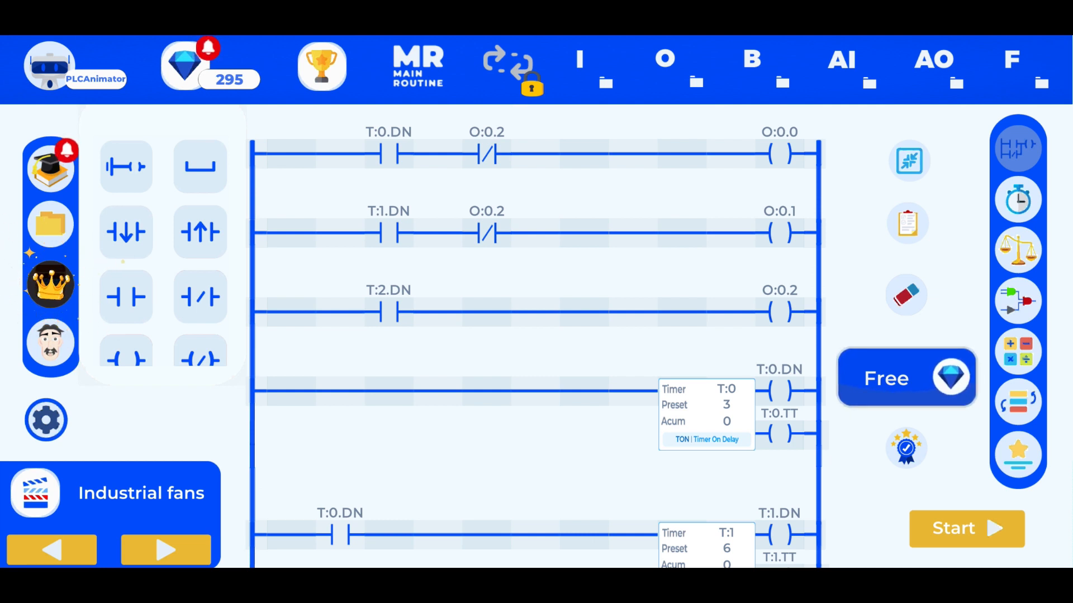
scroll(down, 3)
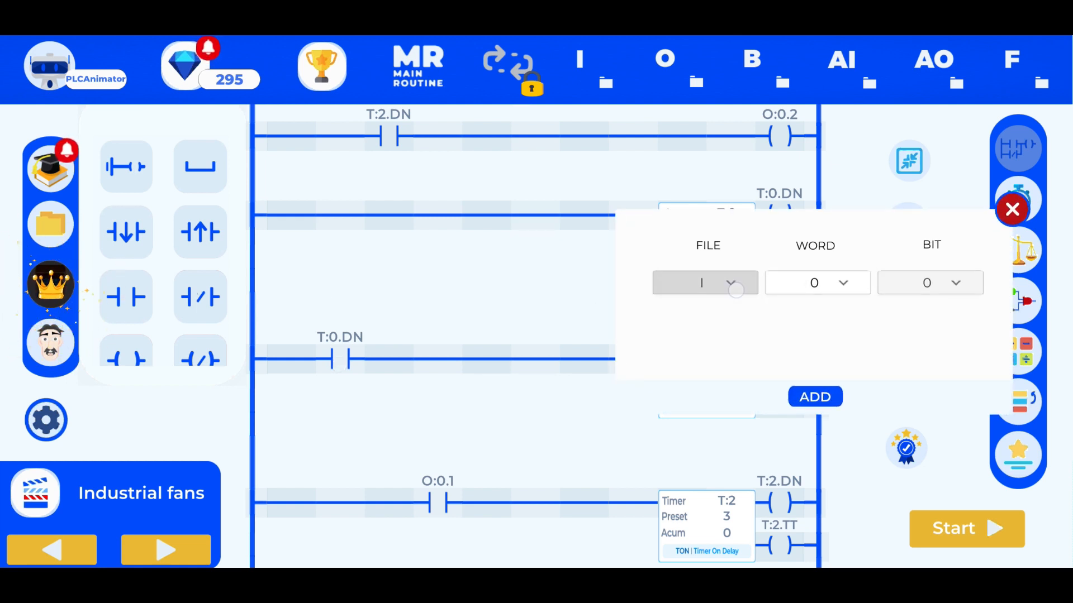
click(705, 283)
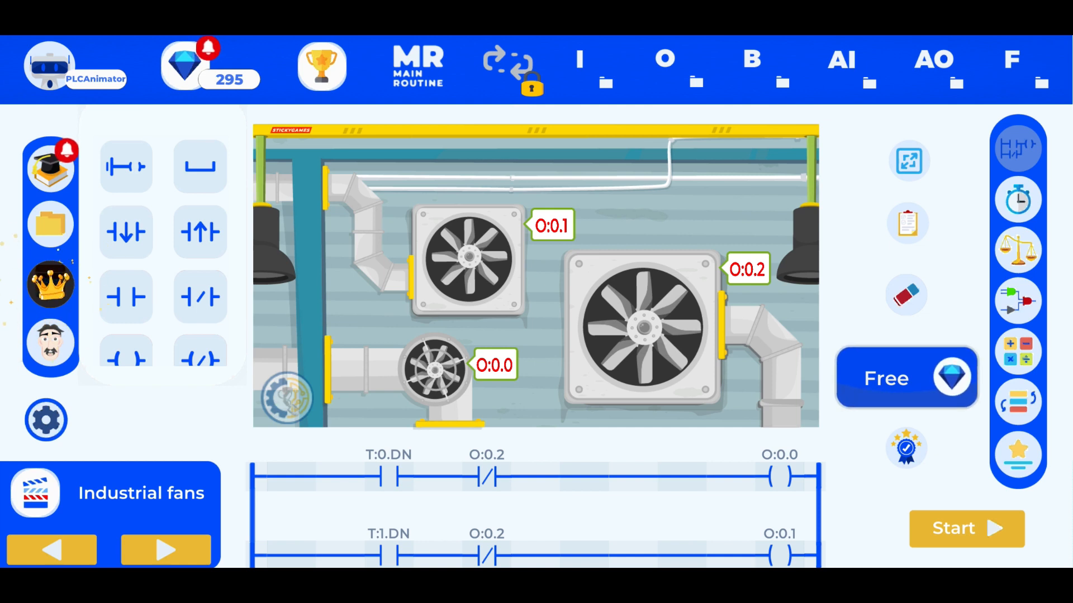
Step: Continue in the simulation until the popup offering 75 free gems appears
click(966, 529)
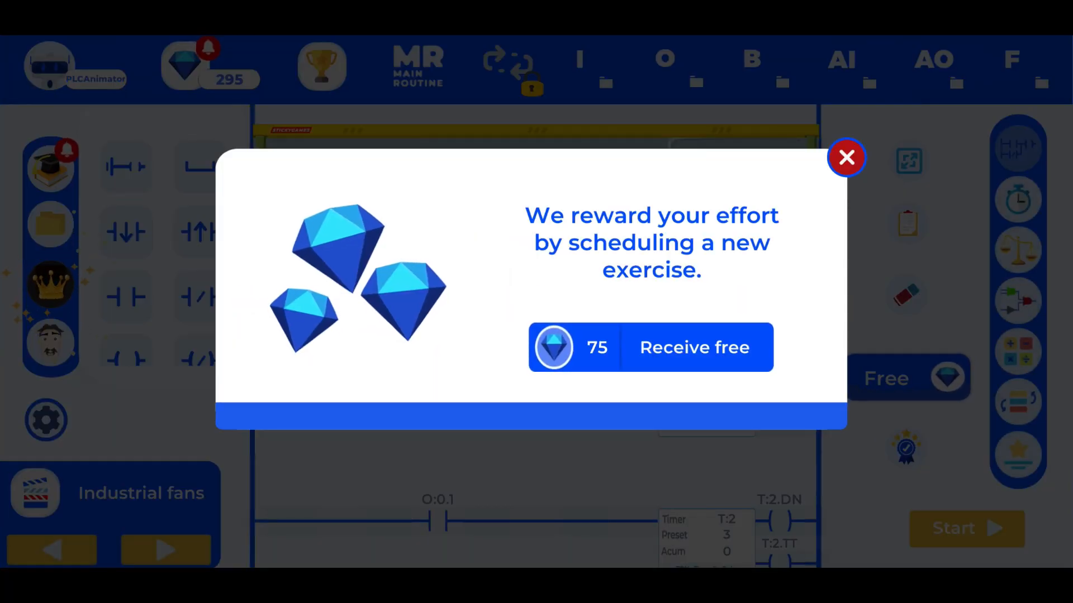
Step: Dismiss the reward popup and readdress timer T:2's starting contact to T:1.DN
click(846, 157)
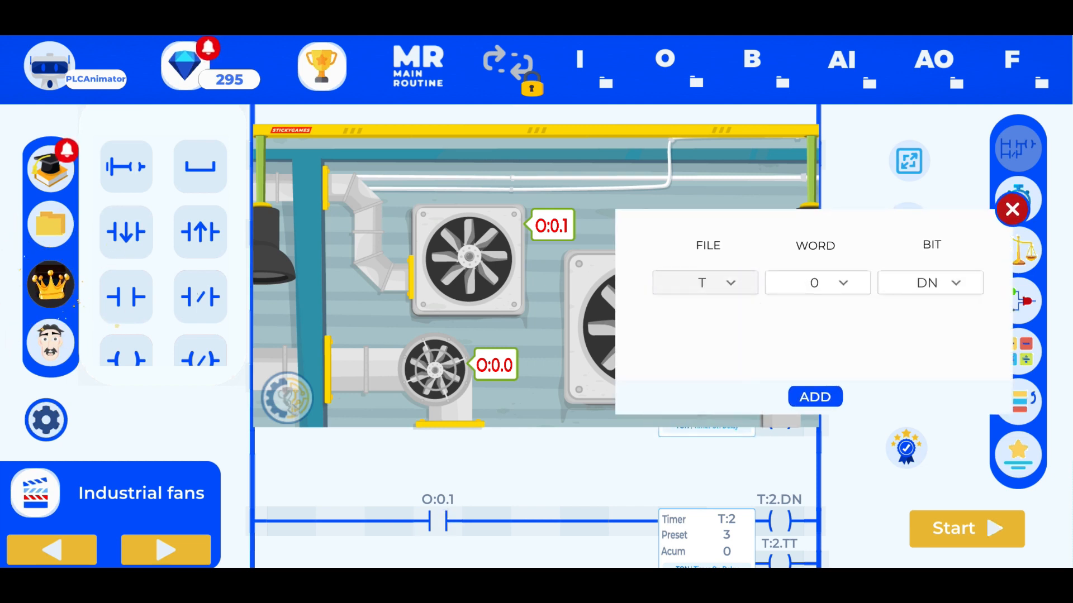
click(816, 282)
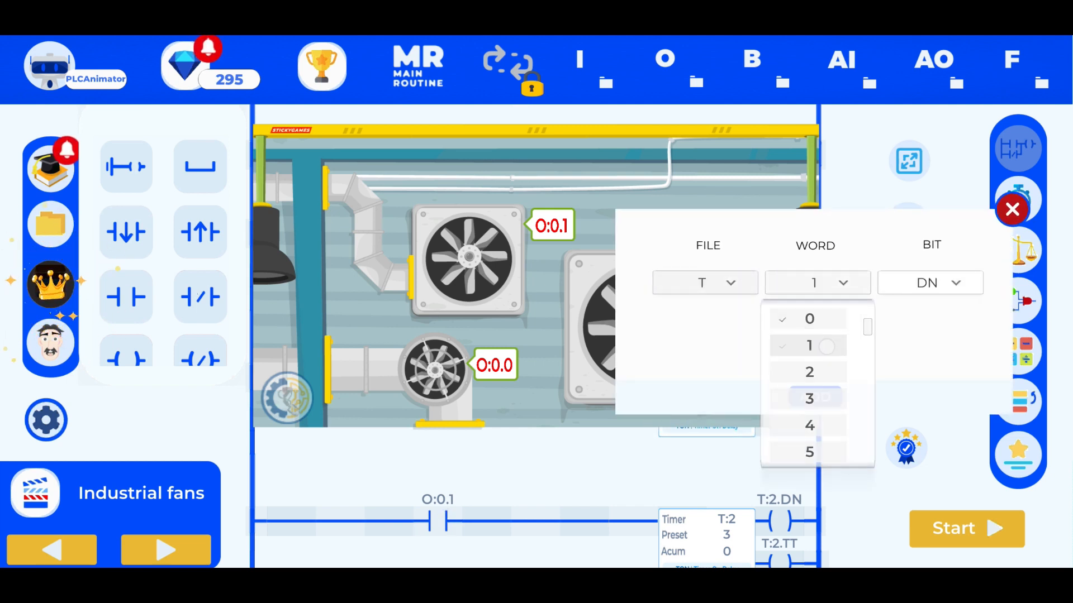
click(1011, 210)
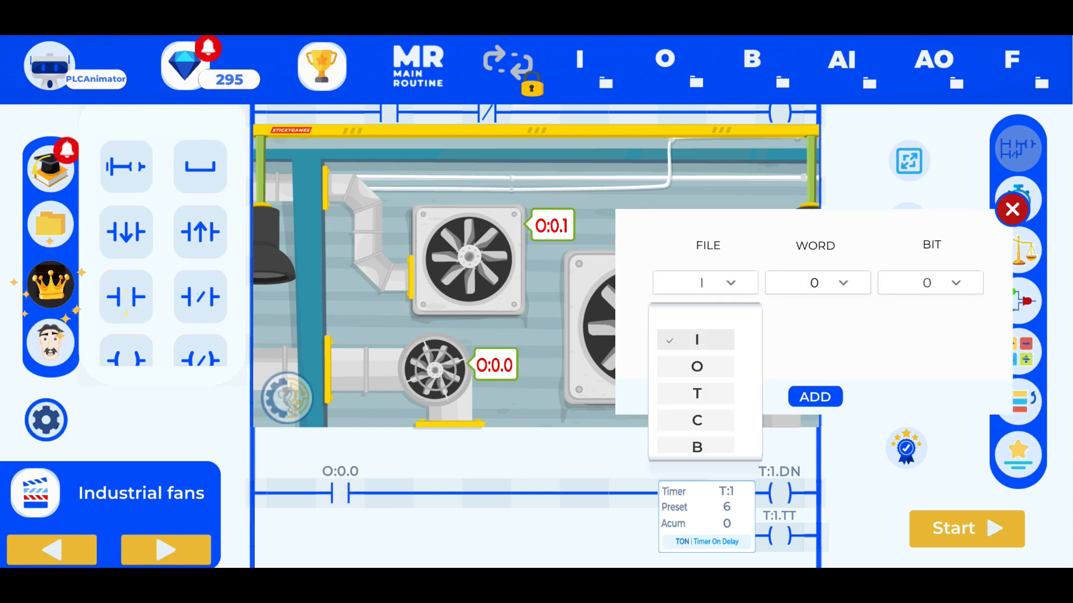
click(696, 394)
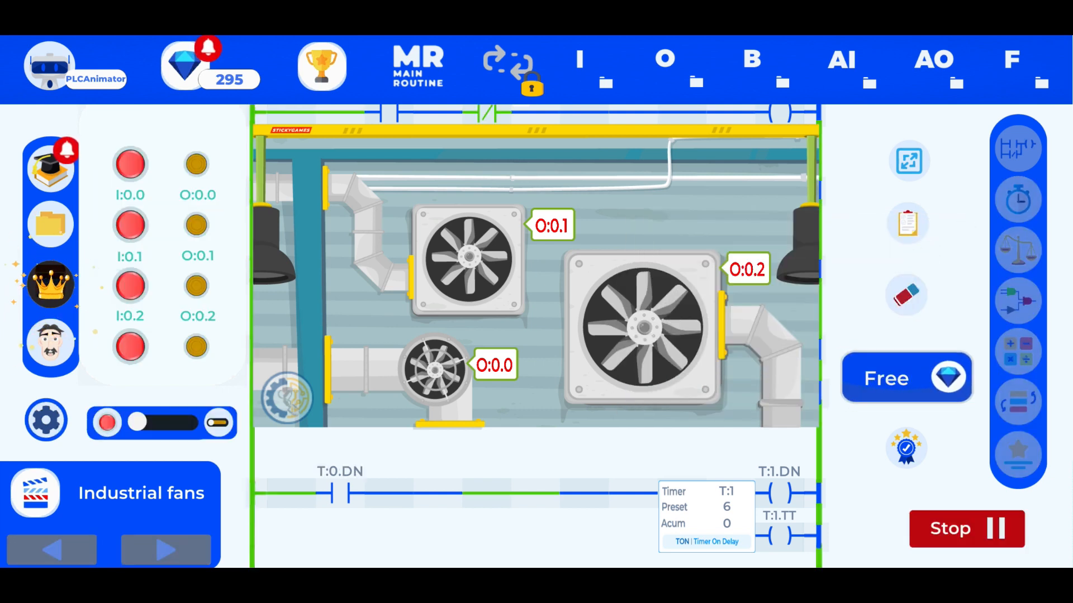
Step: Scroll the running ladder while timers T:0, T:1 and T:2 reach their presets
scroll(down, 3)
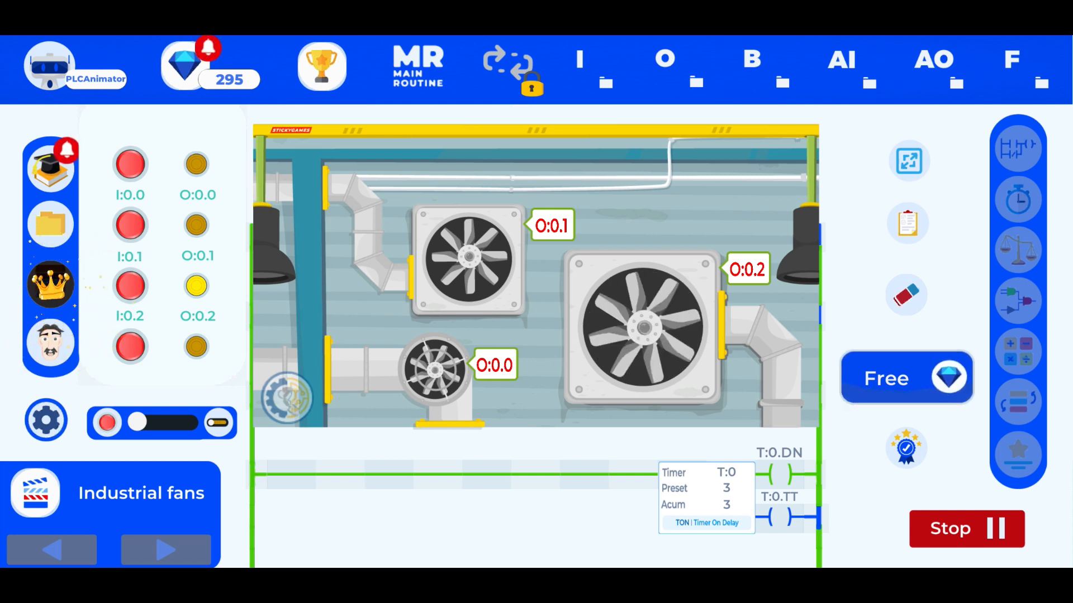
scroll(down, 3)
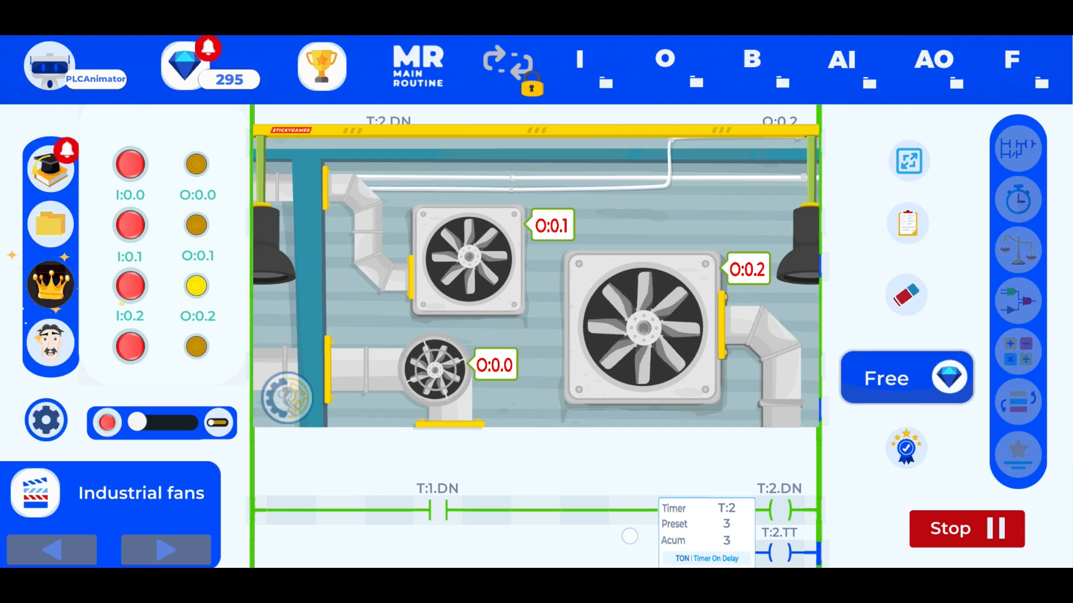
Step: Stop the simulation, dismiss the reward message, and close the manual-mode instructions
click(967, 529)
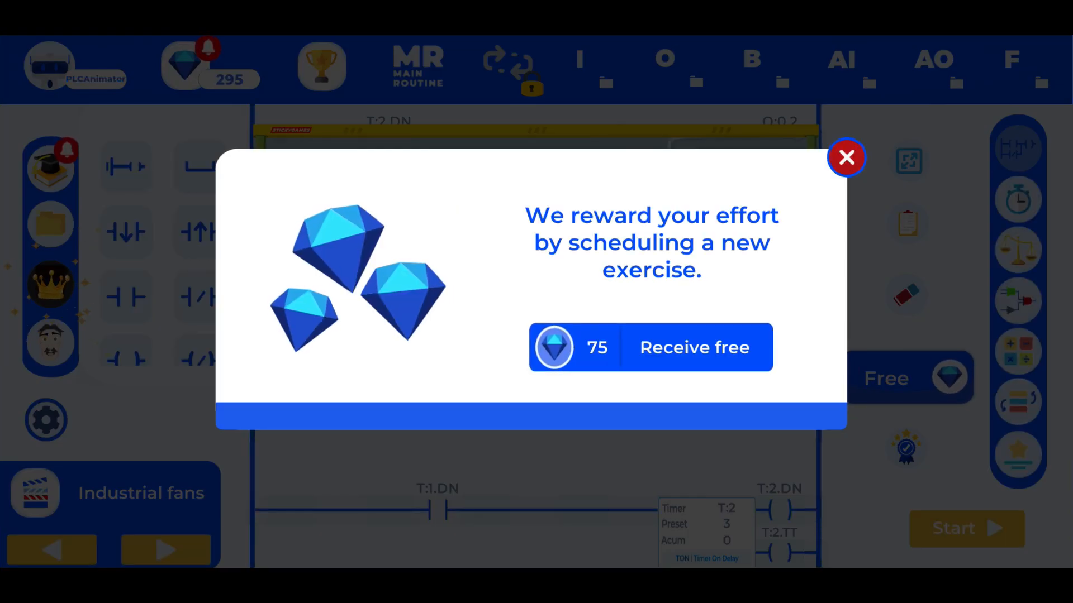
click(846, 157)
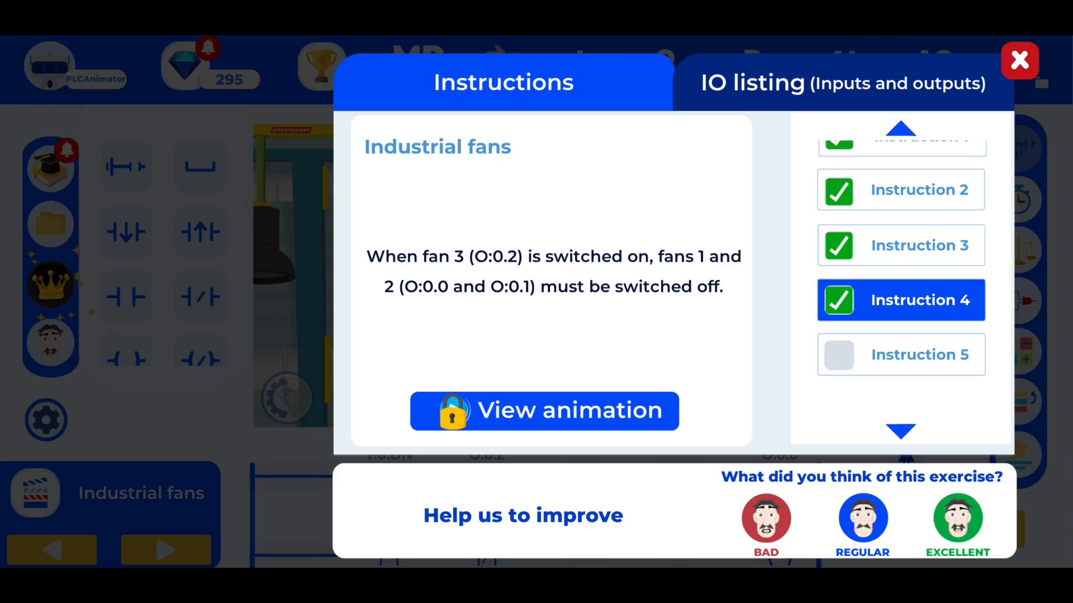
click(901, 354)
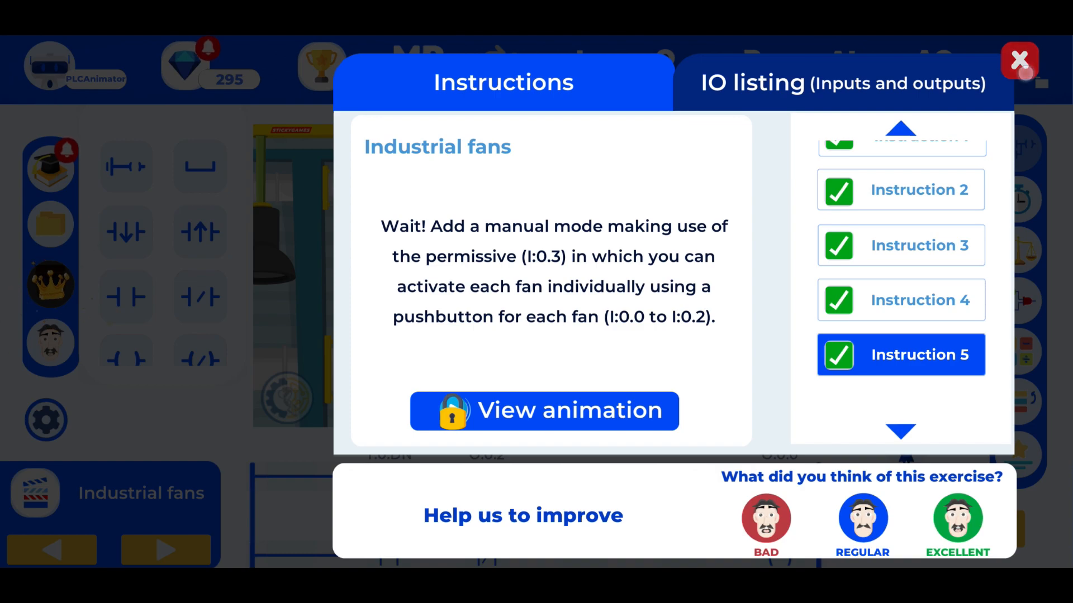
click(1020, 61)
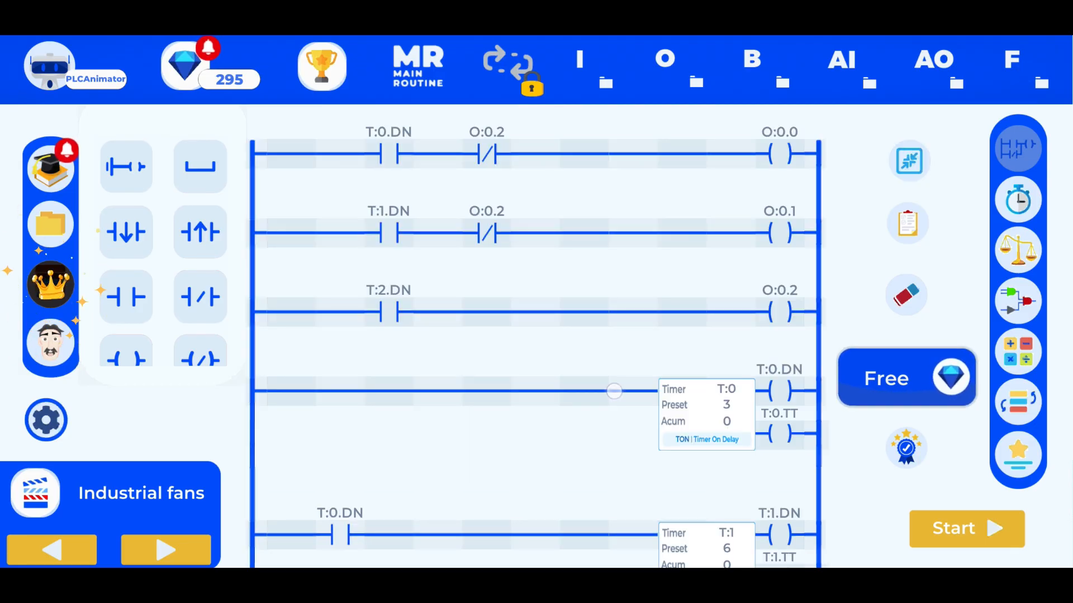
Step: Address the new manual rung with contact I:0.0 and coil O:0.0, then start simulation
scroll(down, 3)
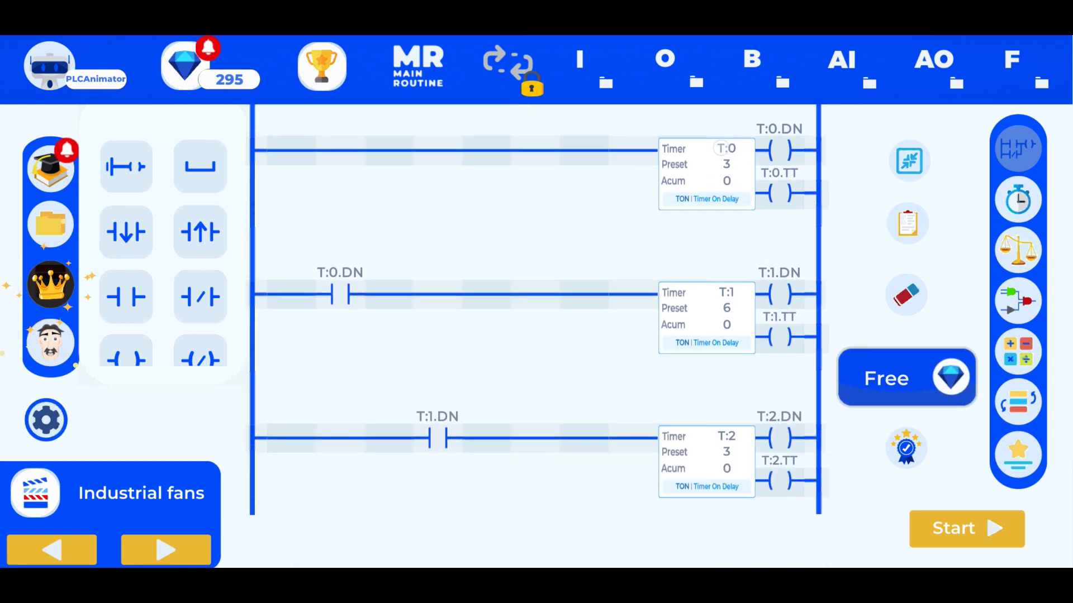
scroll(down, 3)
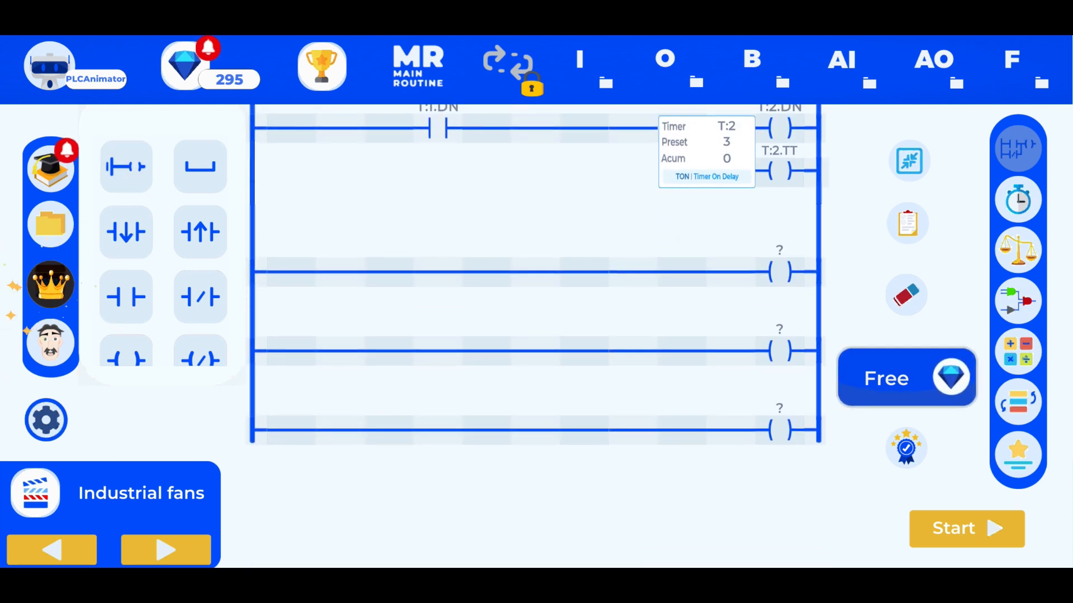
click(125, 297)
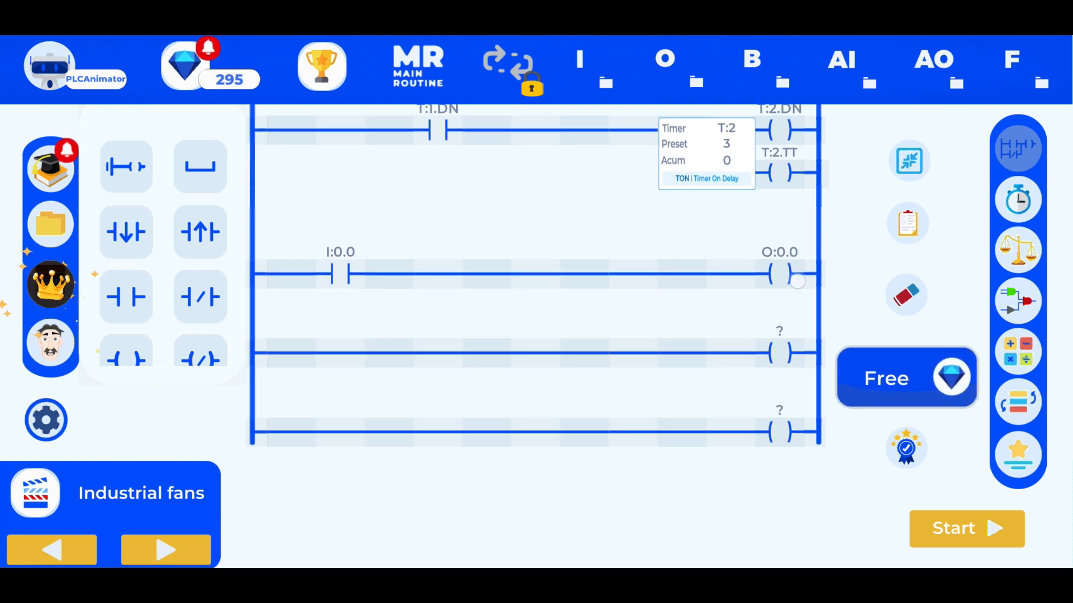
click(966, 529)
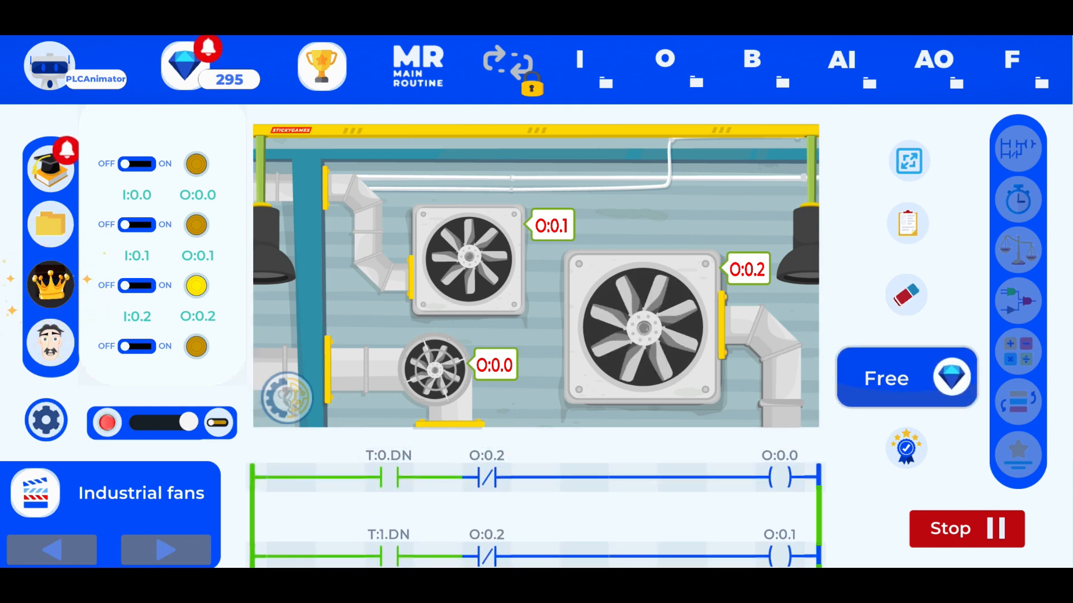
Step: Switch the inputs to pushbuttons, stop the simulation, and dismiss the rating prompt
click(136, 164)
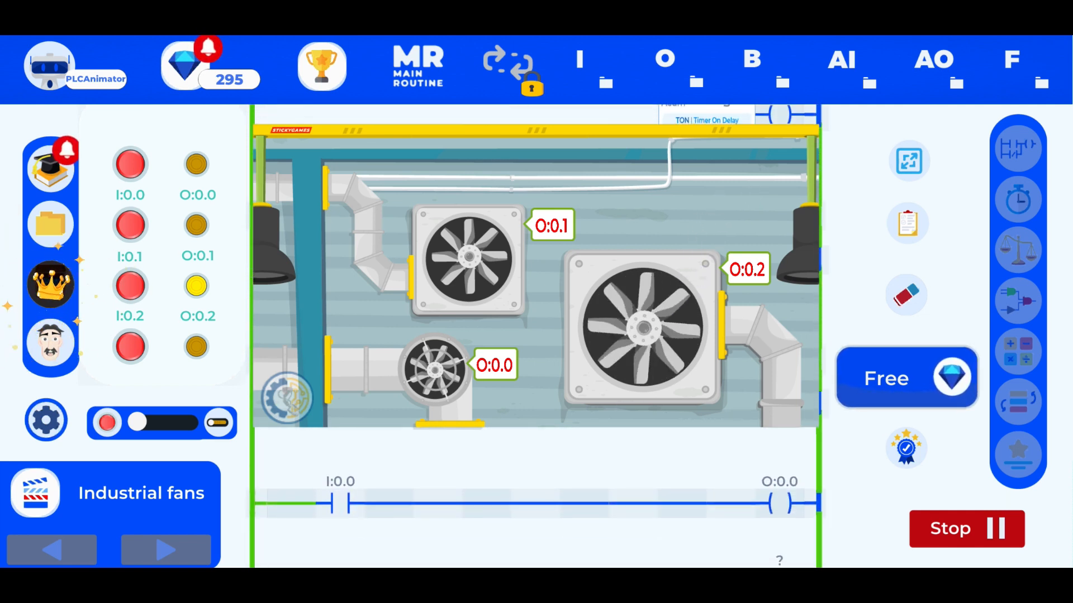
click(967, 529)
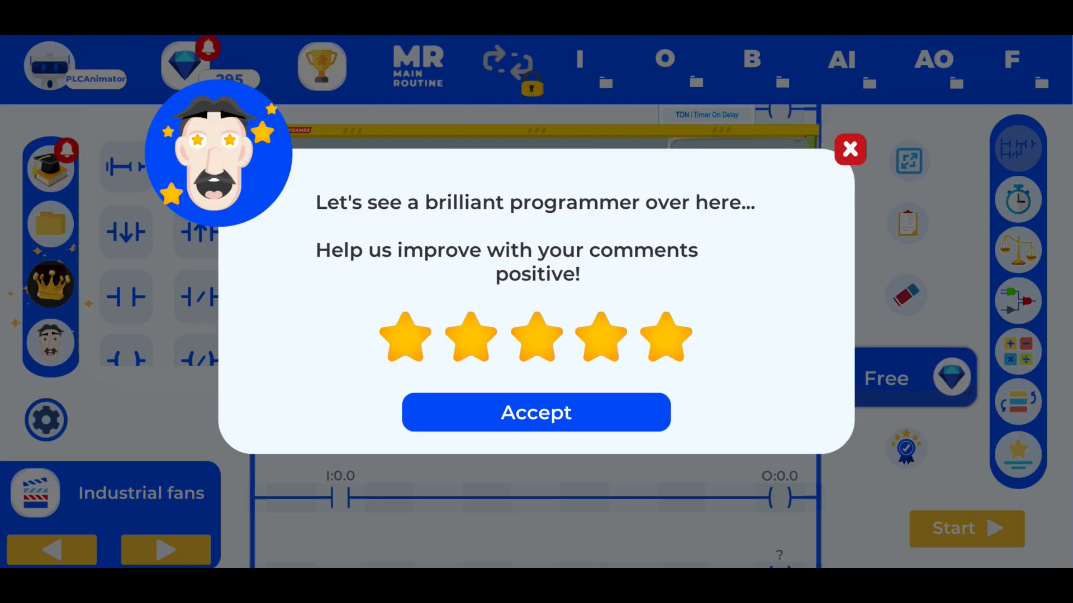
click(850, 150)
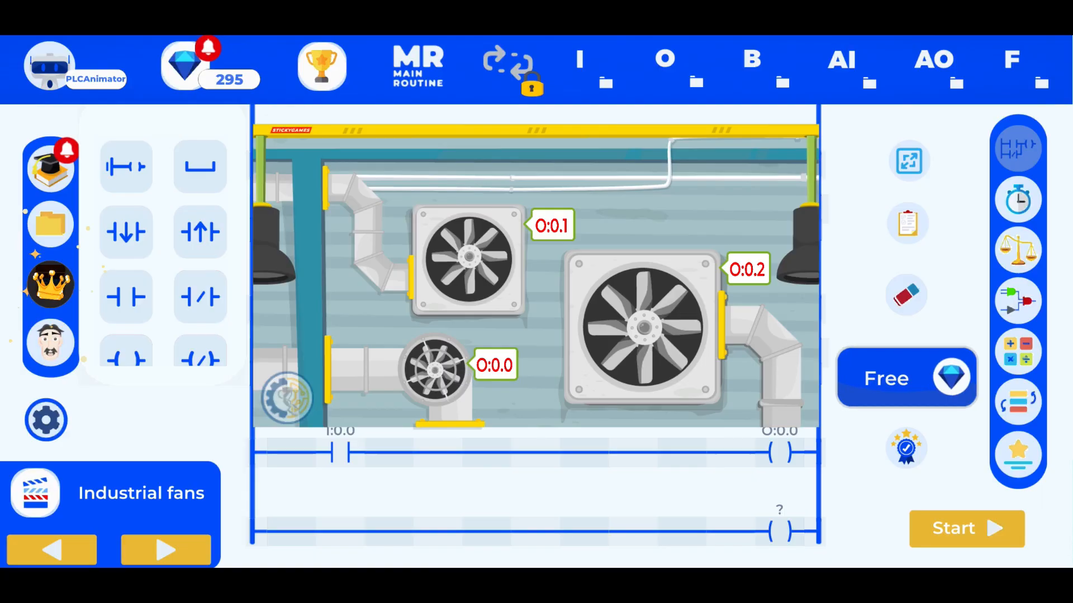
Step: Add a parallel I:0.0 branch contact to the first fan rung
click(906, 295)
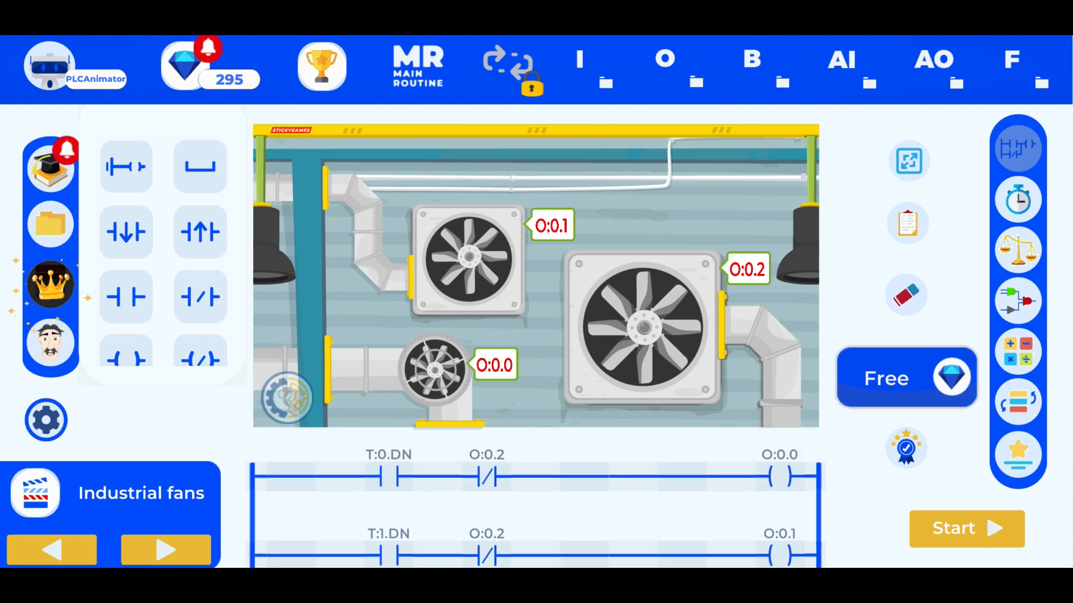
click(199, 167)
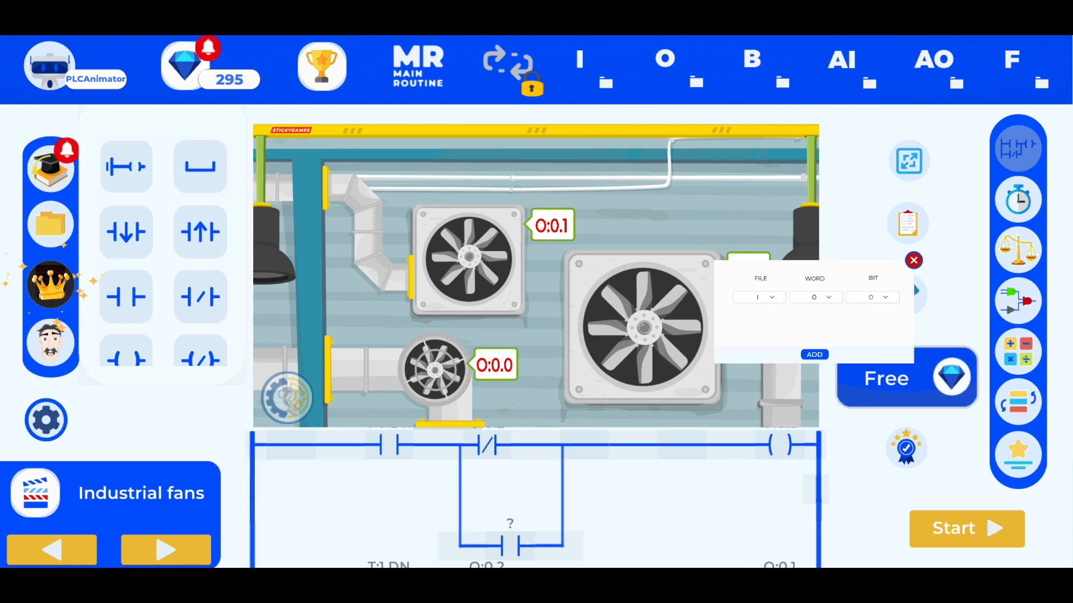
click(814, 355)
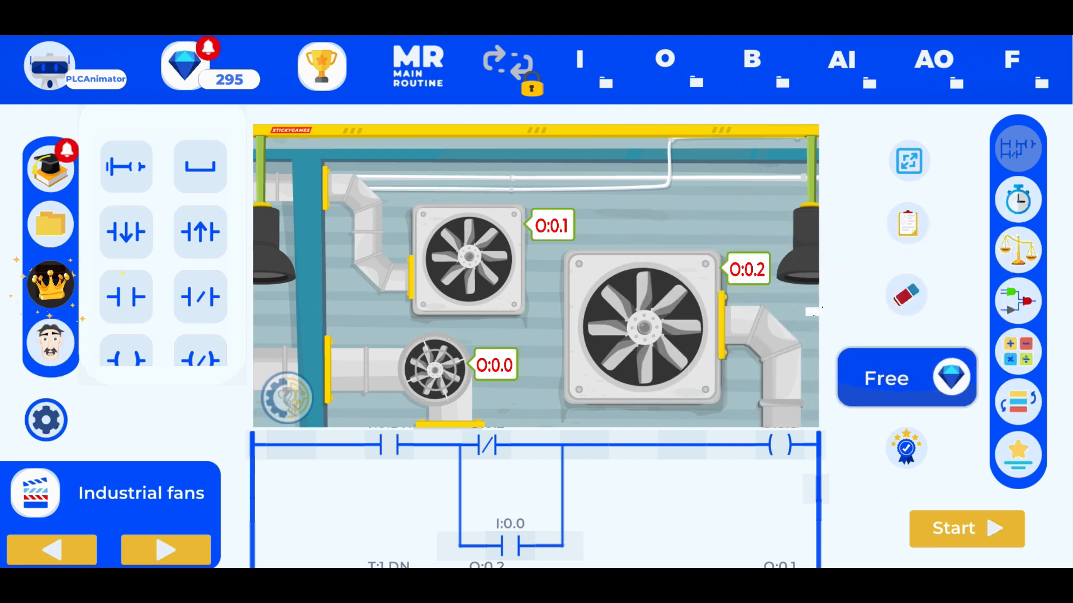
Step: Add a normally-closed I:0.1 contact to the second fan rung
click(200, 296)
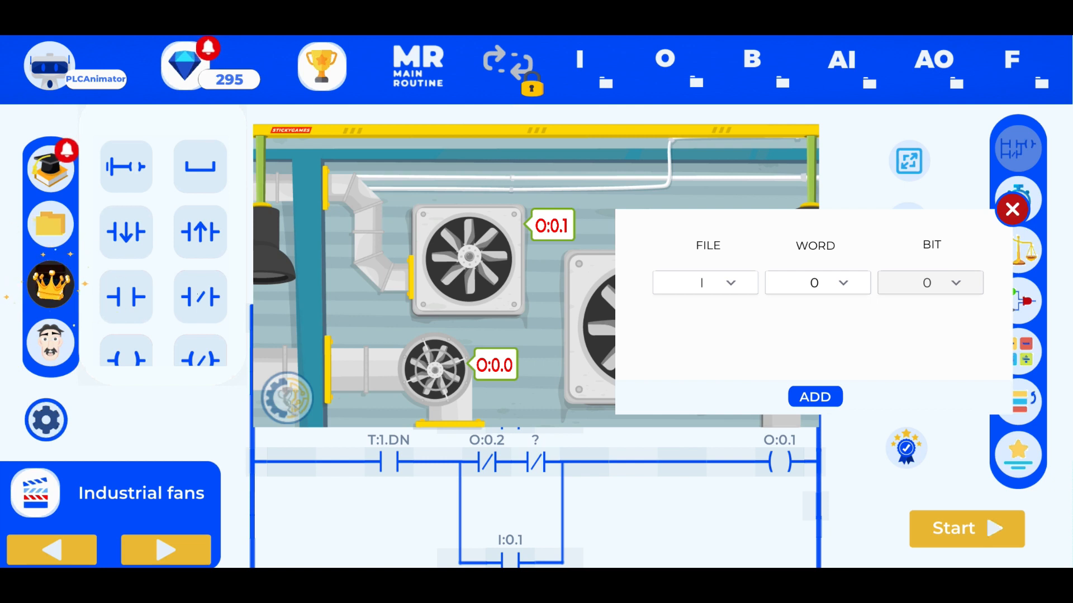
click(815, 397)
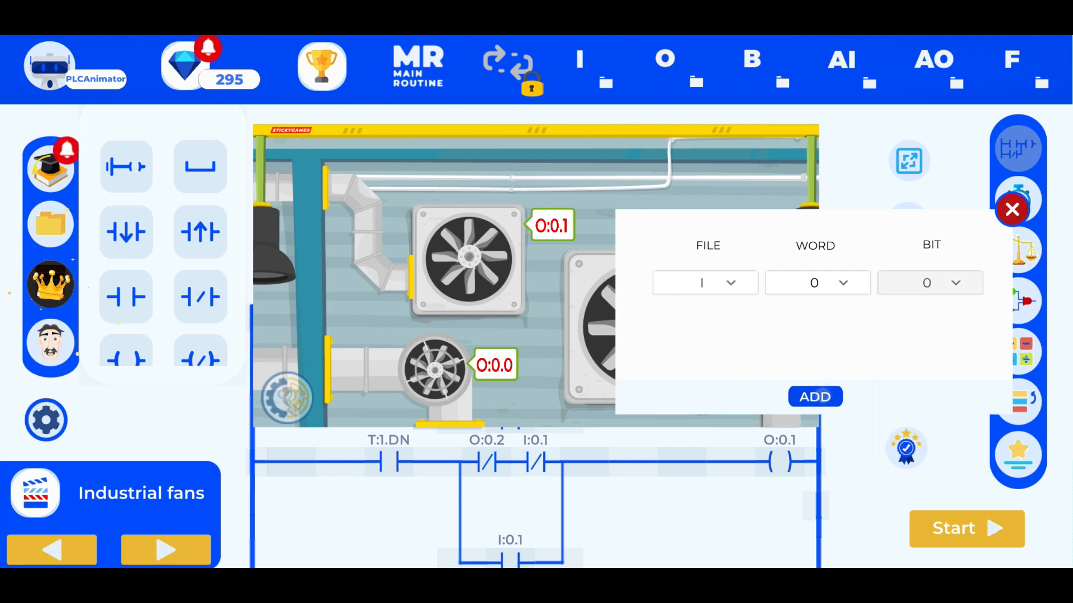
click(1011, 210)
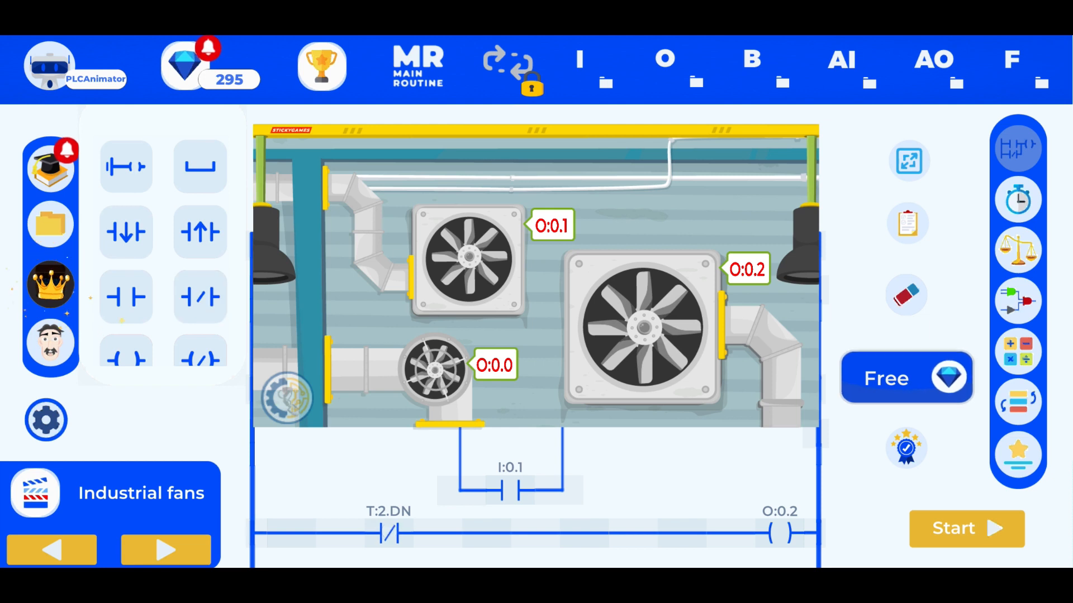
Step: Add an I:0.2 branch contact on fan 3's O:0.2 rung and reopen the instructions
click(125, 297)
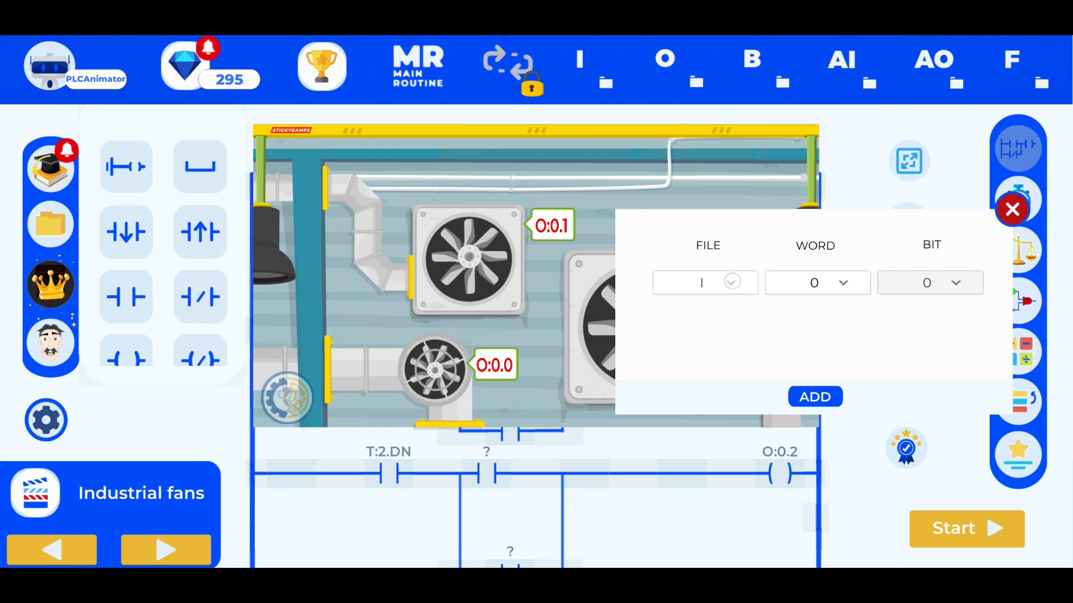
click(816, 282)
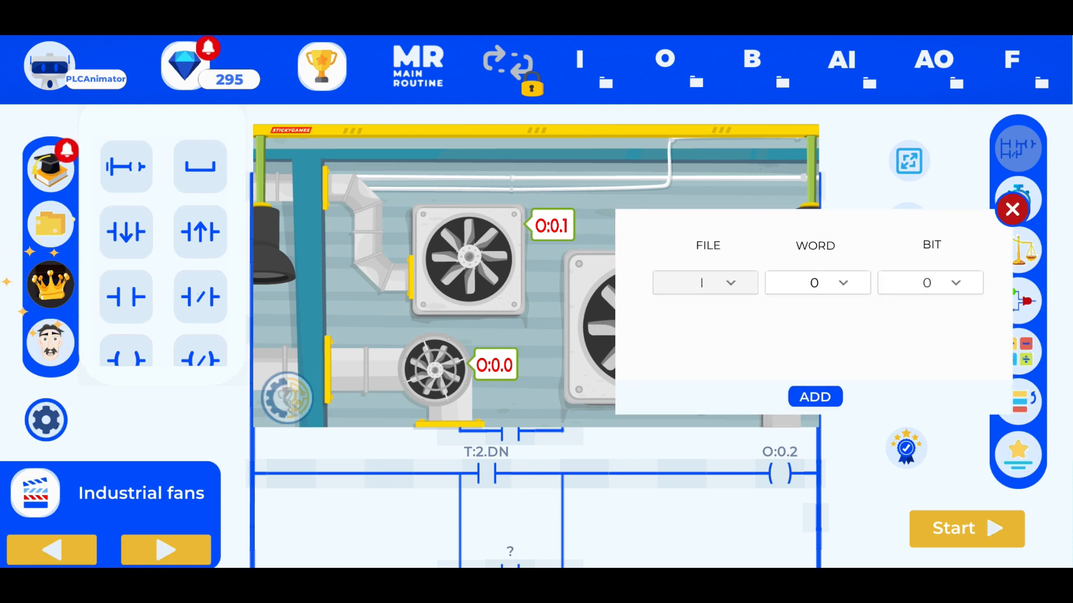
click(929, 282)
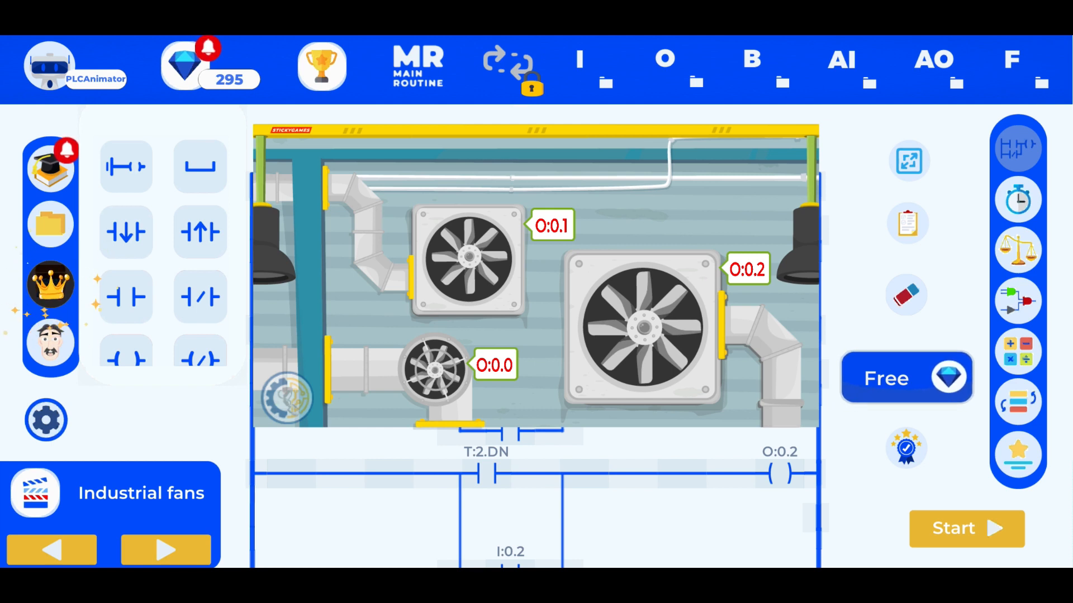
click(540, 483)
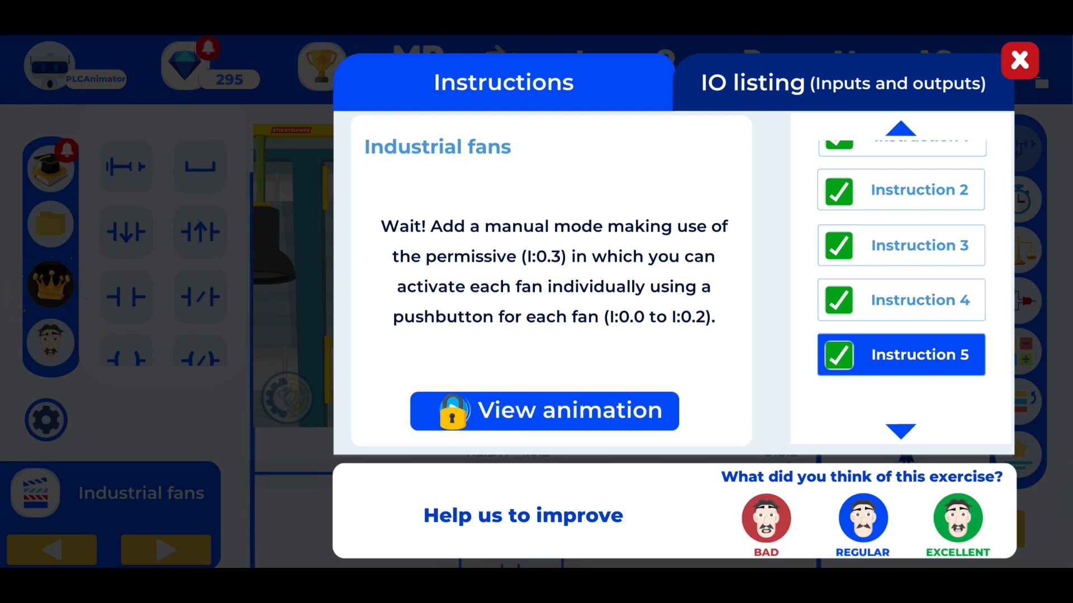
Step: Close the instructions and validate the manual-mode rungs until the 75-diamond reward appears
click(1017, 61)
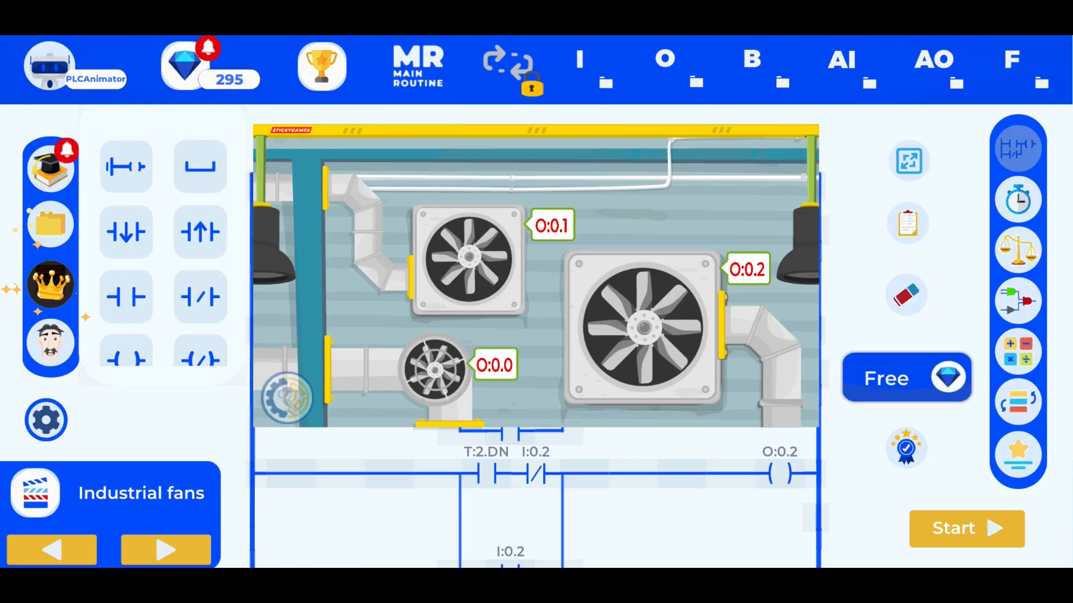
scroll(down, 3)
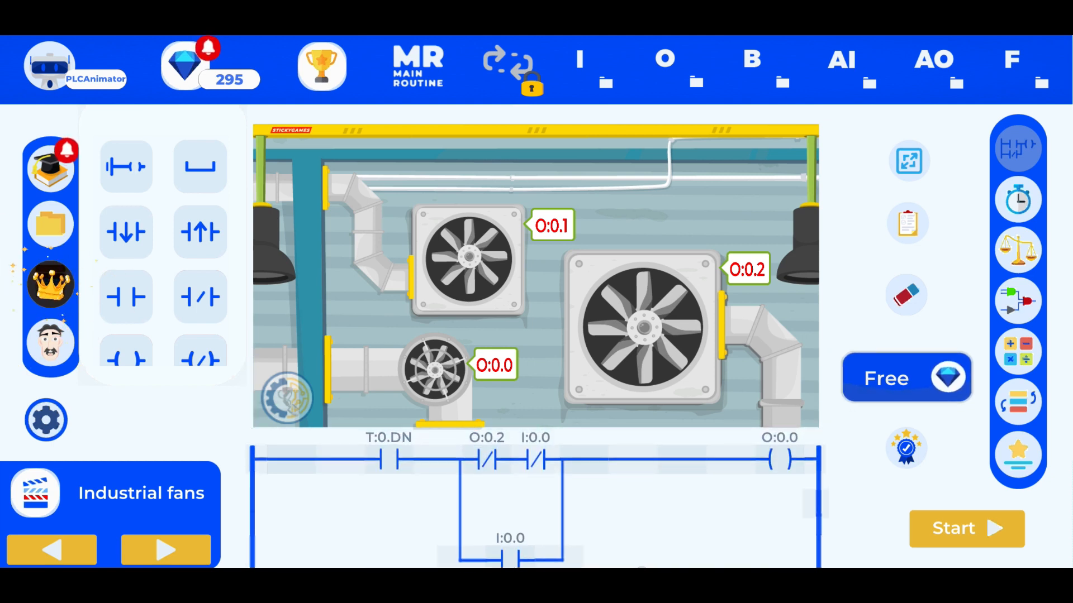
click(967, 529)
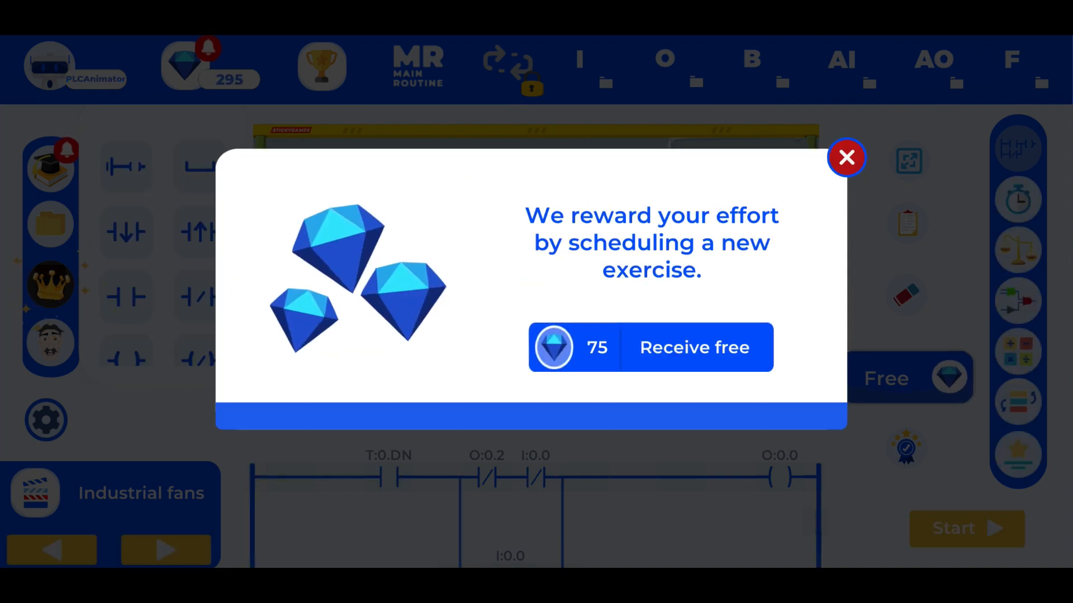
Step: Dismiss the diamonds reward message to reveal the manual-mode exercise instructions
click(846, 157)
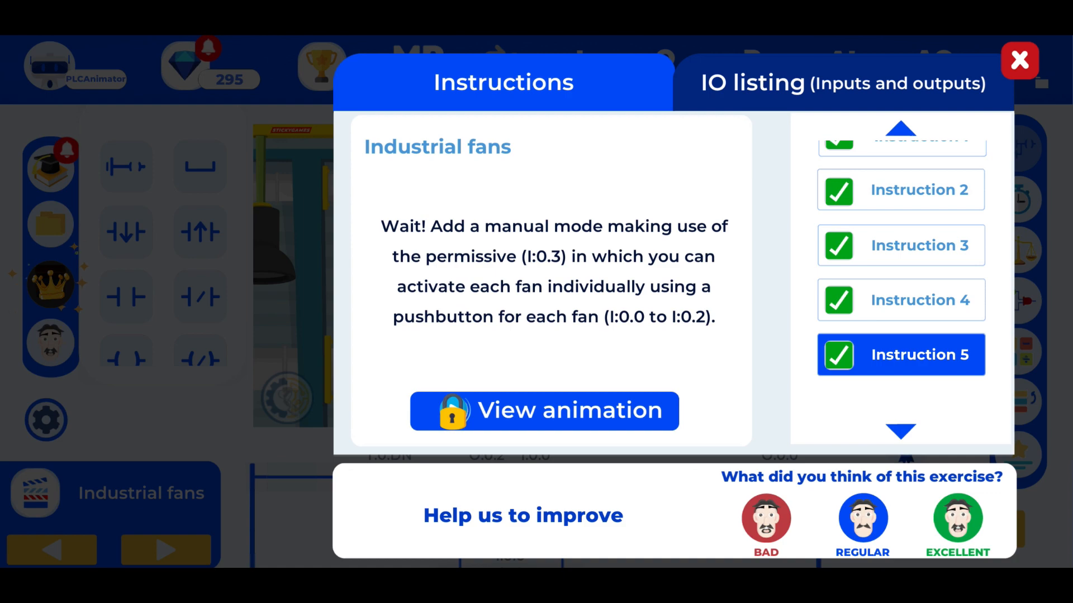
Step: Close the Instructions dialog to return to the fans ladder program
click(1018, 61)
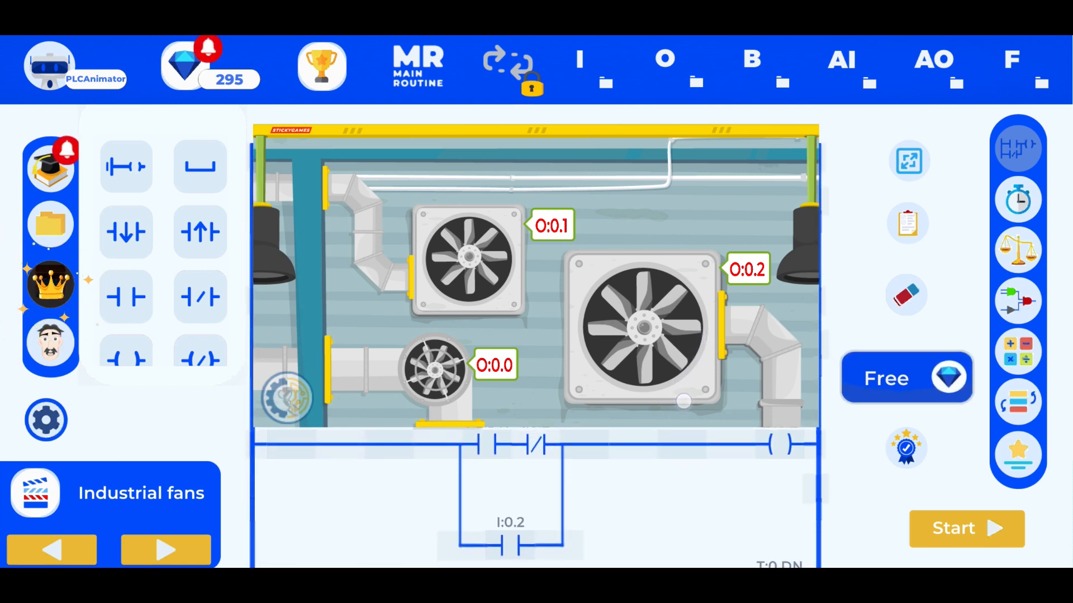
Step: Start the fans simulation and switch input I:0.2 on
click(966, 529)
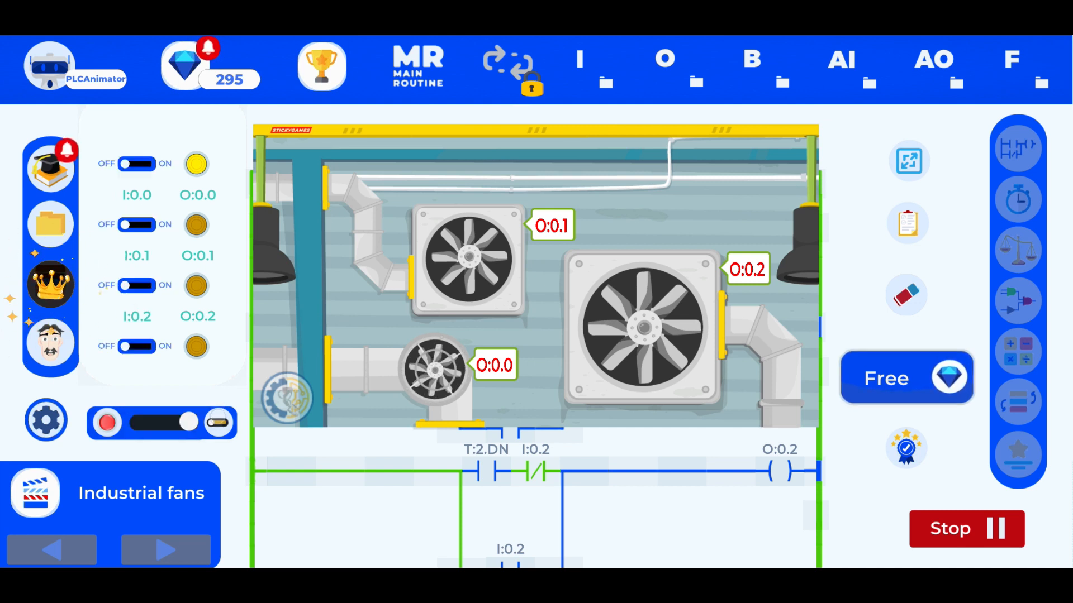
click(136, 286)
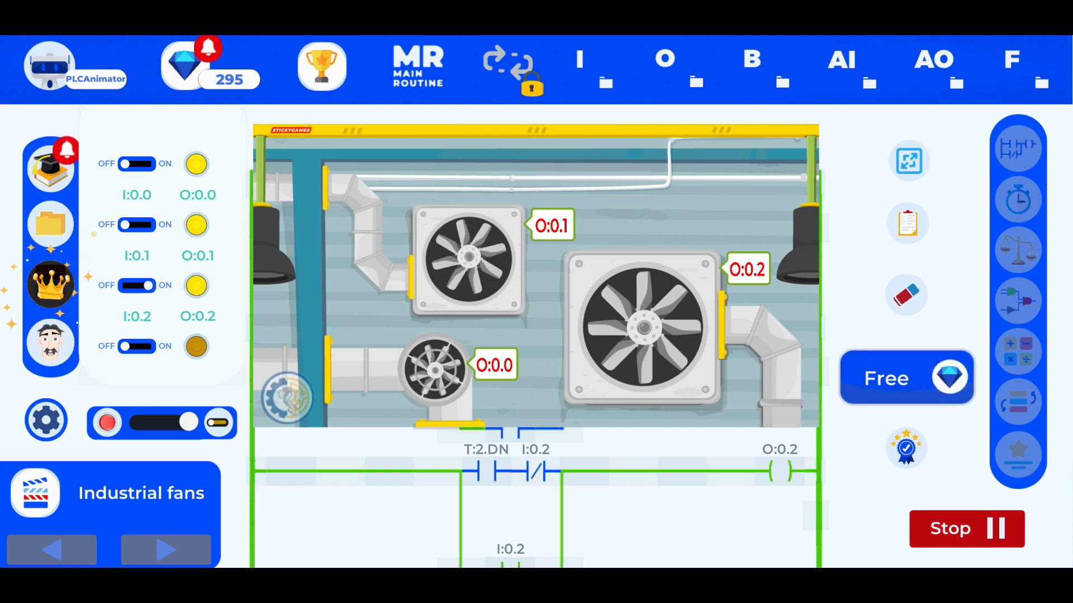